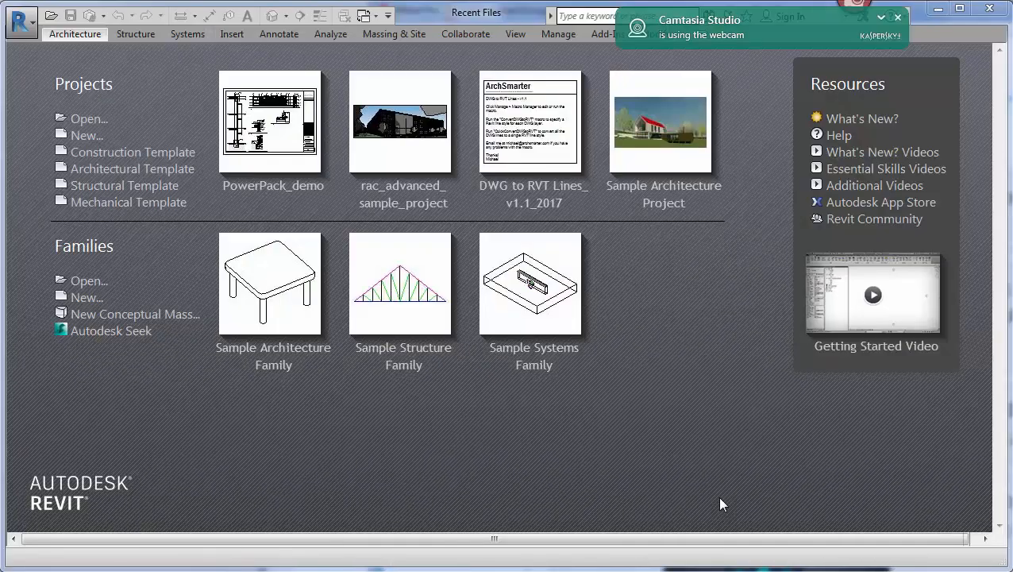
mouse_move(511, 188)
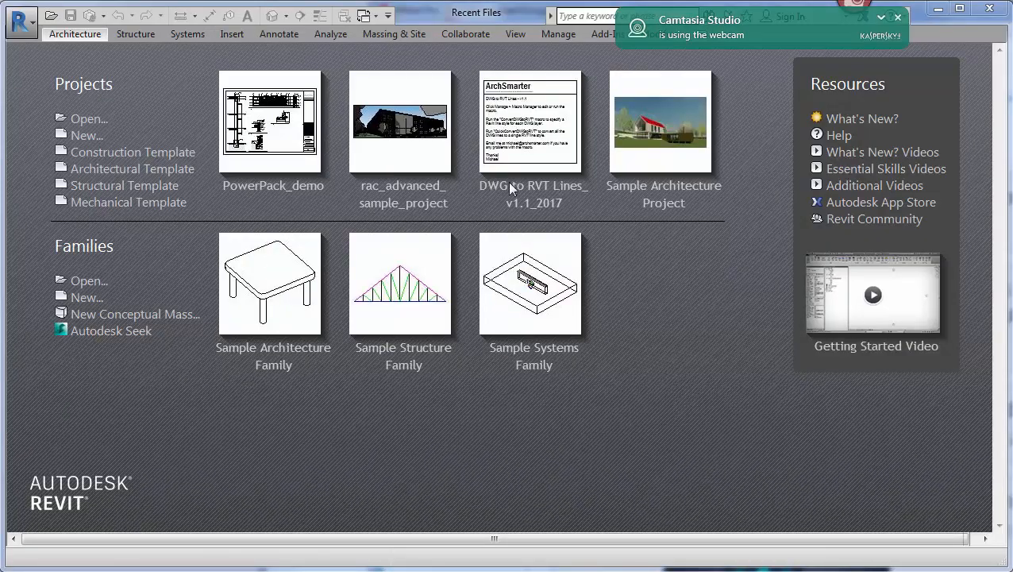
Open the PowerPack_demo project from Recent Files and show the ArchSmarter add-in panel.
double_click(270, 121)
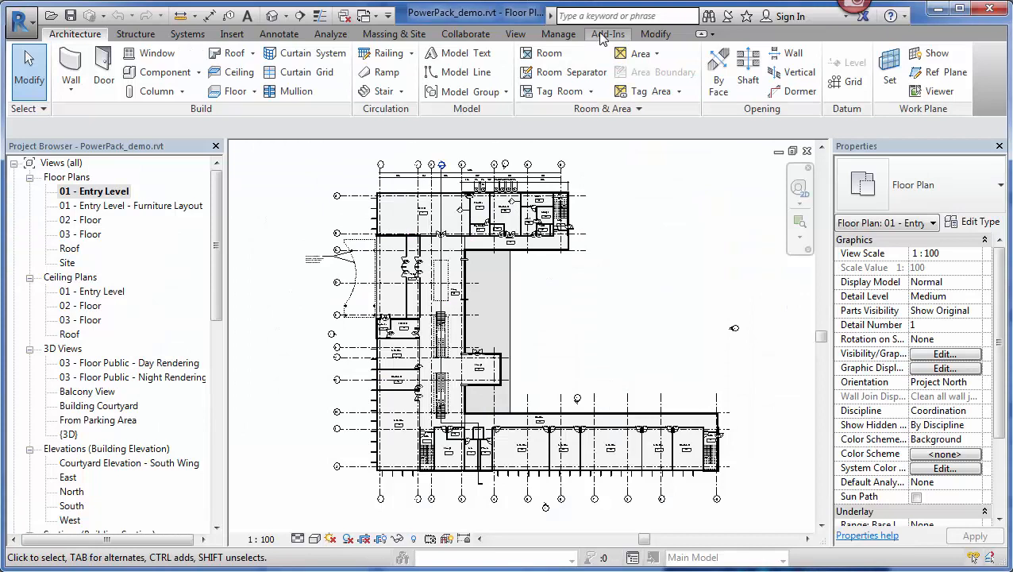
click(608, 34)
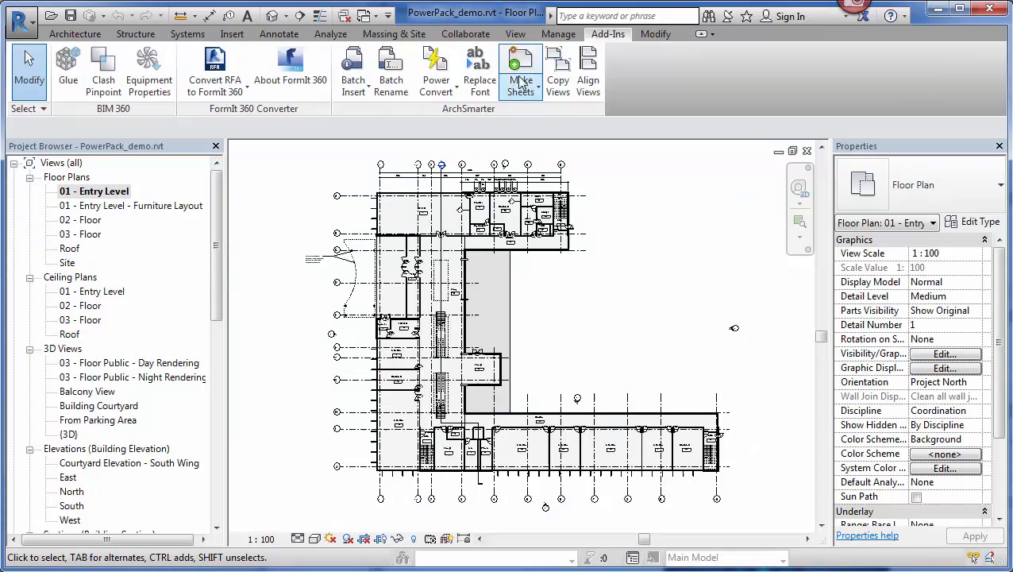
mouse_move(521, 76)
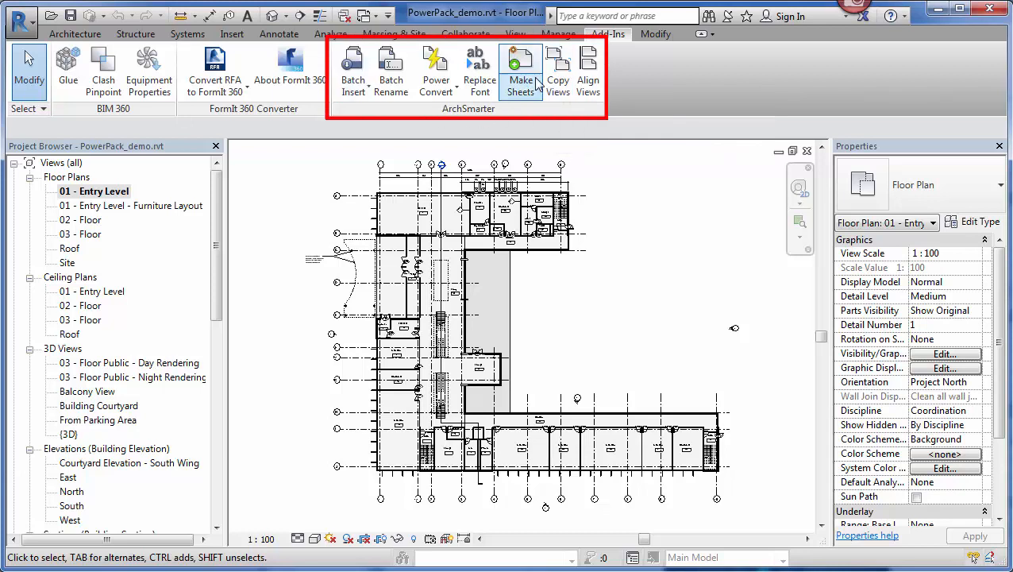
Choose DWG from the Batch Insert dropdown to bring up the file chooser.
click(352, 72)
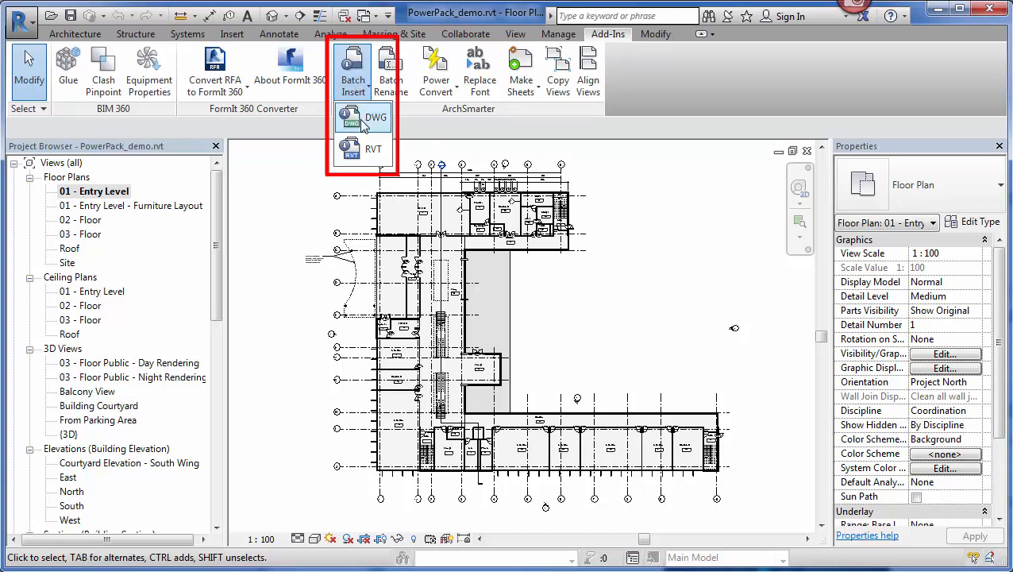
mouse_move(369, 150)
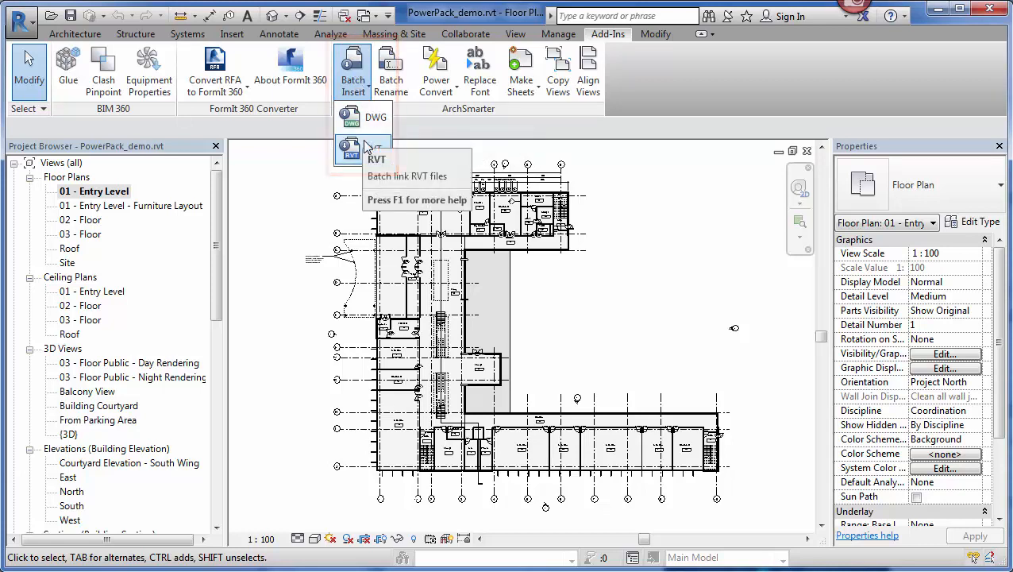
click(365, 118)
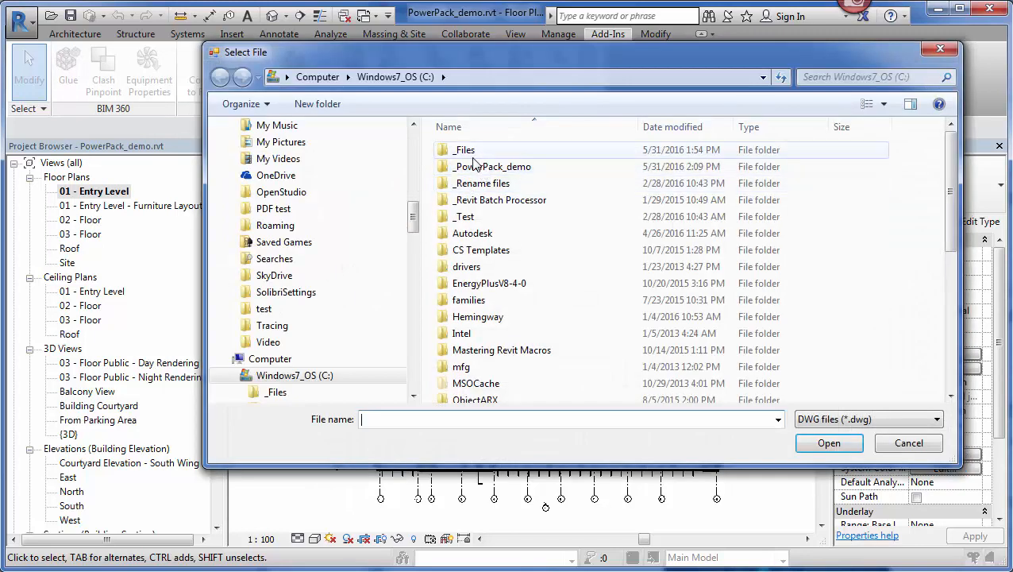
Select all seven Test Detail_00 to _06 DWGs from the DWGs folder.
double_click(492, 167)
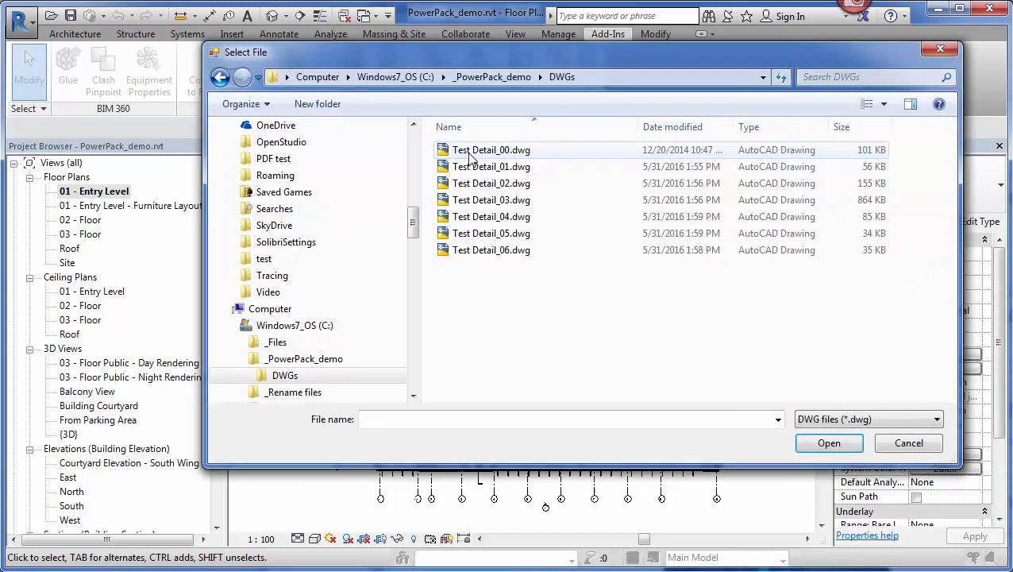
click(490, 150)
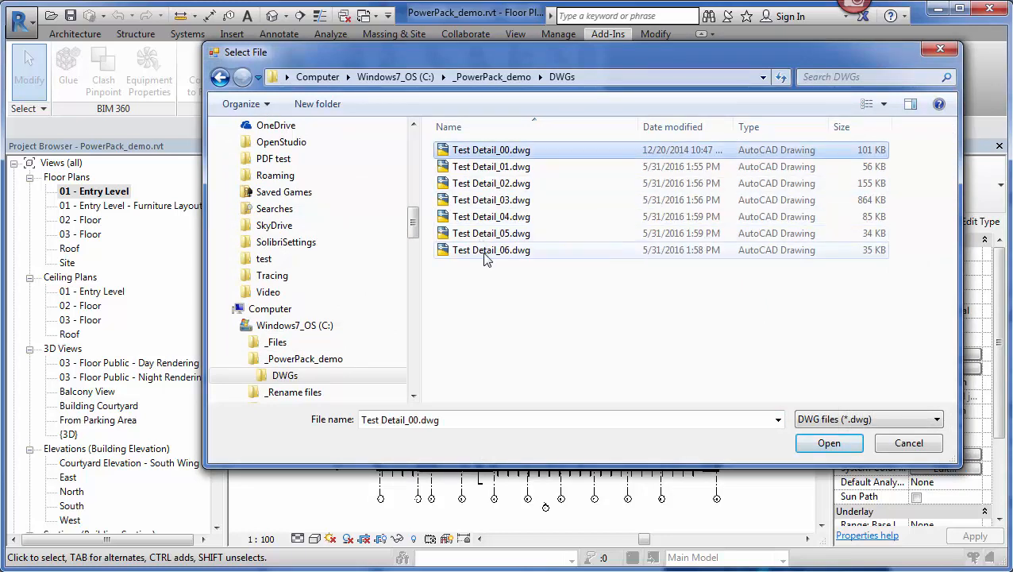
click(829, 441)
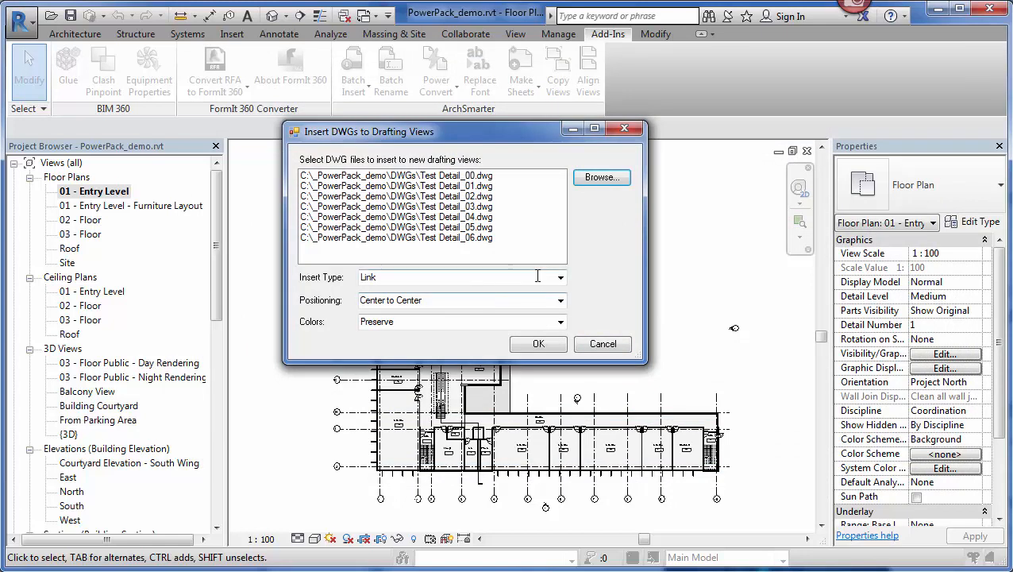
Set insert type Link, positioning Center to Center and colours Preserve.
click(559, 276)
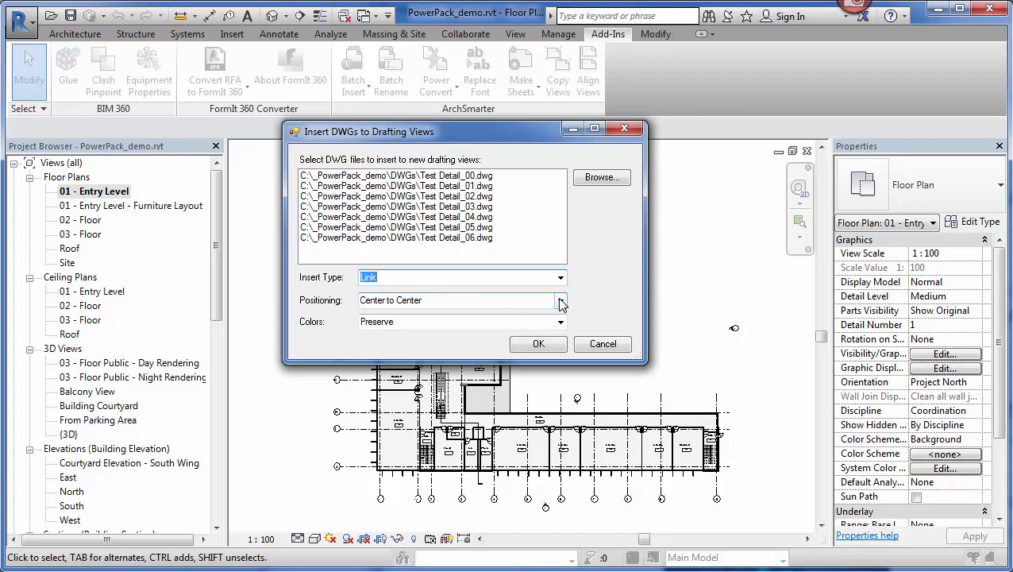
click(559, 300)
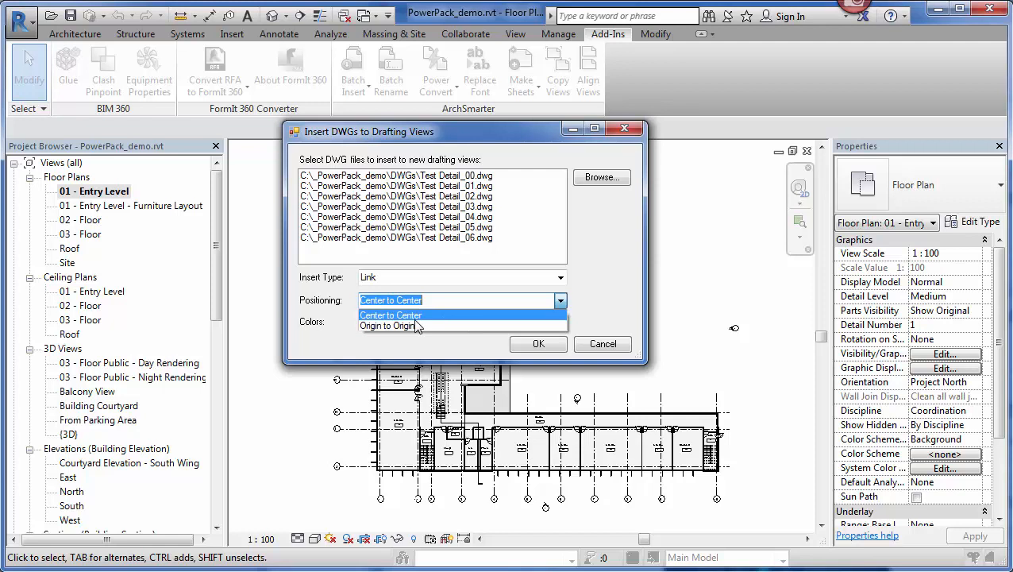
click(390, 315)
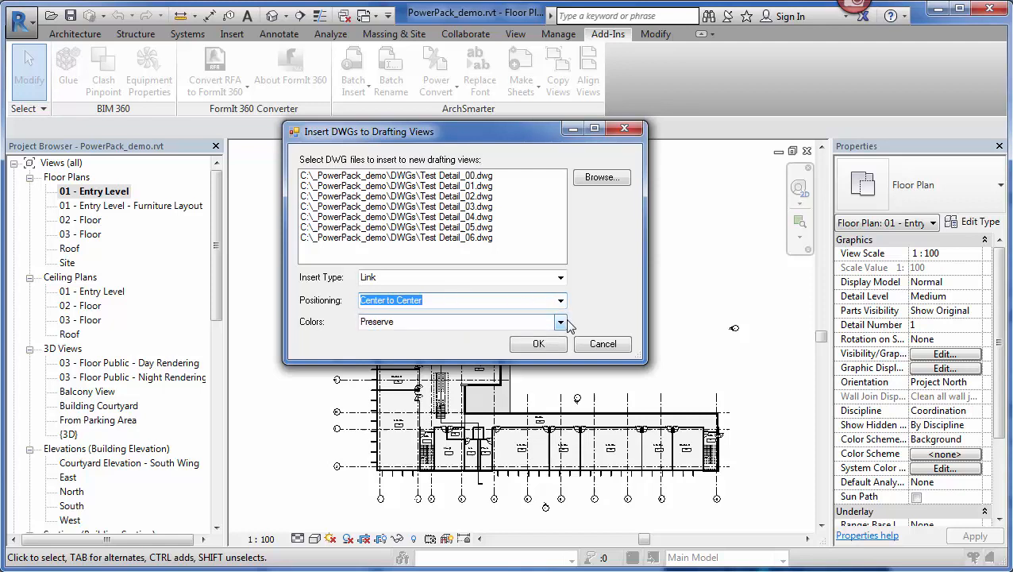
click(560, 320)
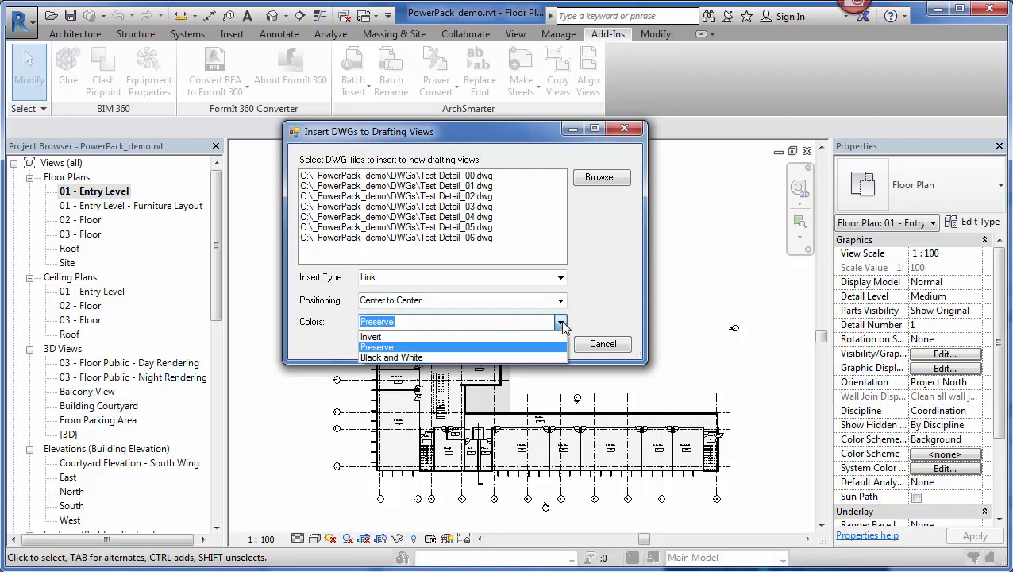
mouse_move(391, 358)
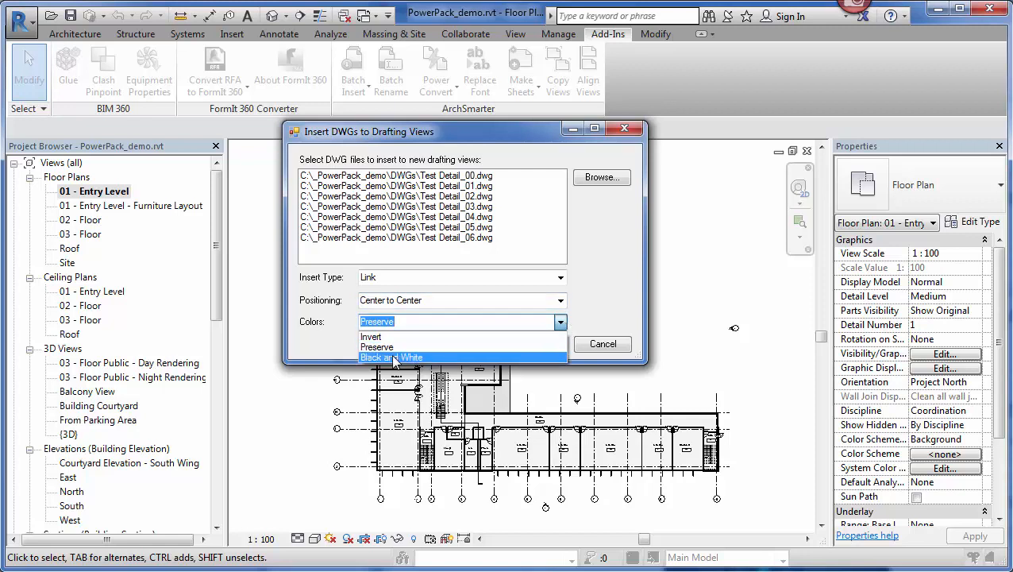
mouse_move(374, 346)
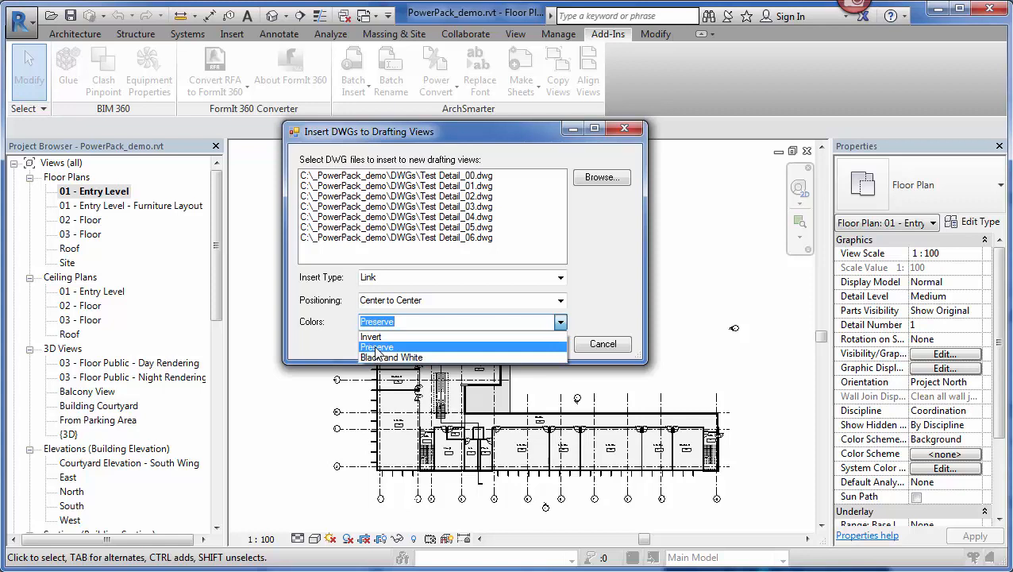
click(376, 346)
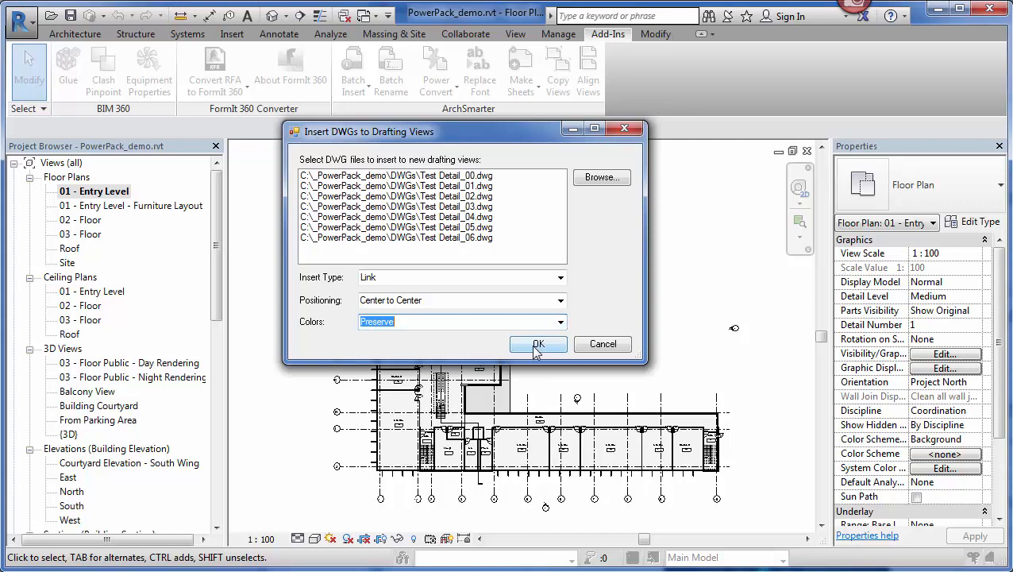
Run the insert creating drafting views Test Detail_00–_06 and open Test Detail_01.
click(538, 343)
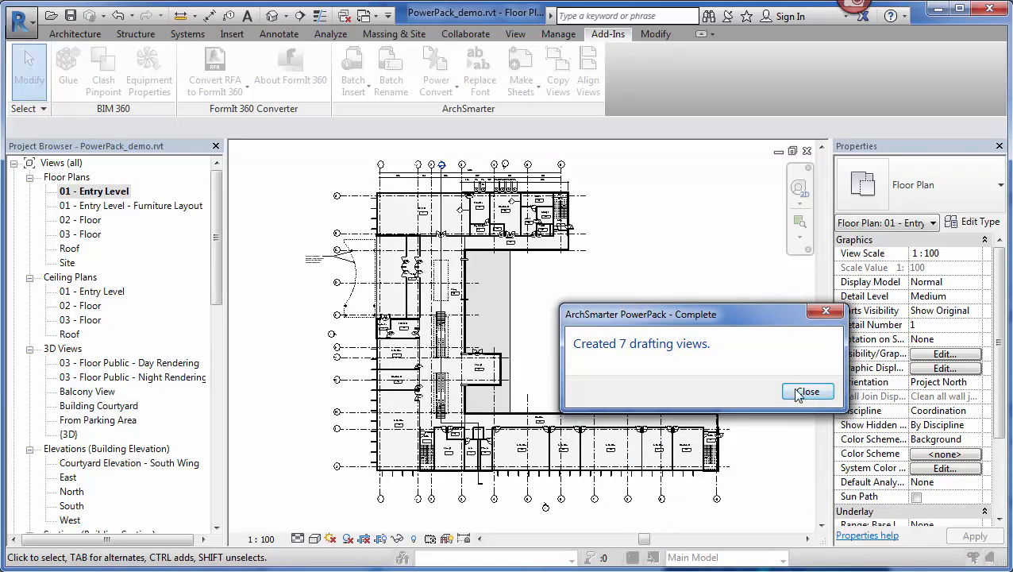
click(806, 390)
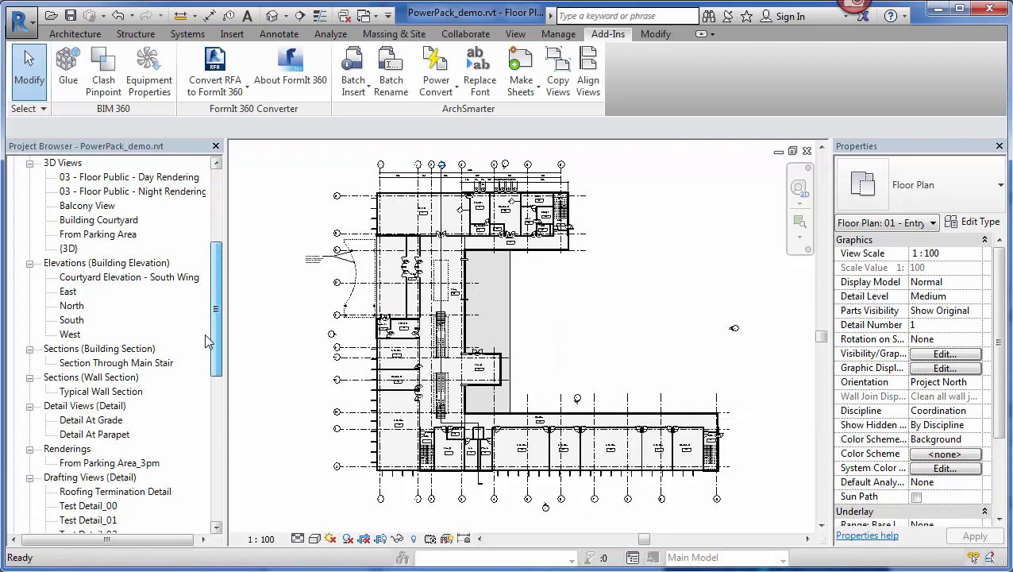
scroll(down, 3)
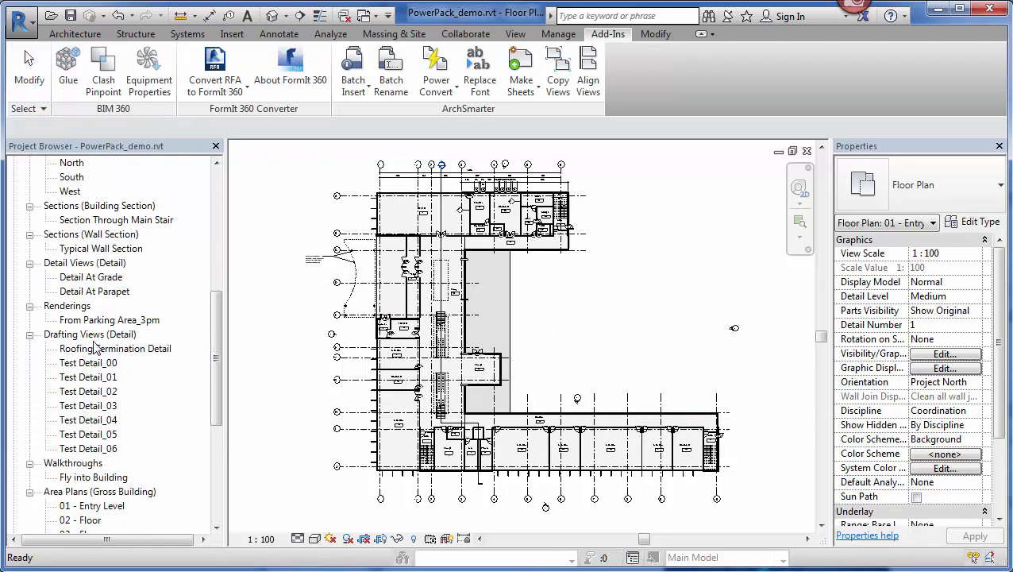
mouse_move(96, 452)
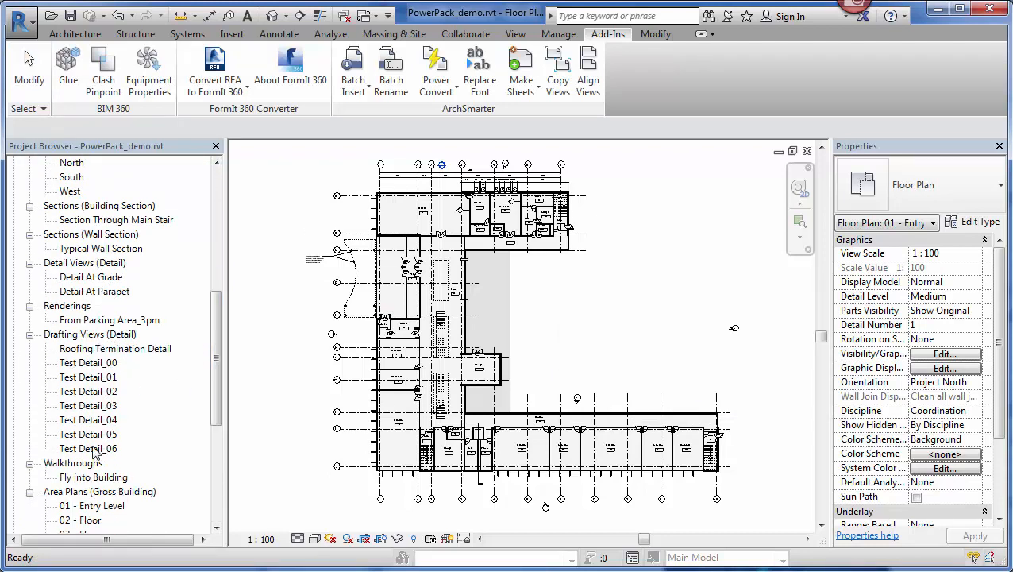
double_click(89, 362)
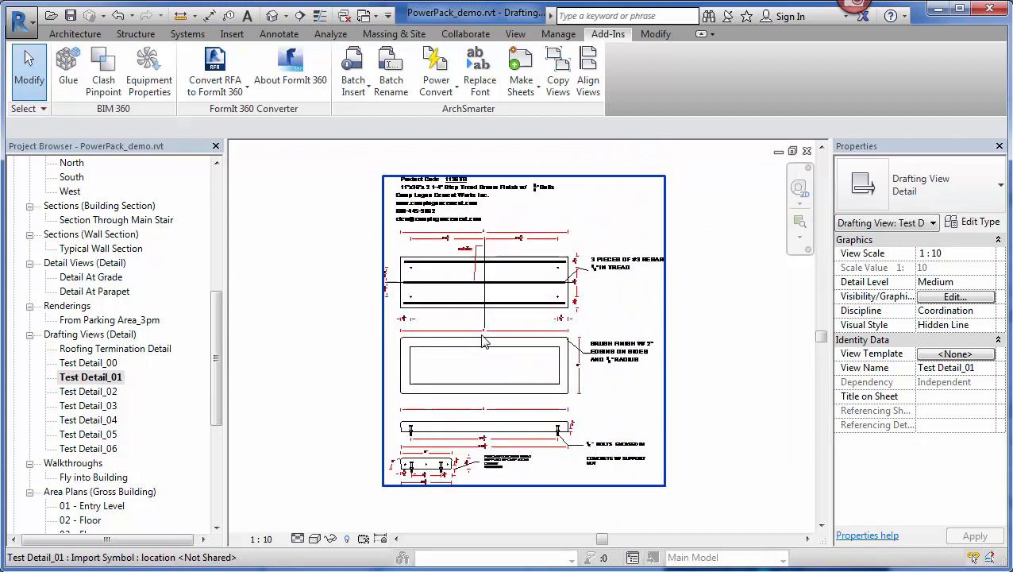
Open the 03 - Floor plan from the Project Browser showing the Instruction rooms.
click(353, 71)
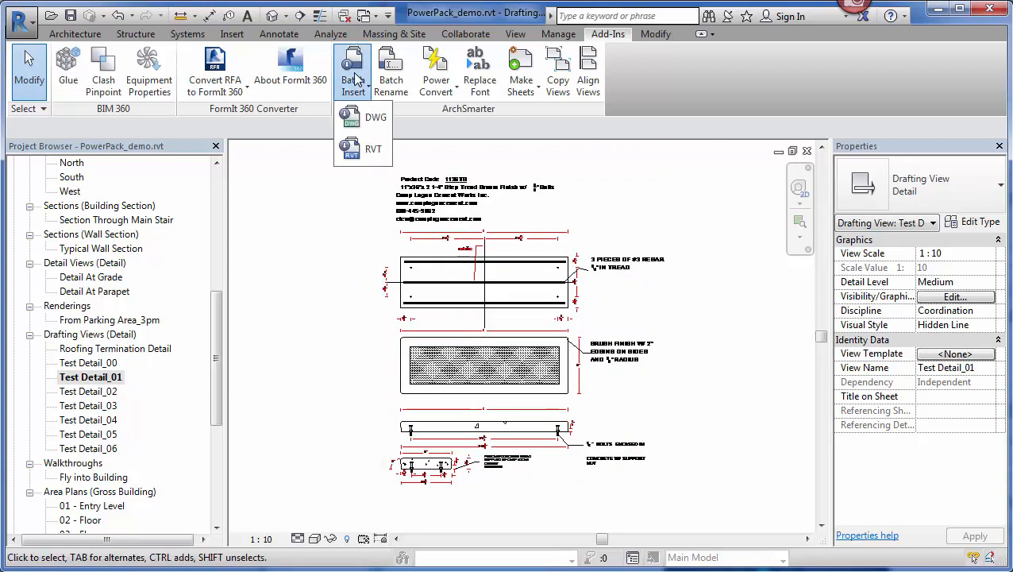
click(373, 149)
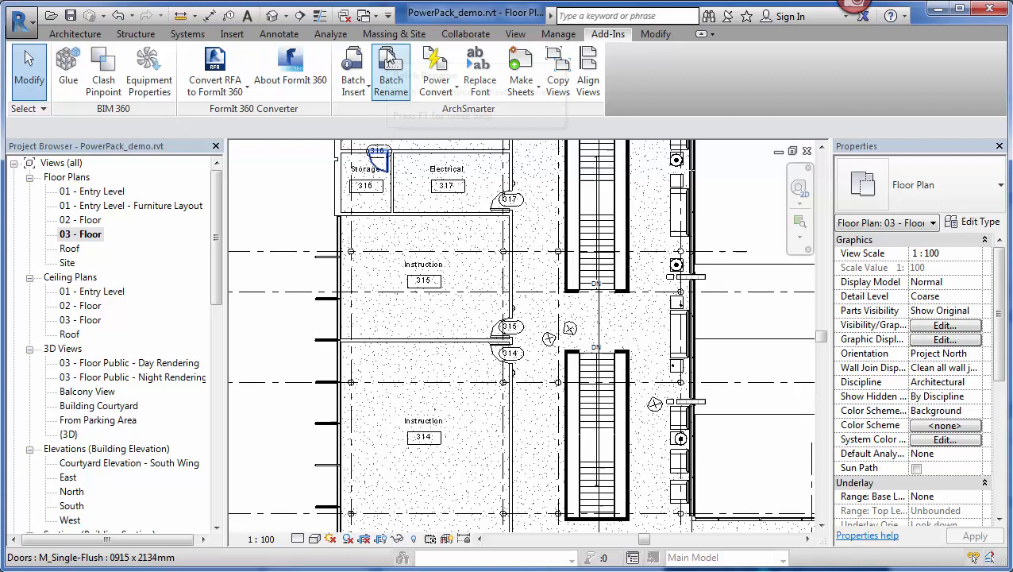
Batch rename room names from Instruction to Teaching Lab, updating 19 rooms.
click(391, 71)
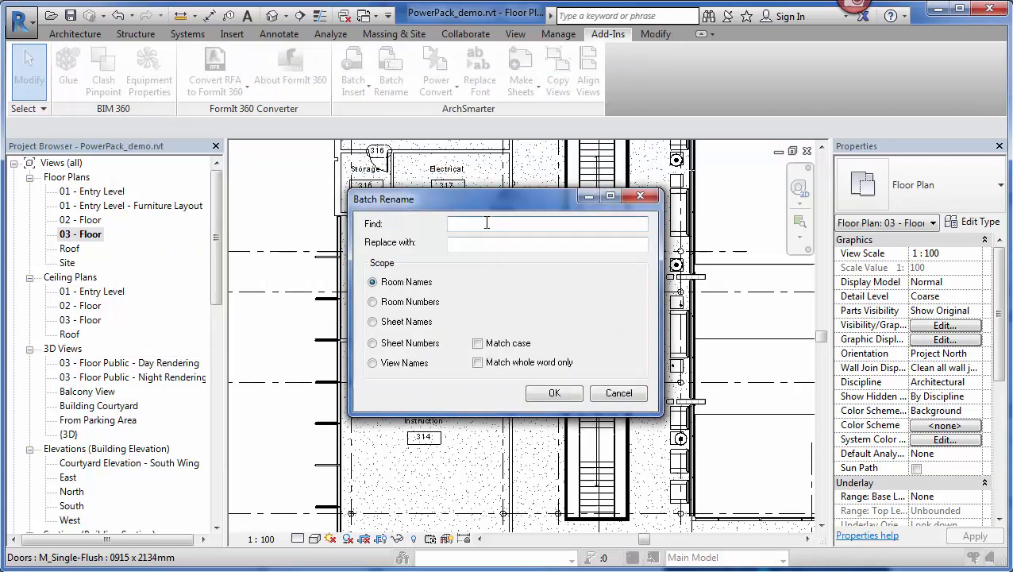
text(Instruction)
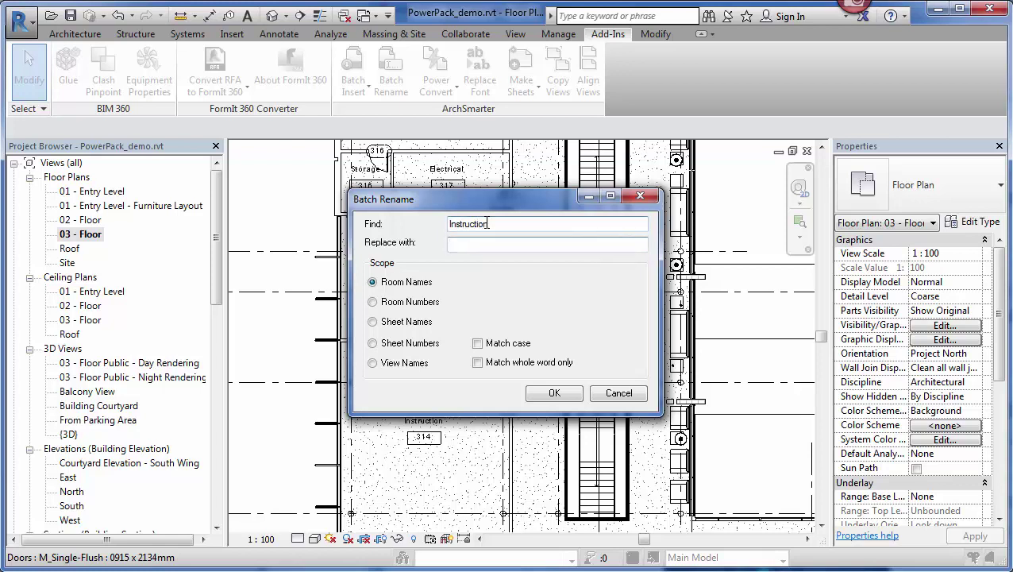
text(Teaching Lab)
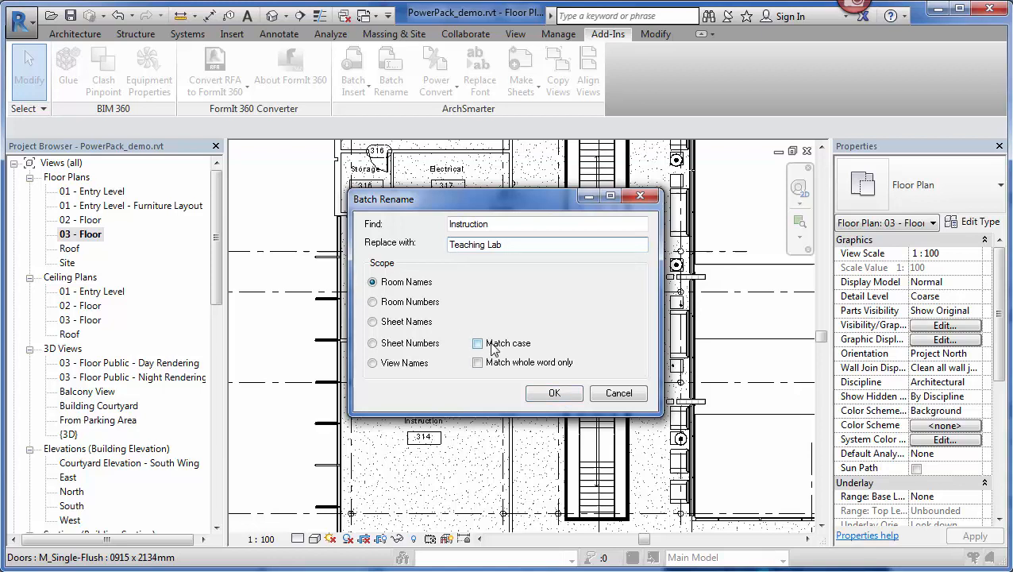
click(554, 394)
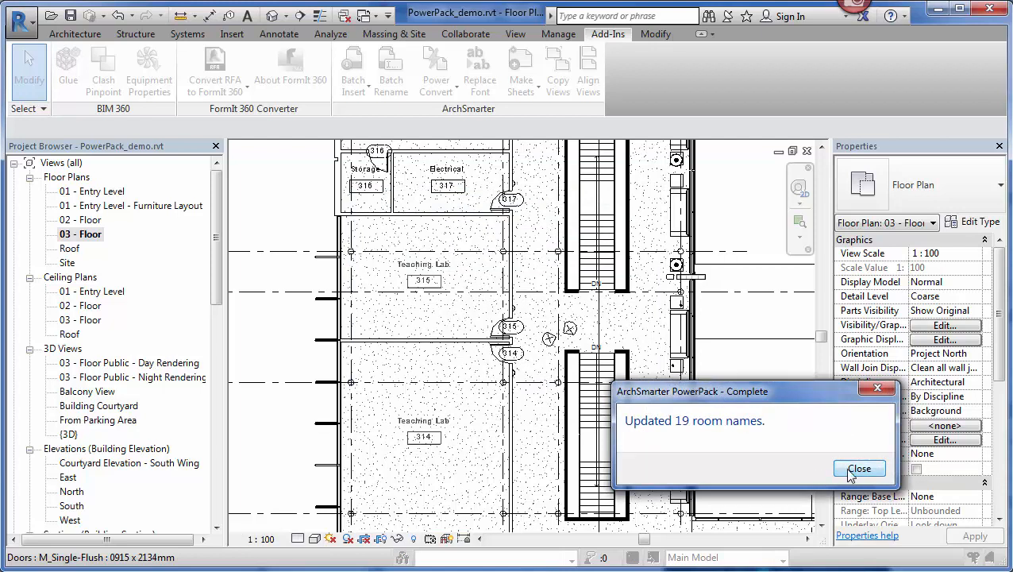
click(861, 466)
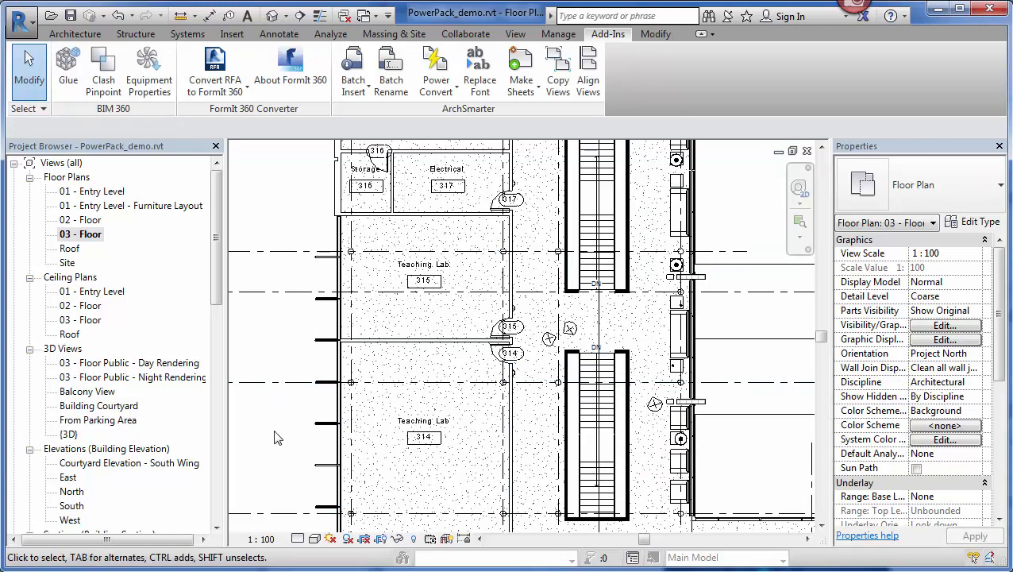
Batch rename sheet numbers replacing A with AA, giving sheets AA1 and AA2.
scroll(down, 3)
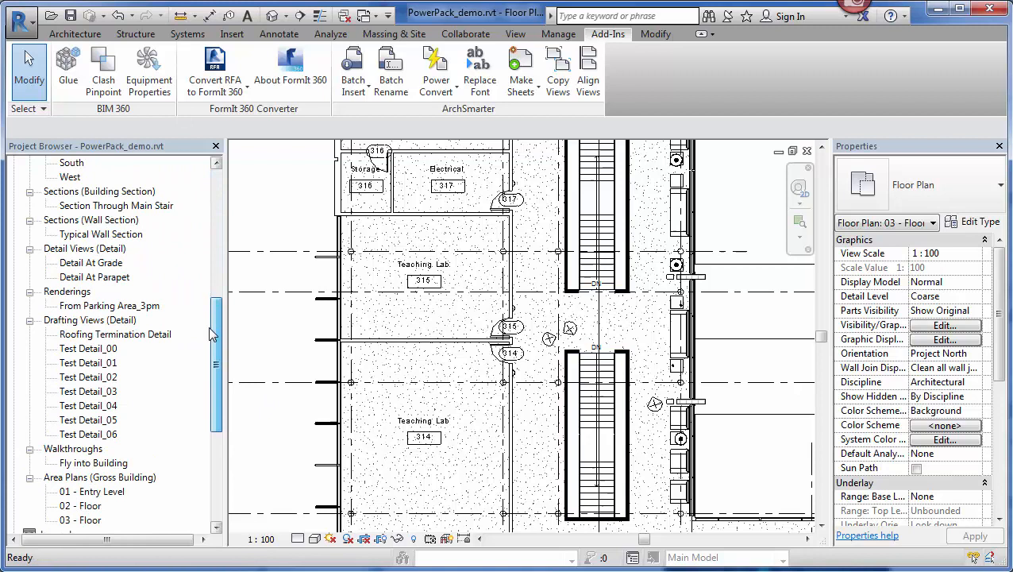
scroll(down, 3)
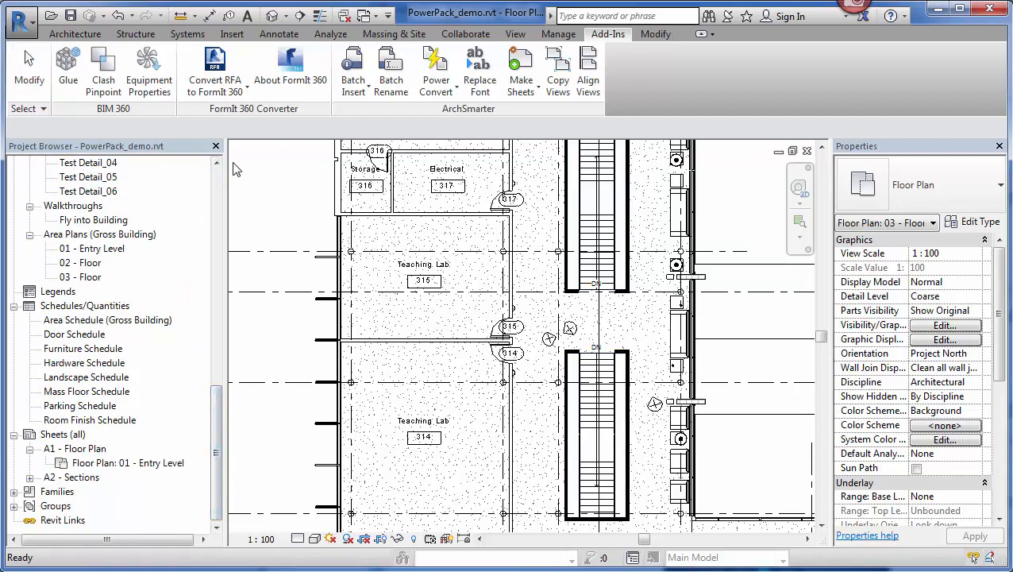
mouse_move(162, 364)
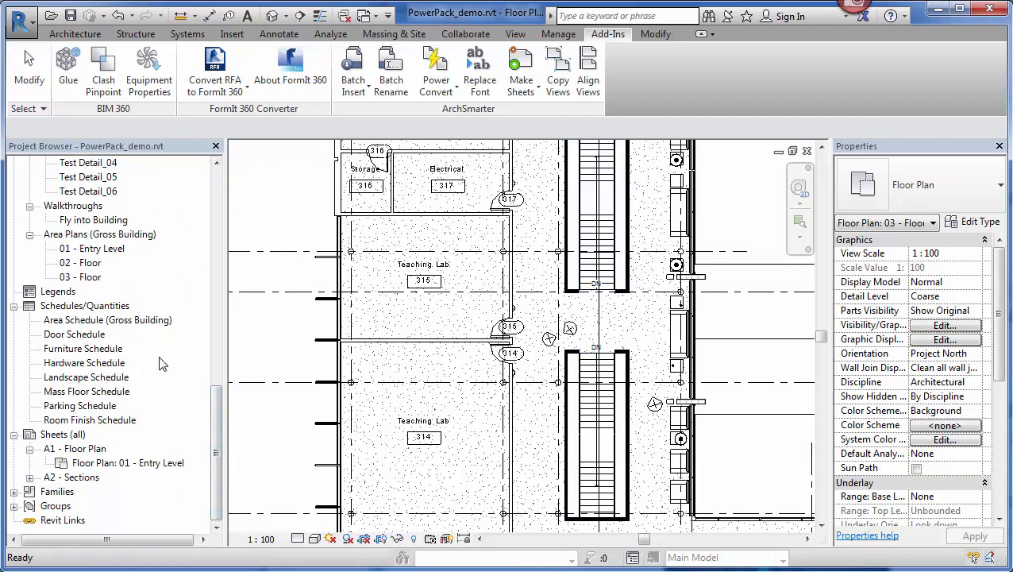
mouse_move(57, 492)
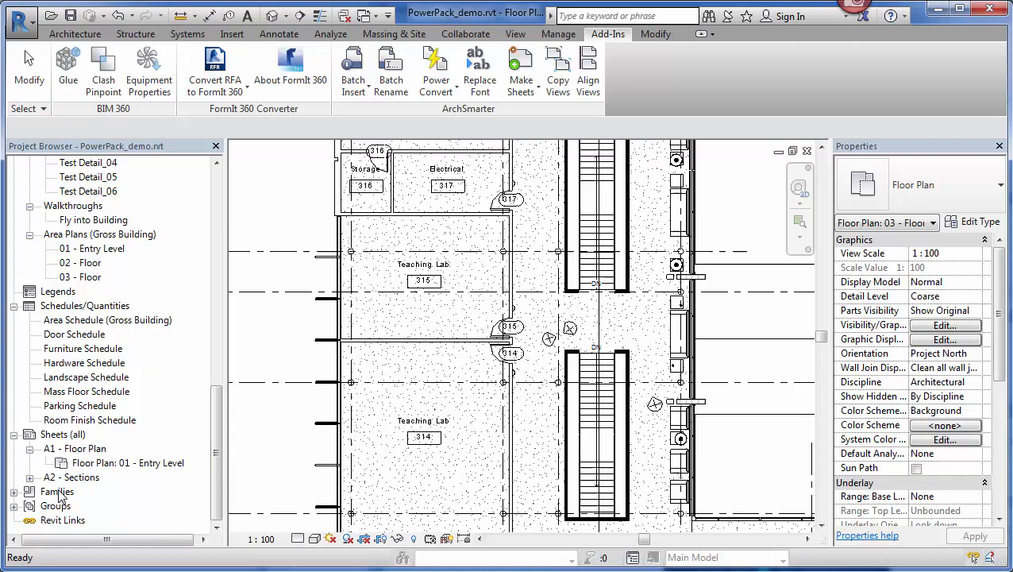
mouse_move(390, 70)
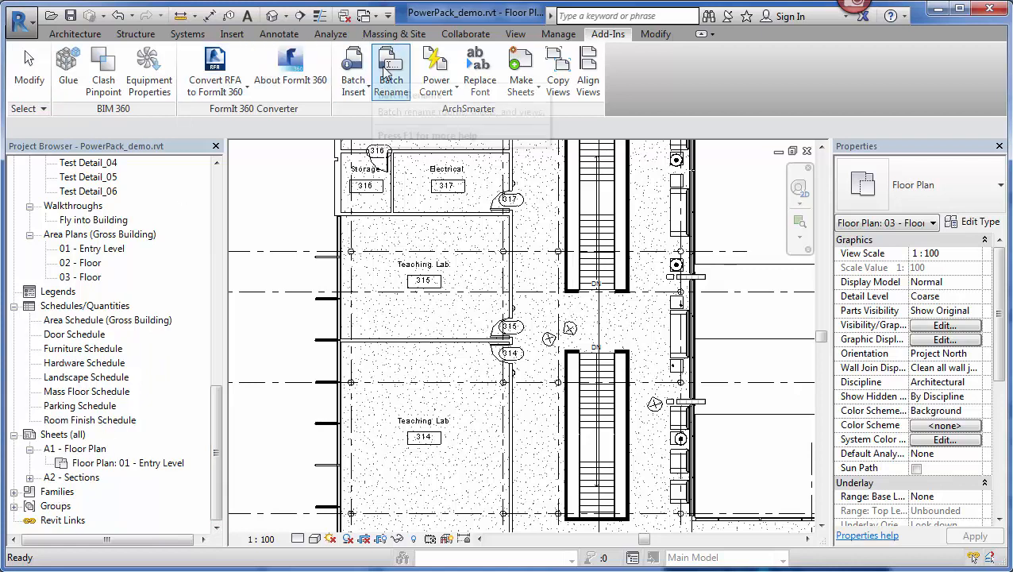
click(390, 67)
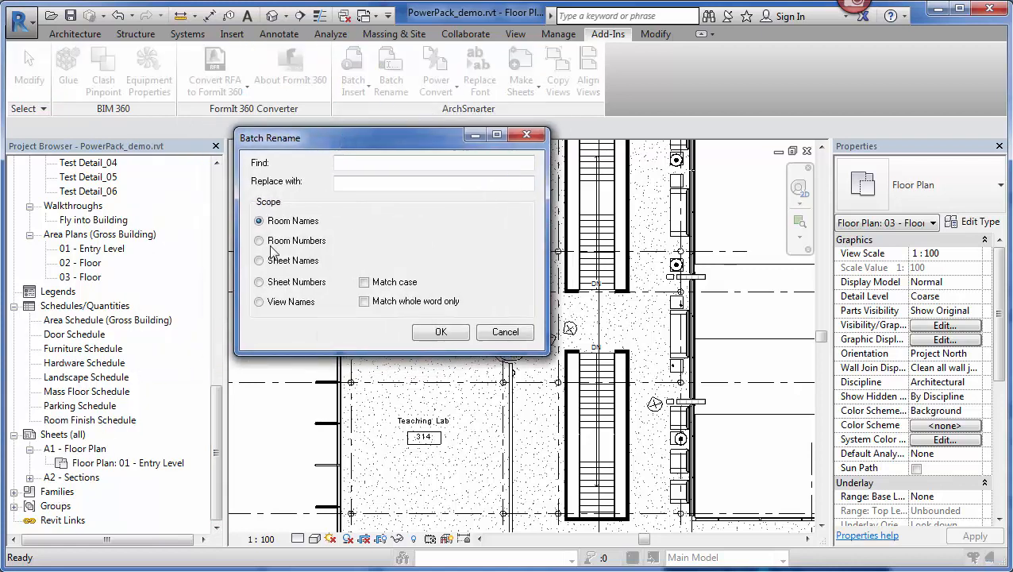
click(259, 281)
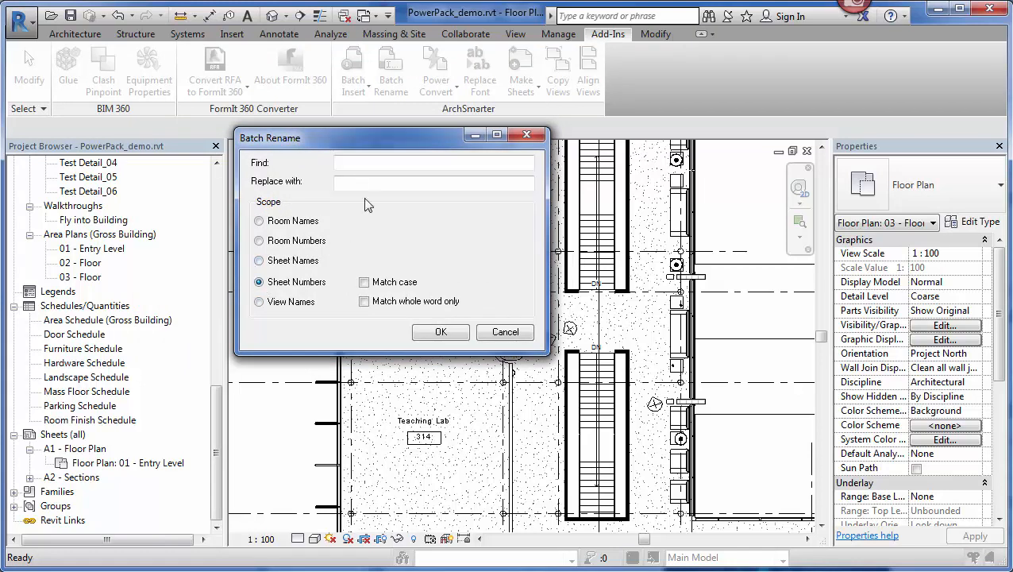
text(A)
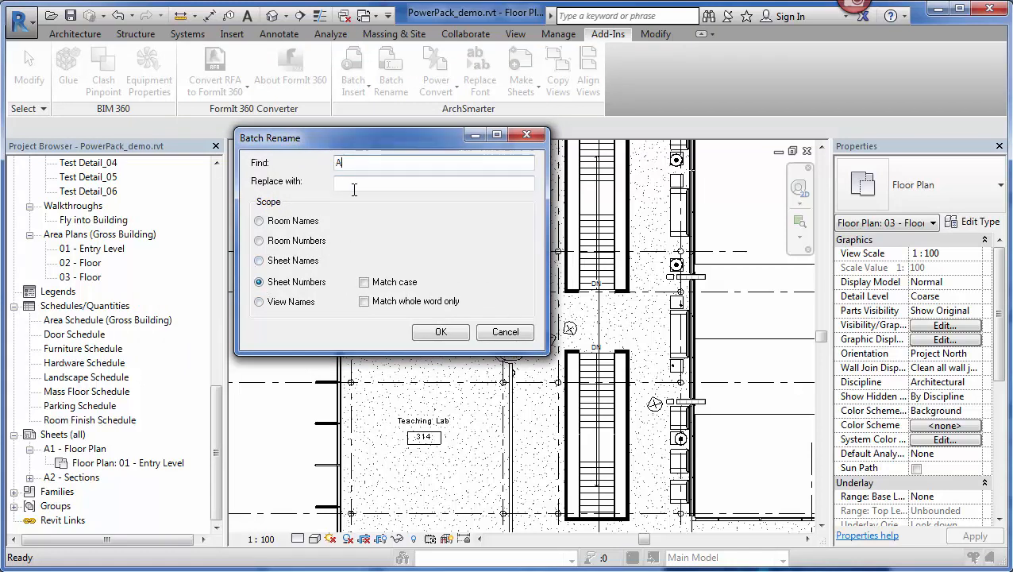
text(AA)
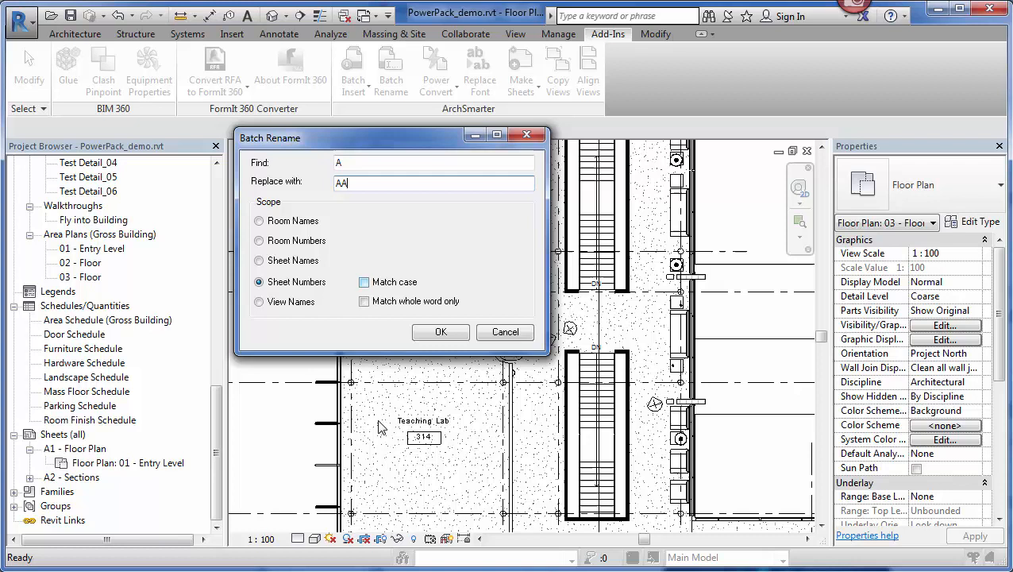
click(441, 332)
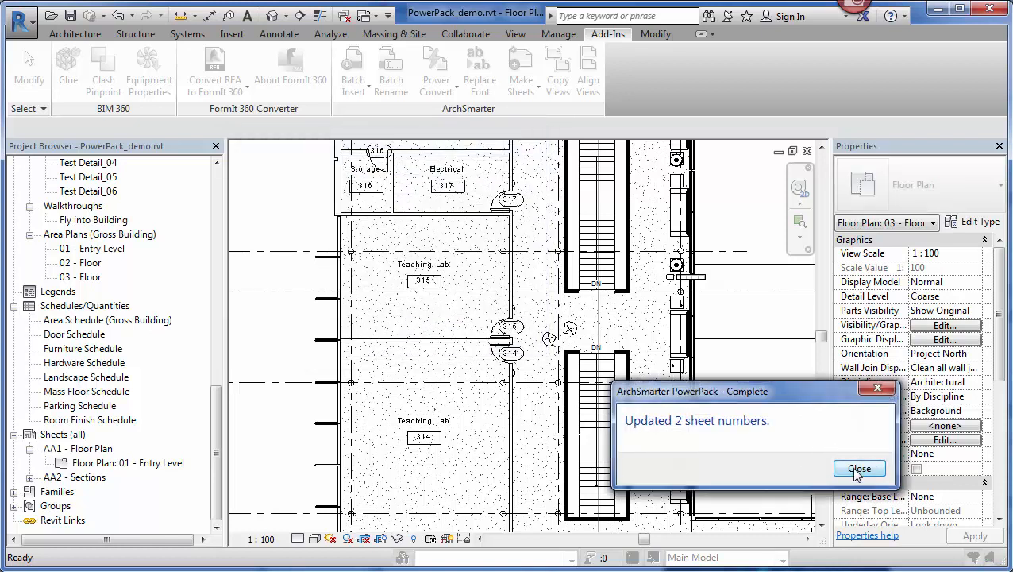
click(859, 469)
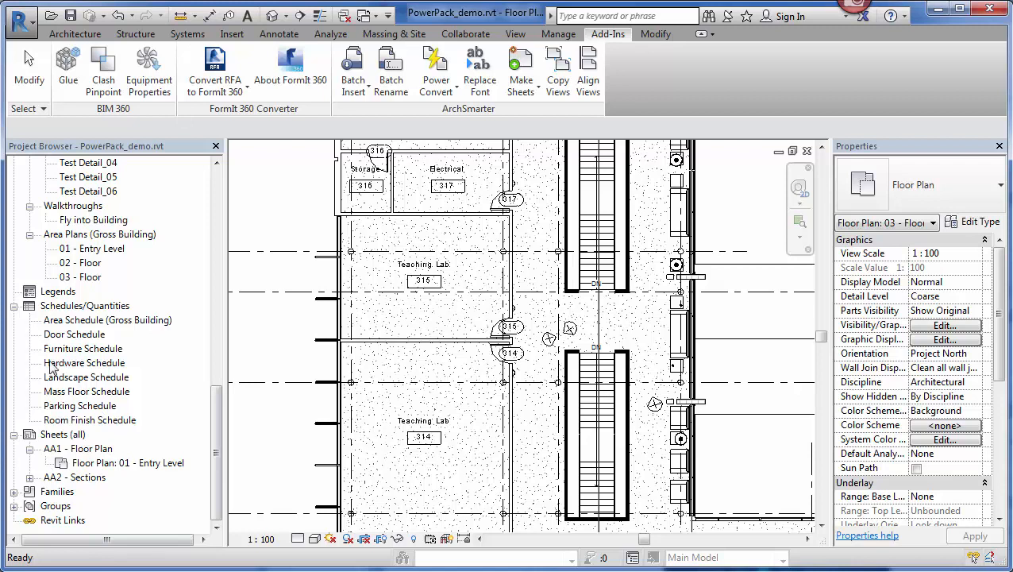
mouse_move(435, 66)
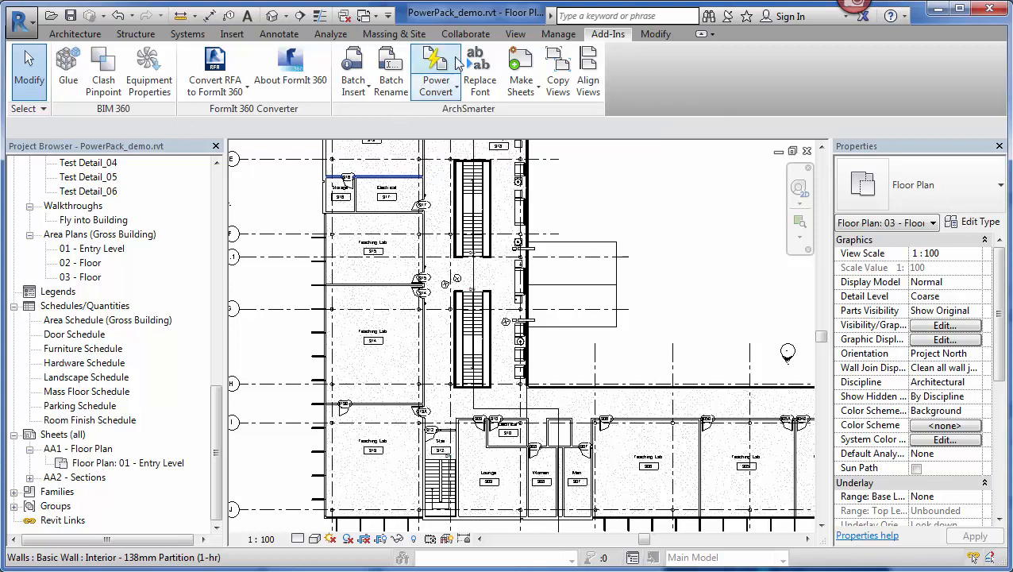
click(435, 71)
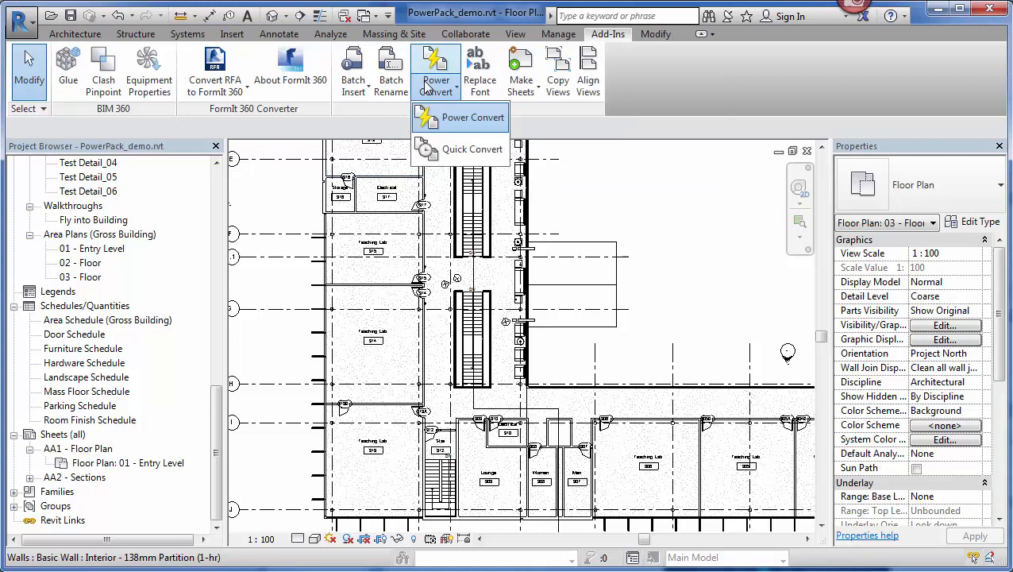
mouse_move(473, 149)
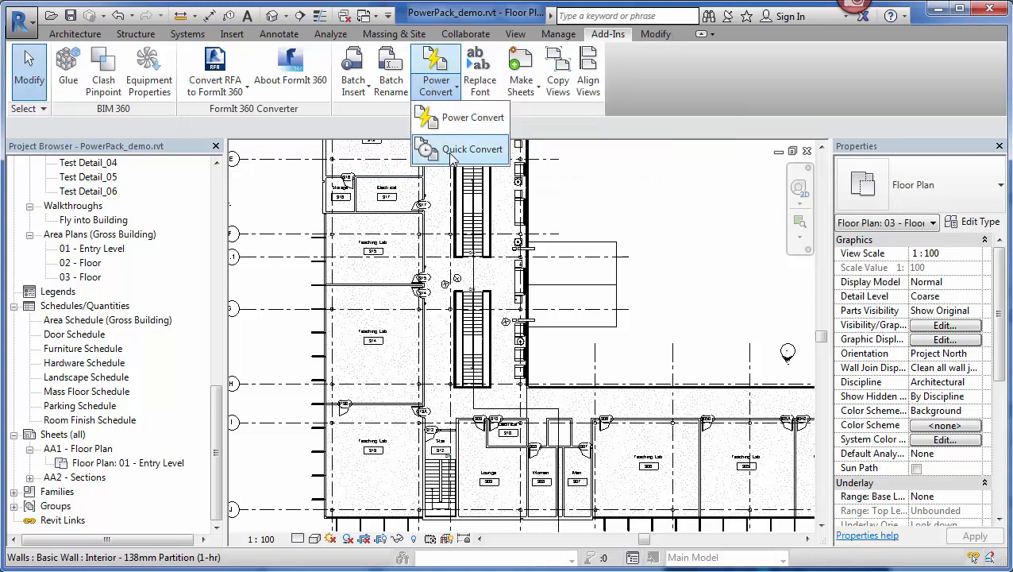
click(473, 149)
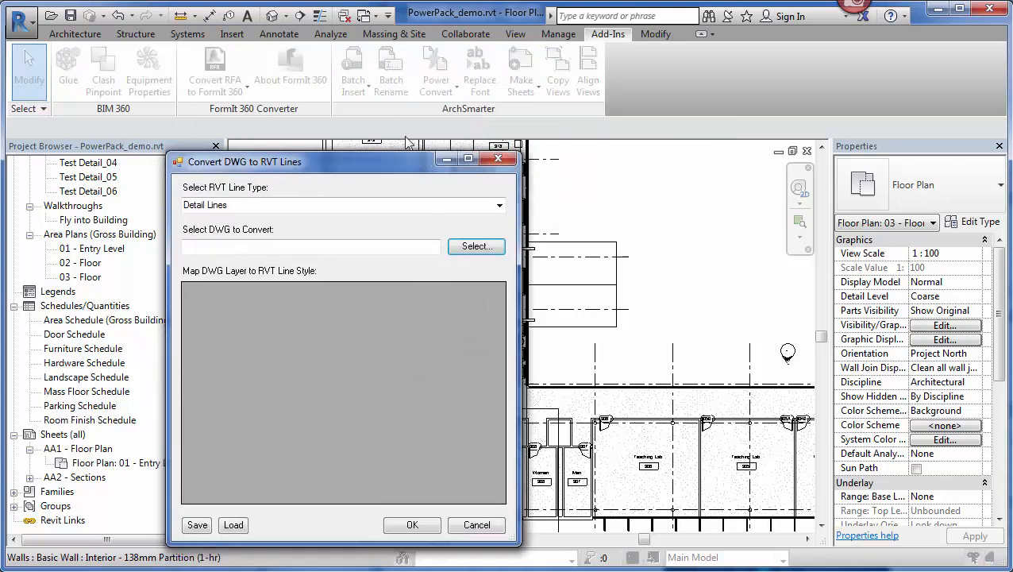
drag(244, 162, 355, 108)
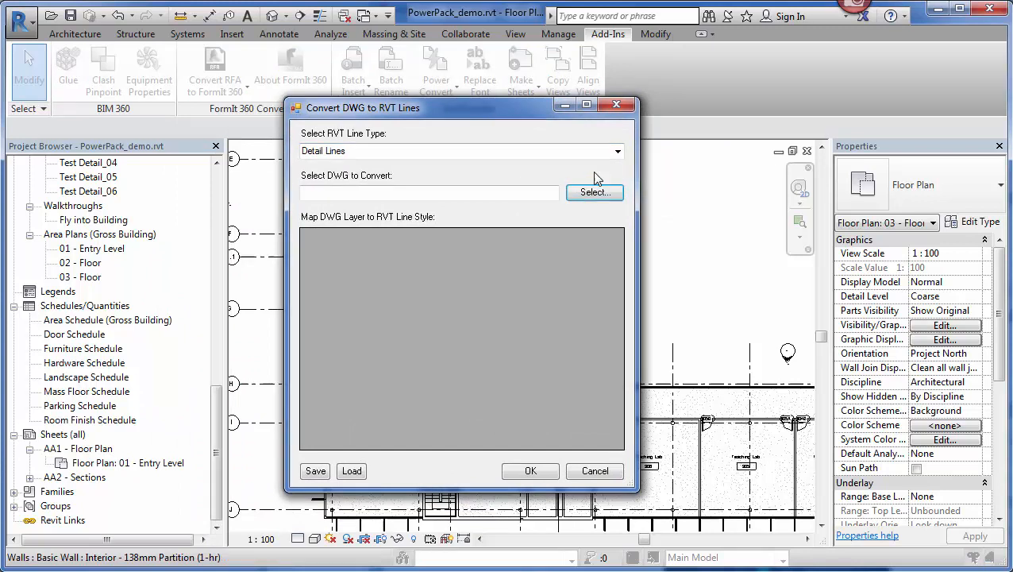
click(616, 151)
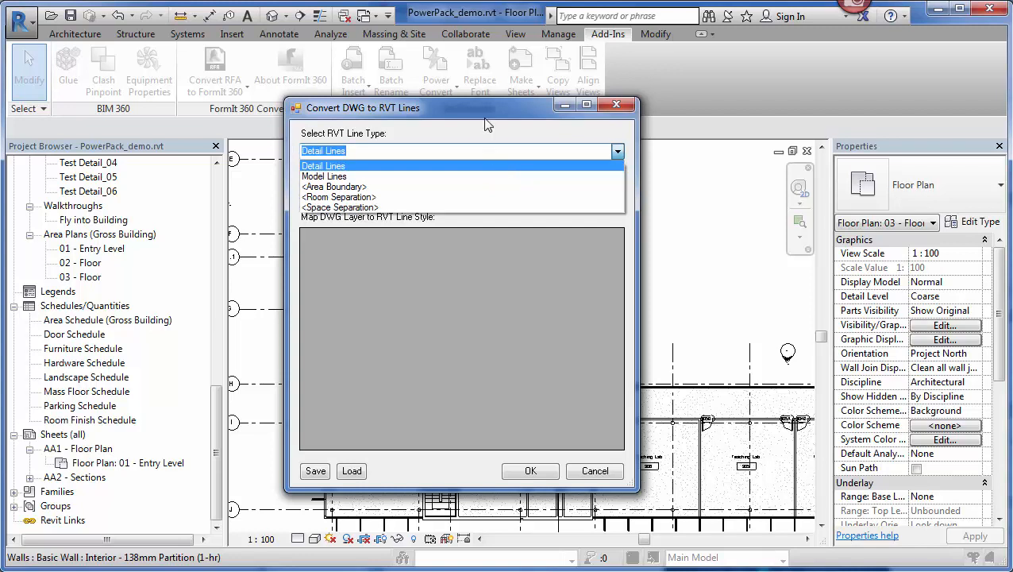
click(322, 165)
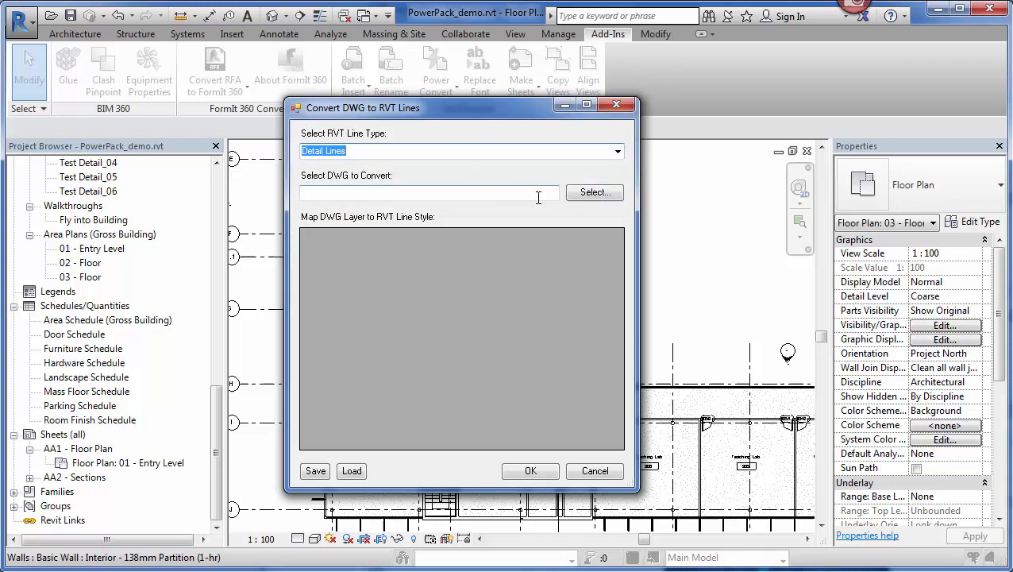
mouse_move(581, 160)
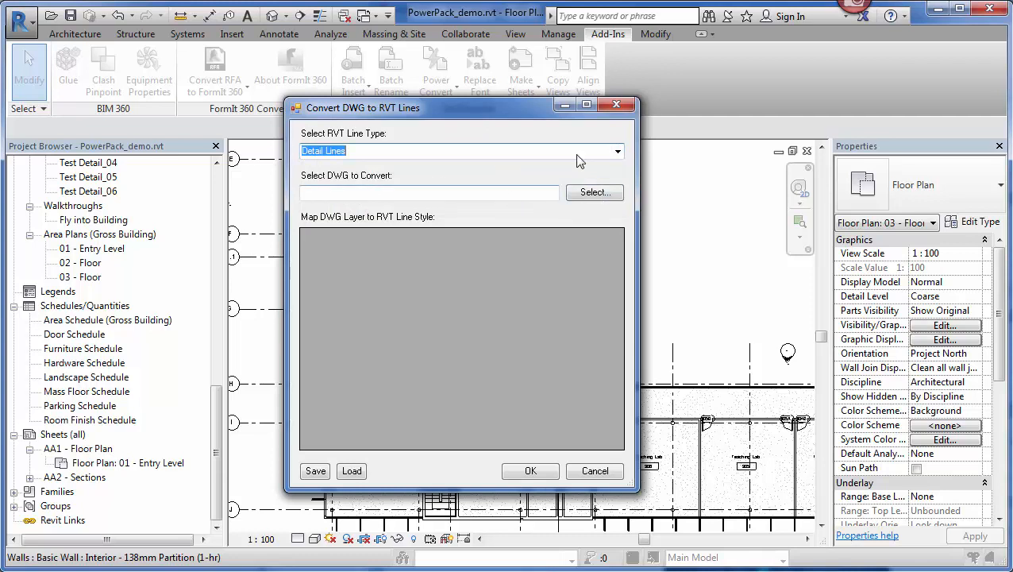
click(594, 470)
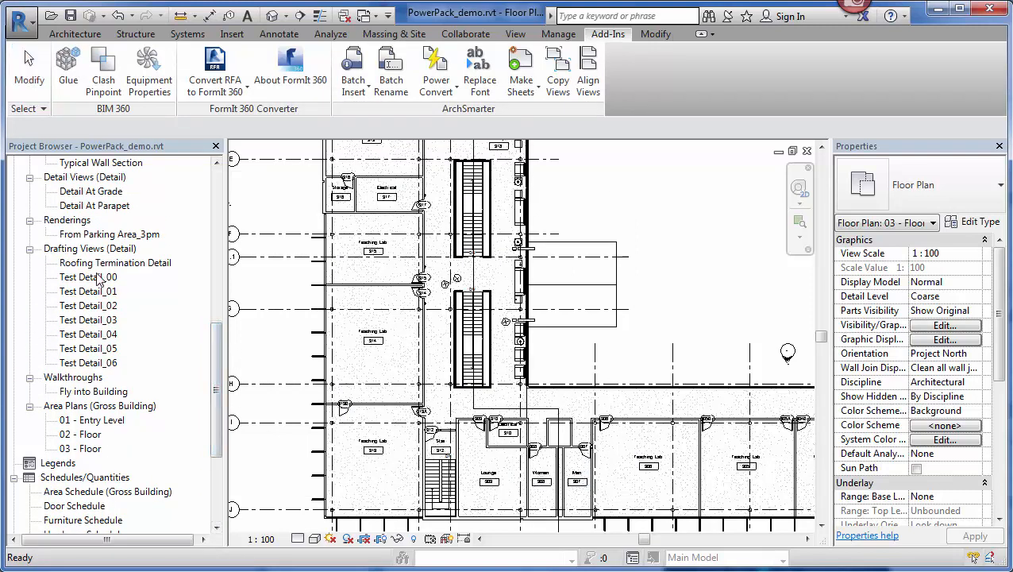
Open Test Detail_00 and select its DWG in the Quick Convert window.
double_click(87, 276)
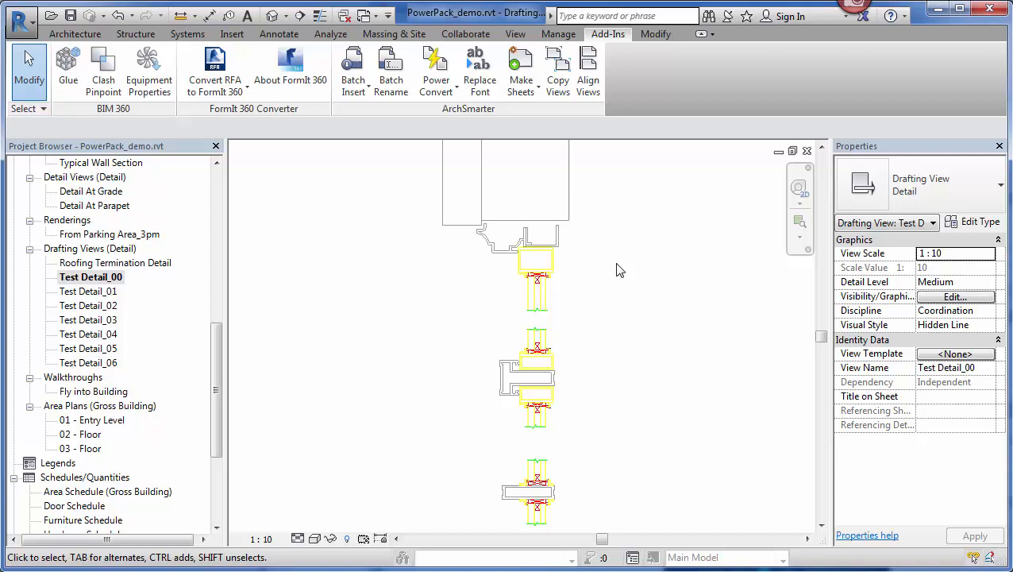
click(435, 71)
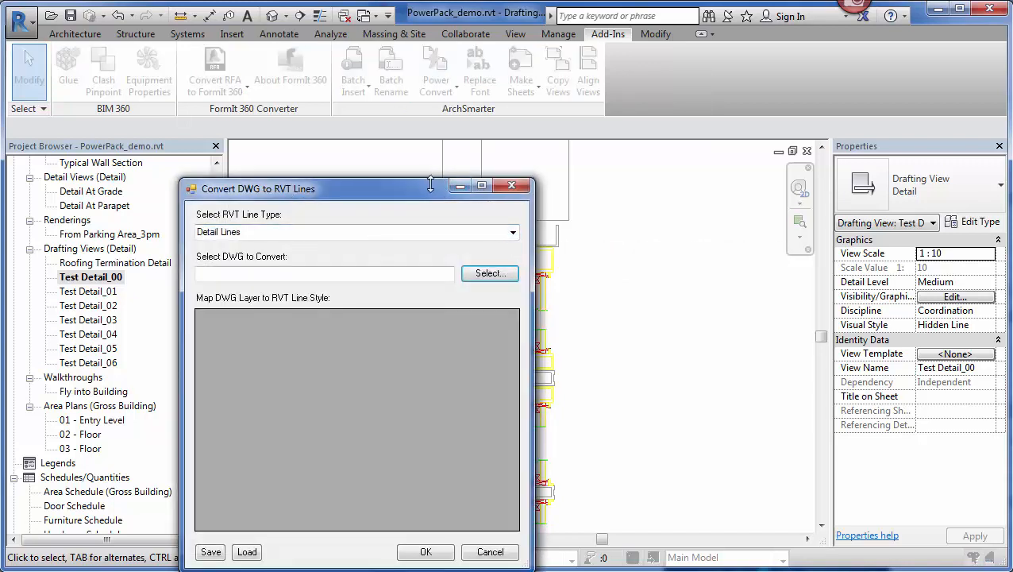
drag(259, 188, 249, 133)
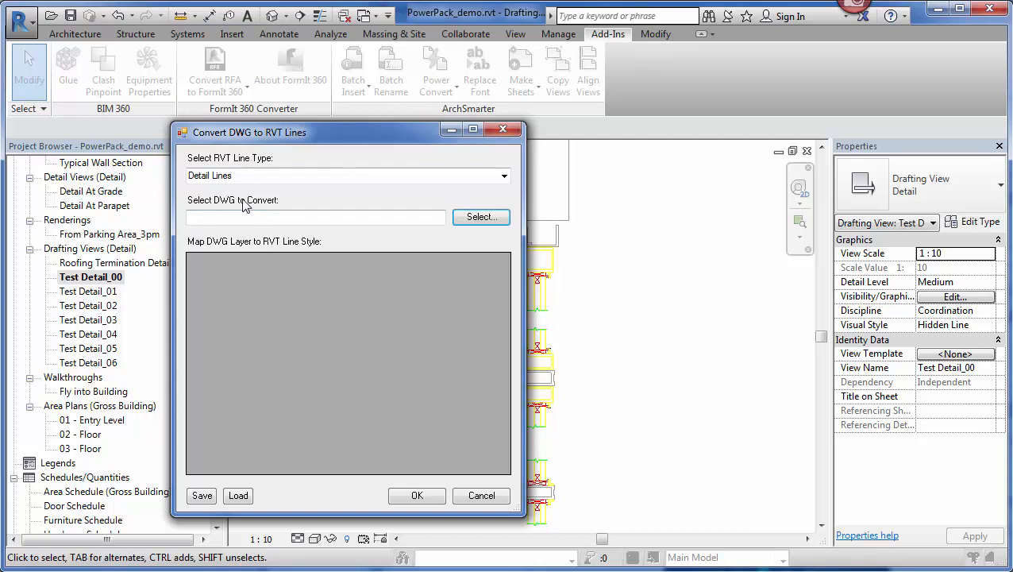
mouse_move(479, 216)
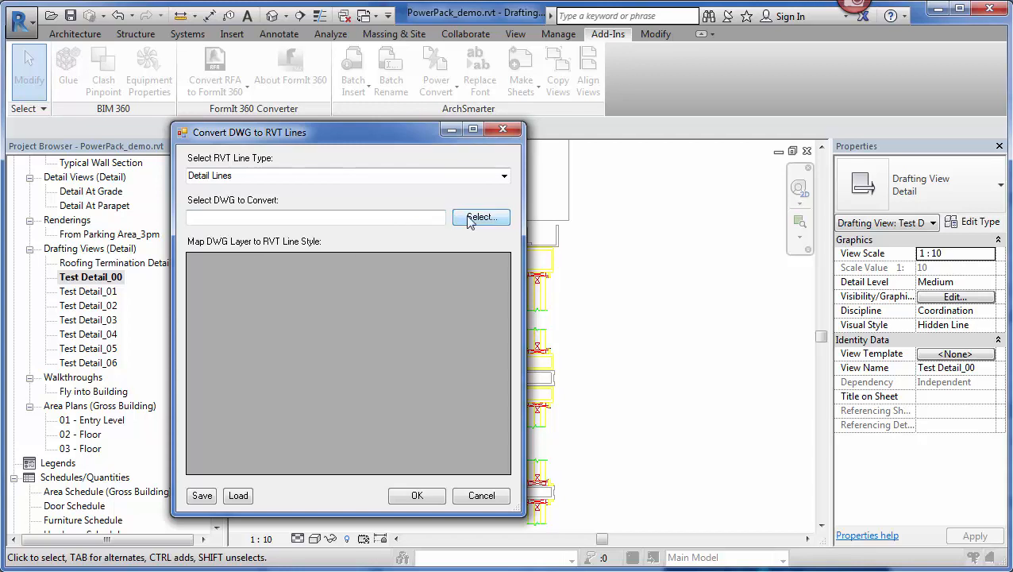
click(480, 216)
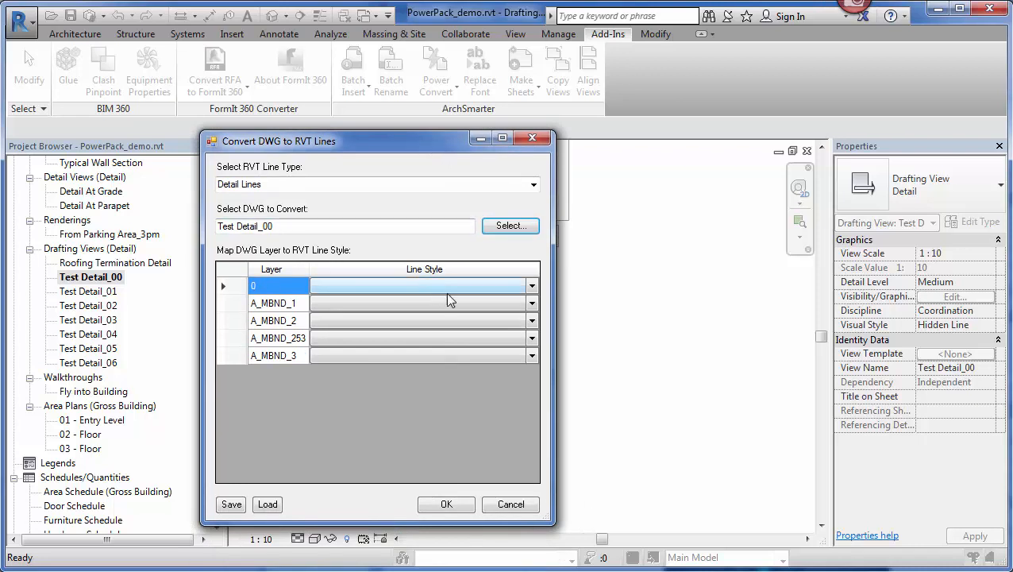
Map the DWG layers to Medium, Thin, Lines and Wide line styles and save the mapping.
click(530, 302)
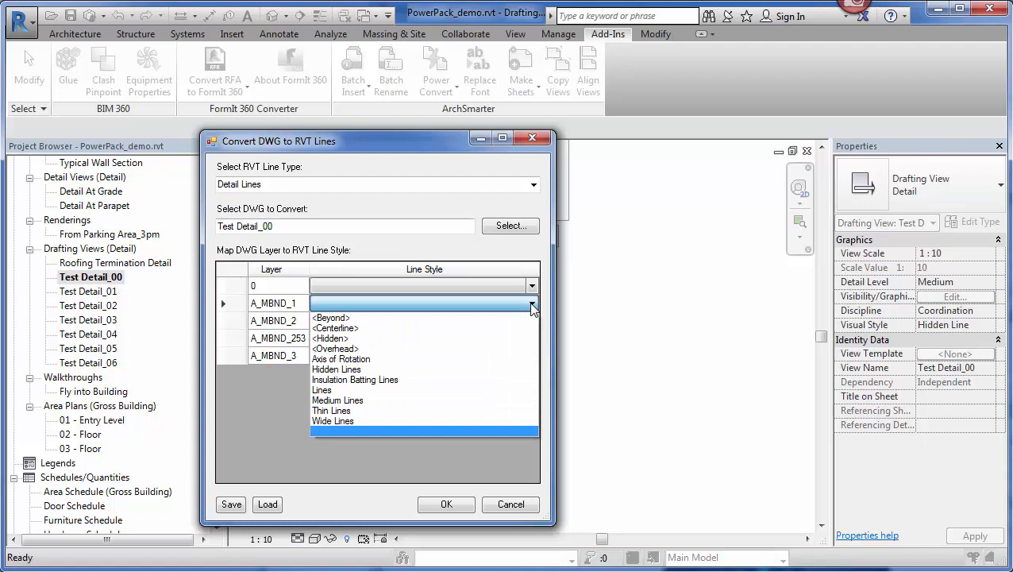
mouse_move(421, 327)
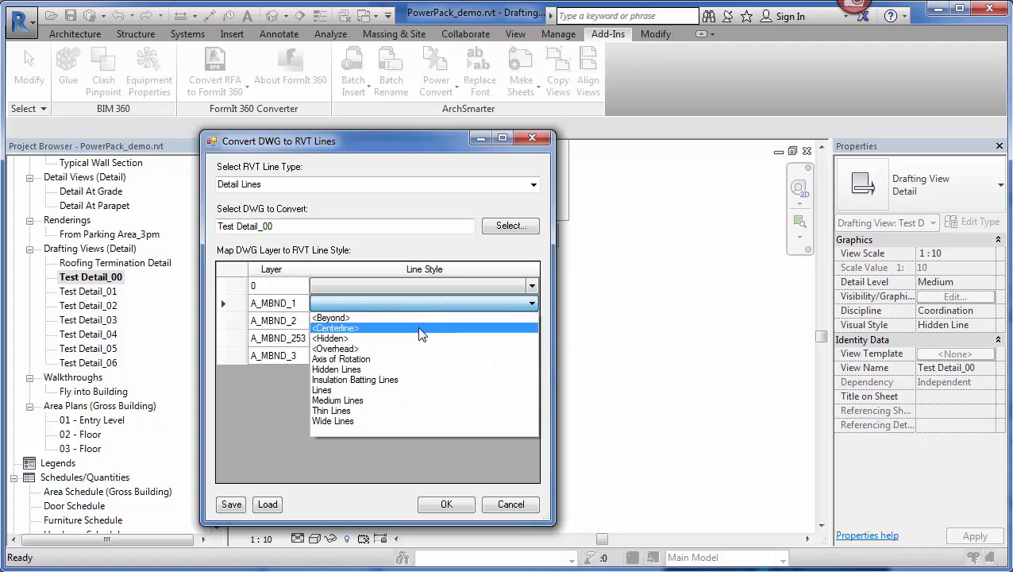
mouse_move(336, 368)
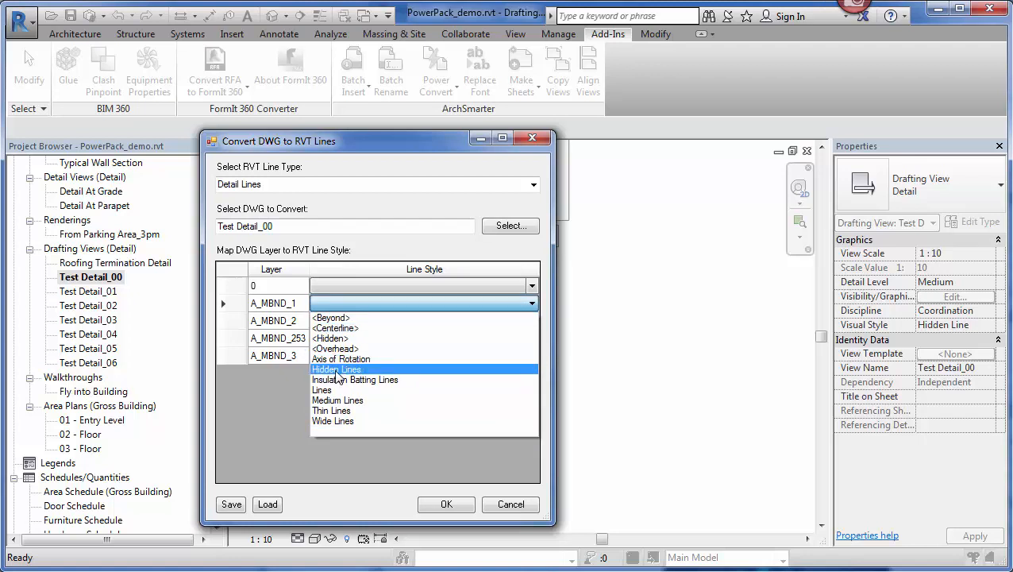
click(230, 505)
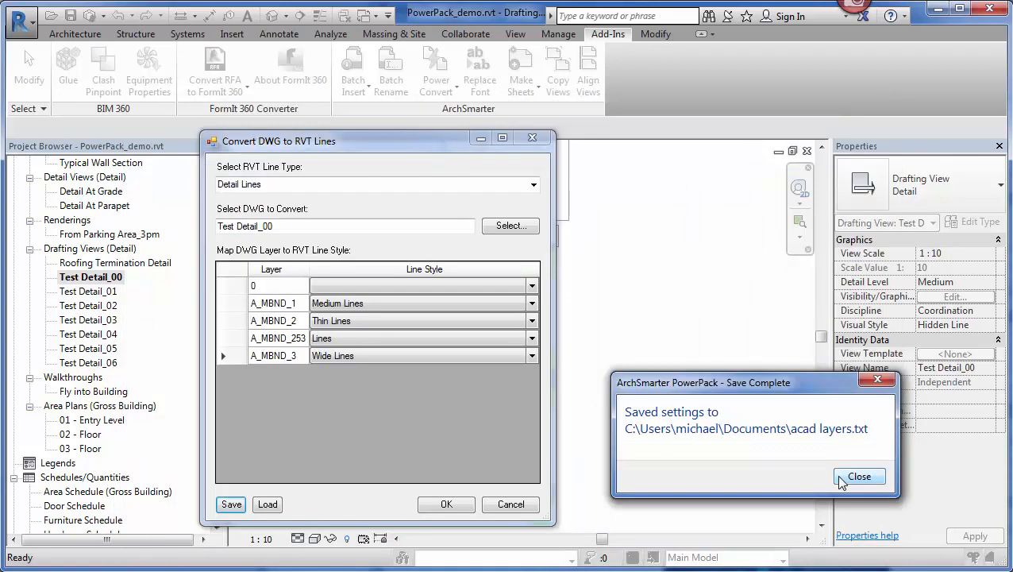
click(859, 476)
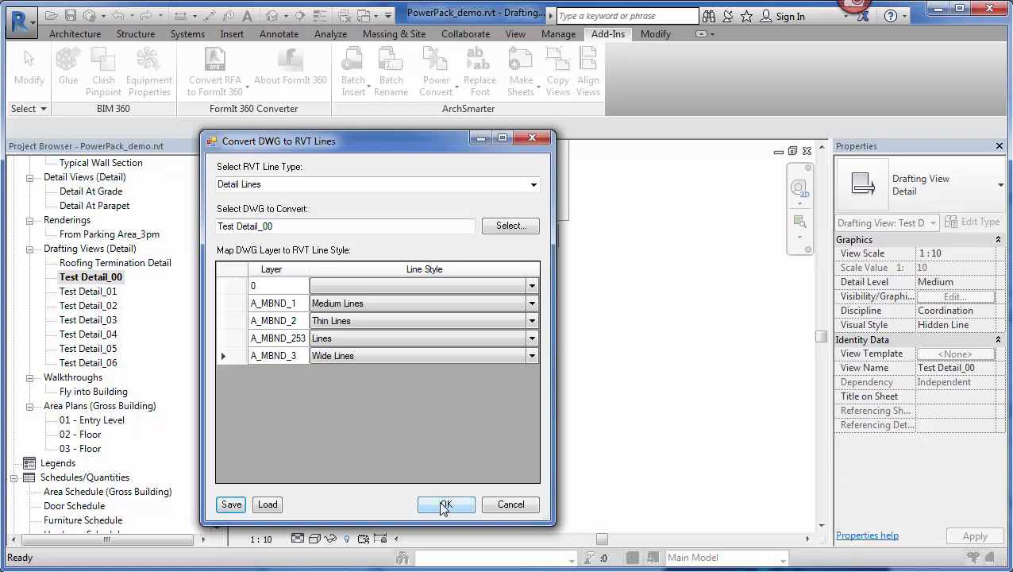
Convert the Test Detail_00 DWG into 417 Revit detail lines and return to the add-in tools.
click(446, 505)
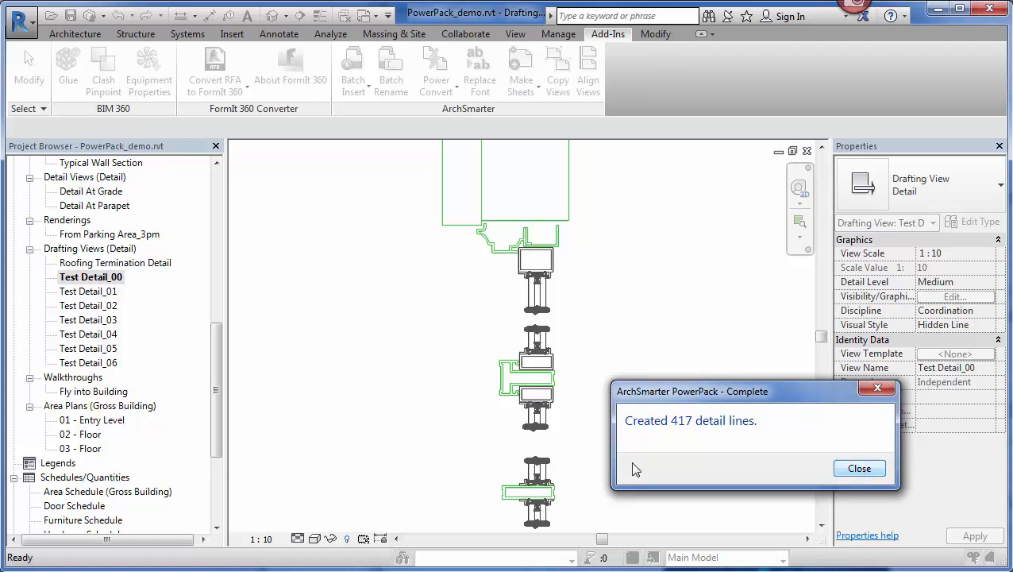
mouse_move(827, 471)
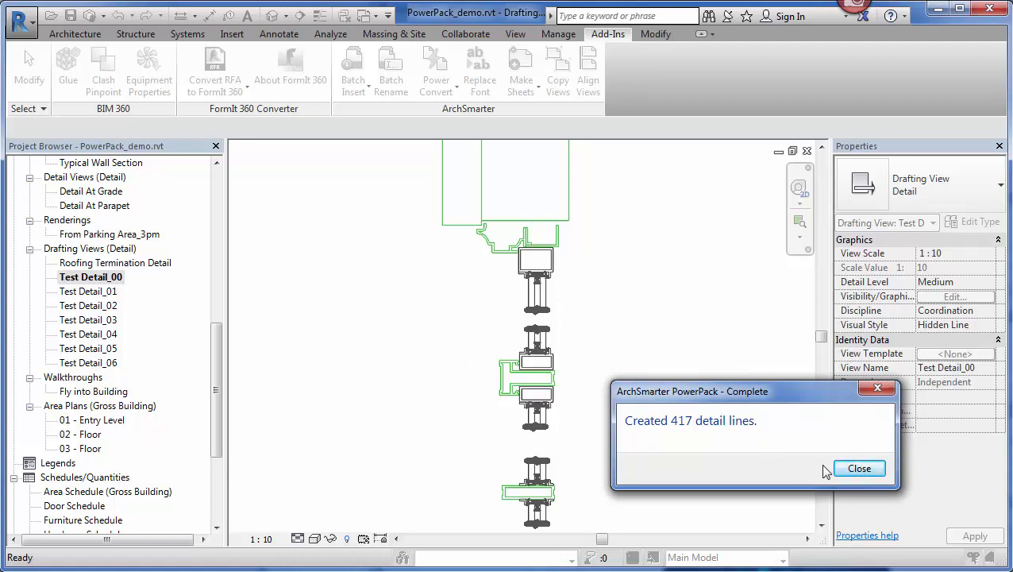
click(859, 466)
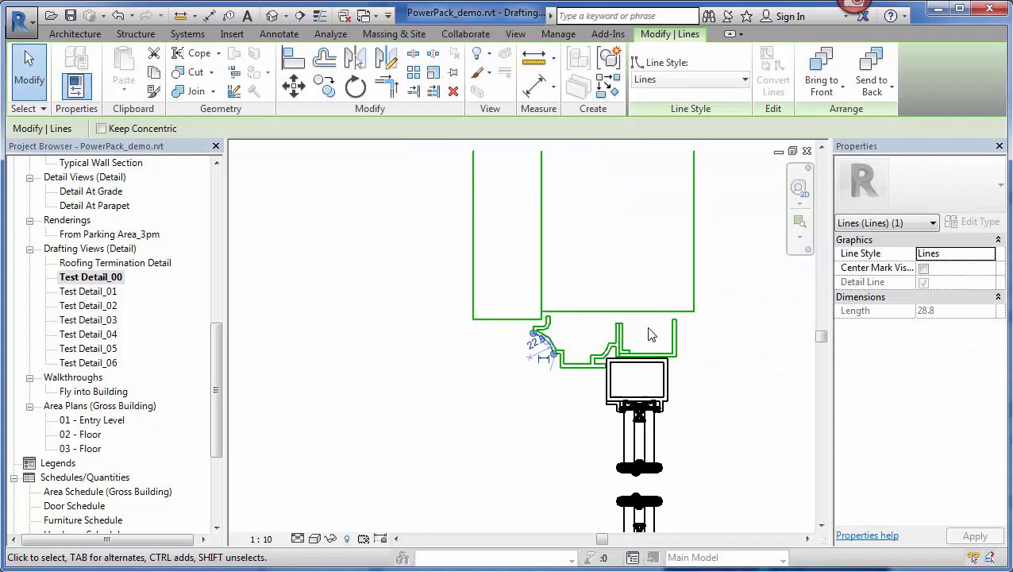
click(585, 235)
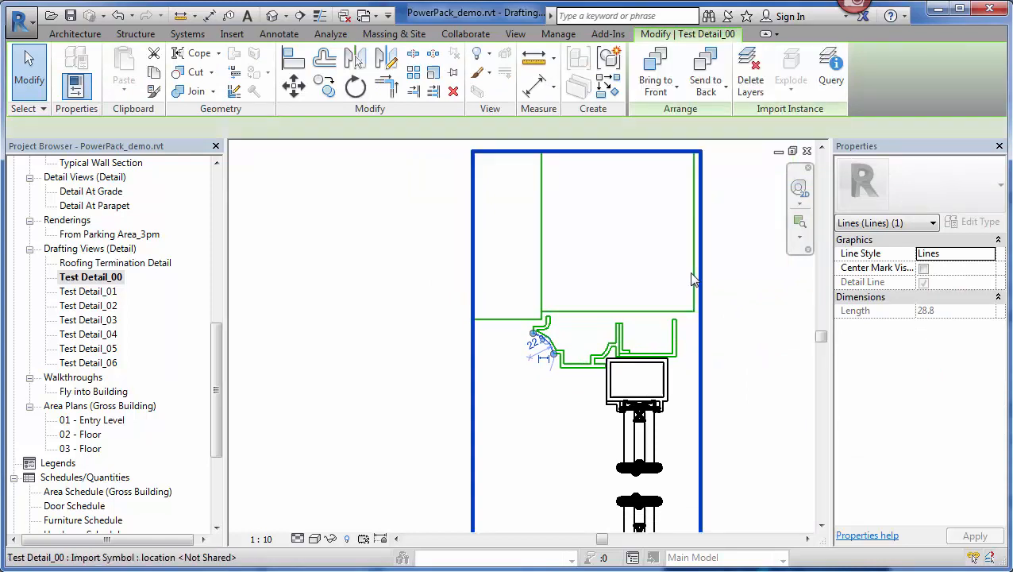
click(606, 33)
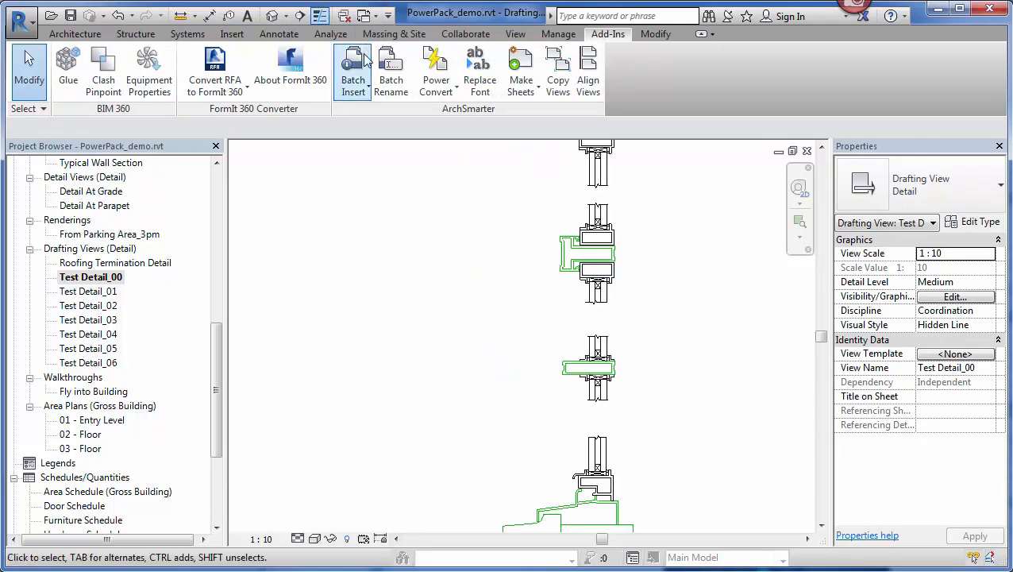
click(435, 72)
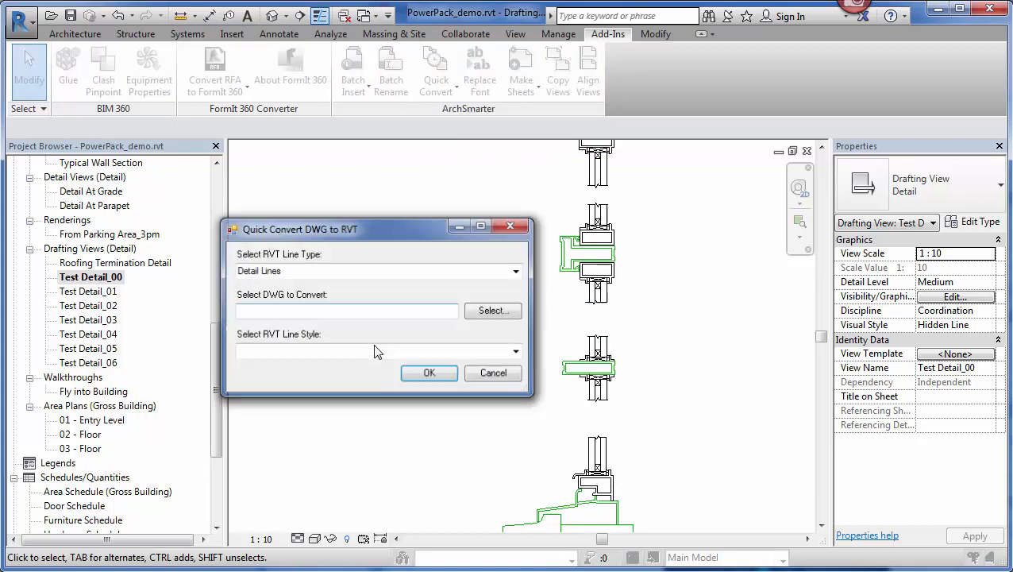
drag(300, 228, 400, 203)
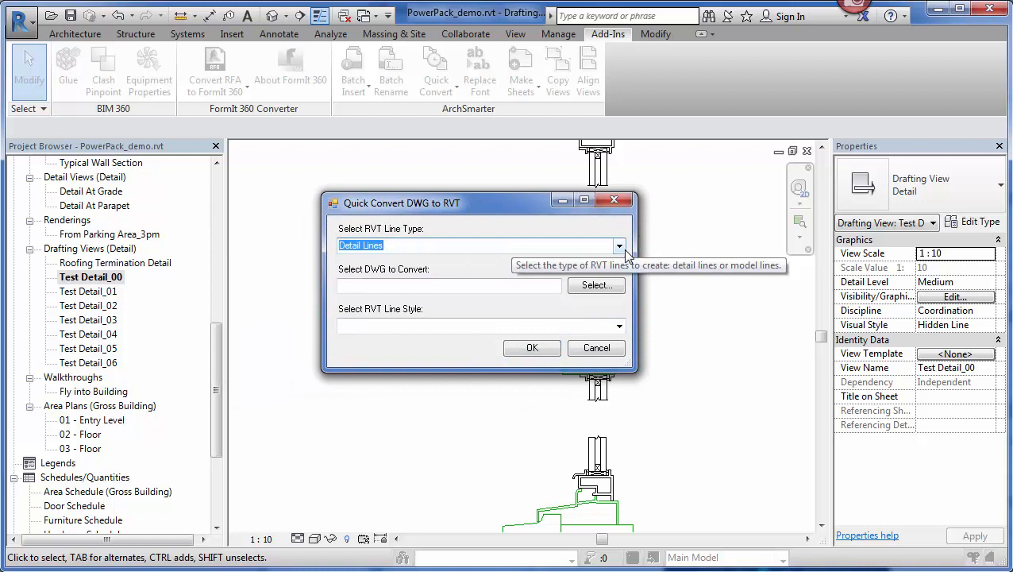
mouse_move(556, 308)
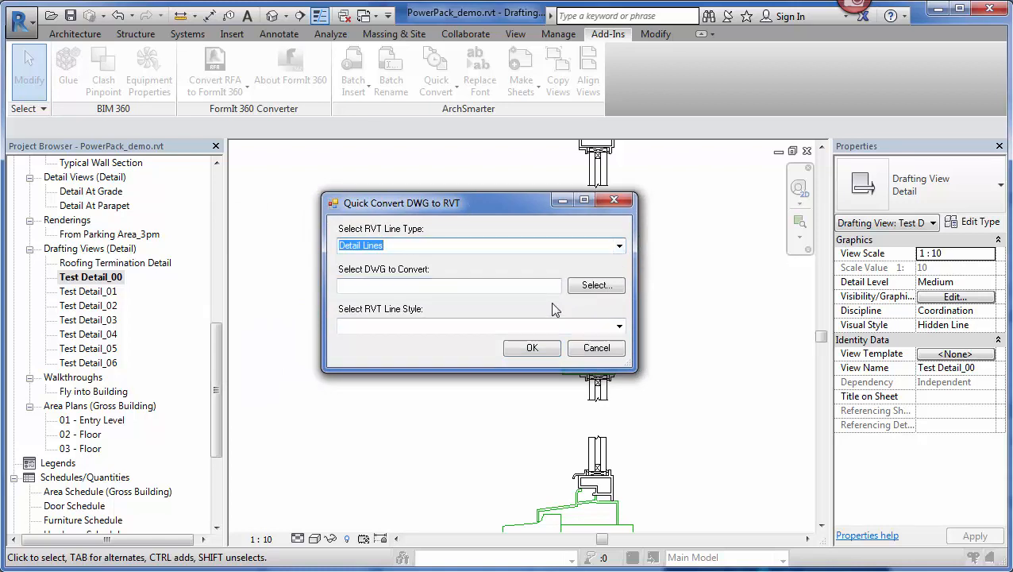
mouse_move(629, 252)
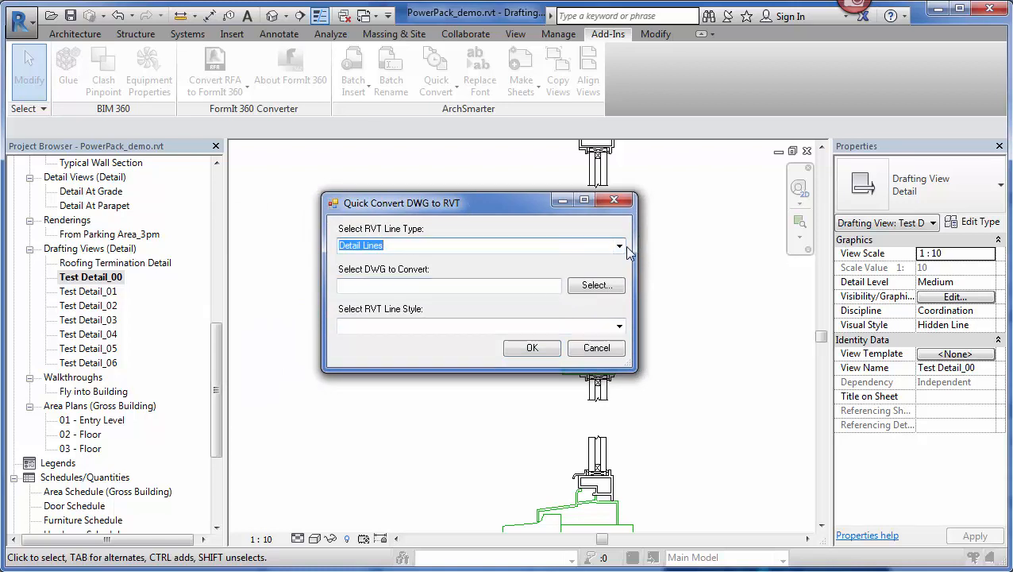
click(619, 245)
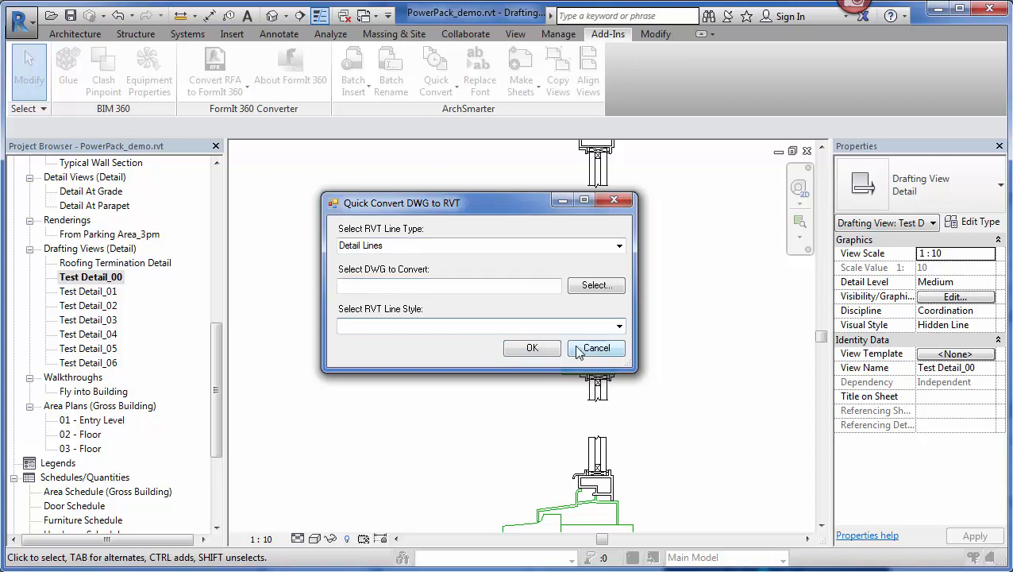
click(596, 348)
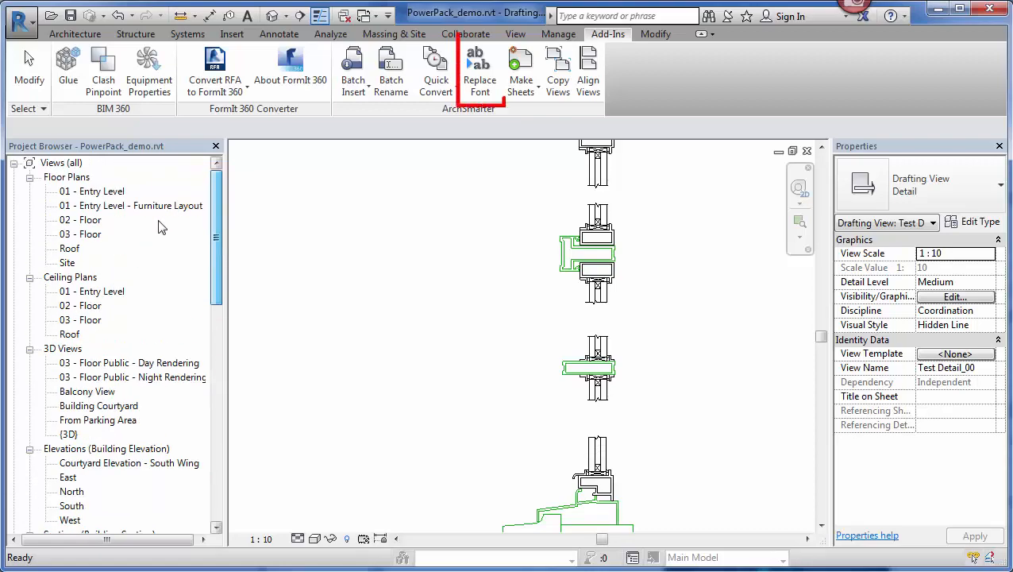
Open 01 - Entry Level and set Replace Font from Arial to Century Gothic.
double_click(94, 190)
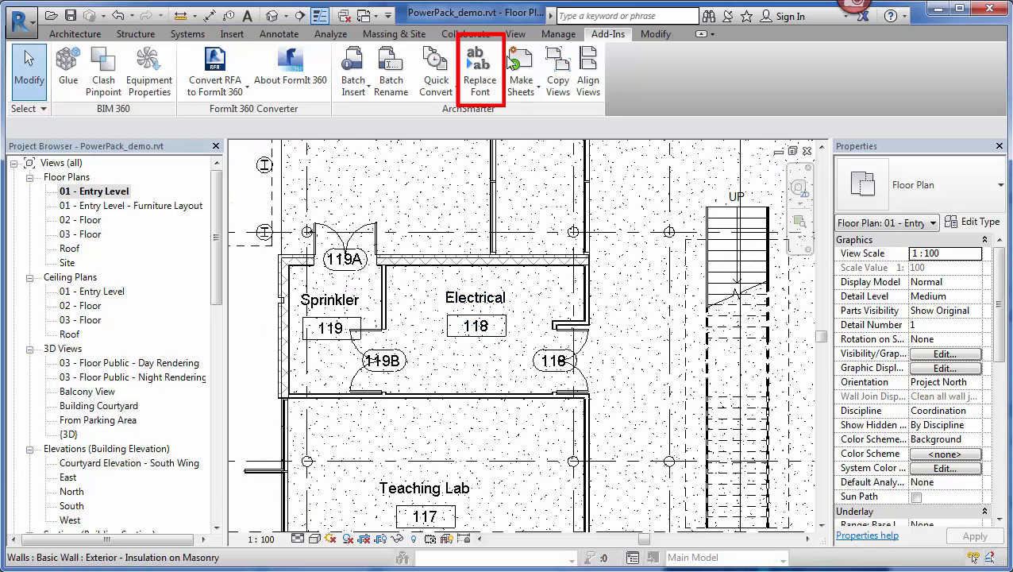
click(479, 71)
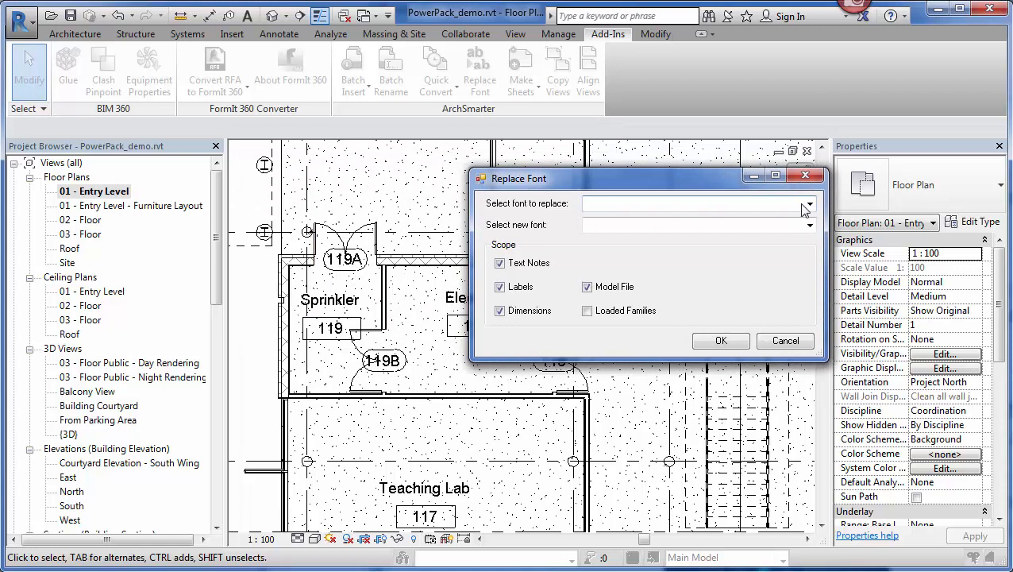
click(808, 203)
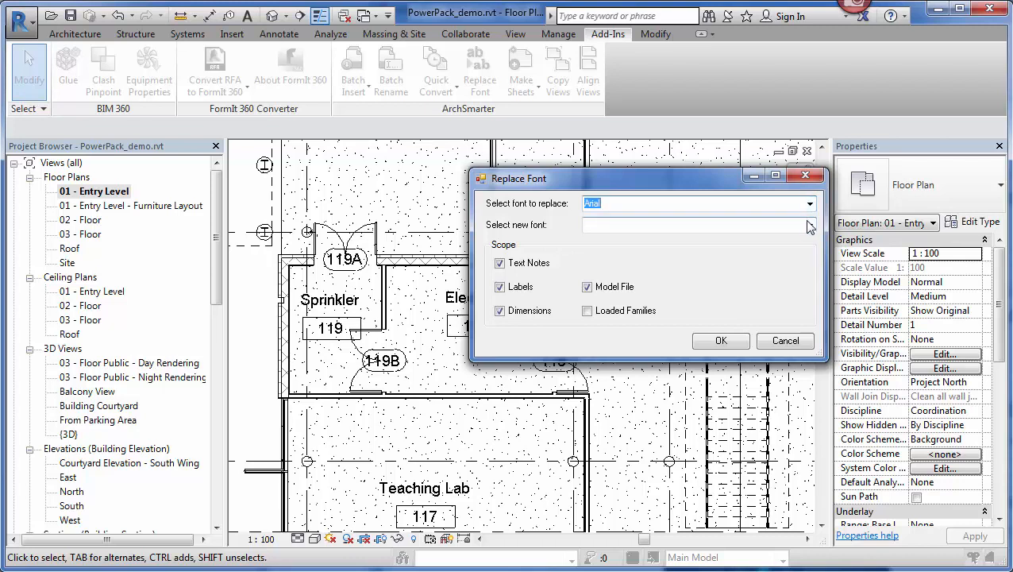
click(810, 225)
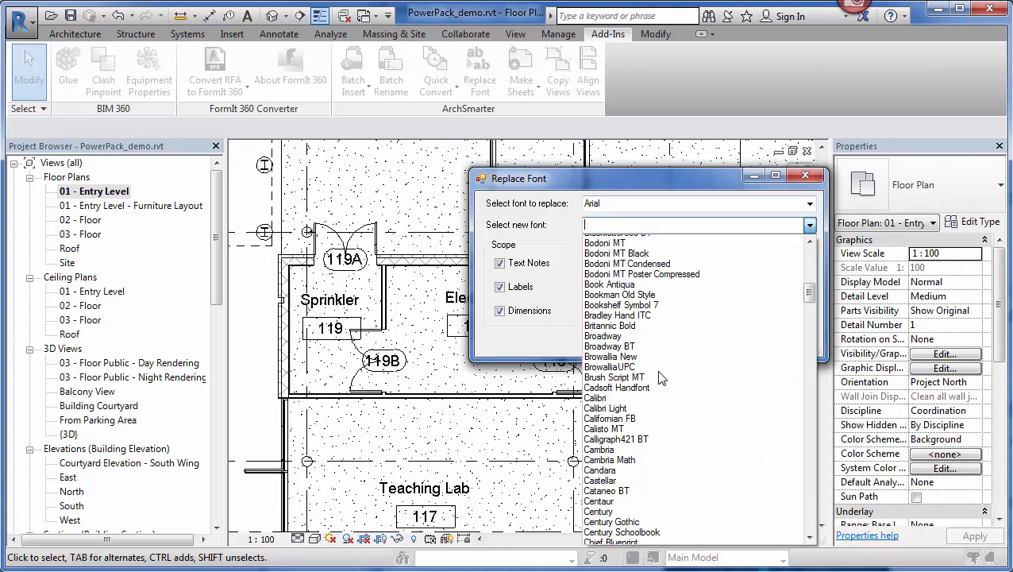
click(613, 521)
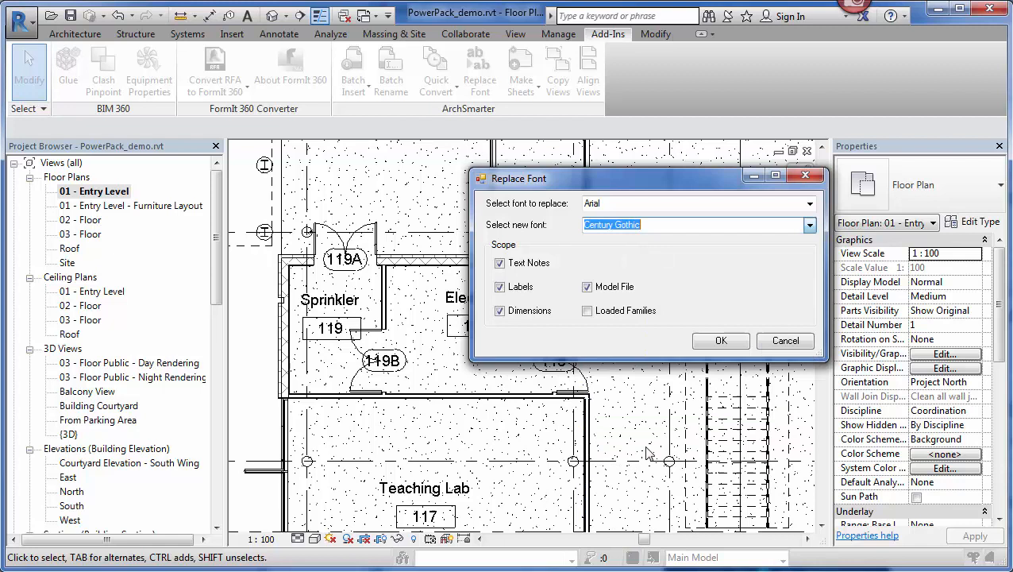
mouse_move(530, 231)
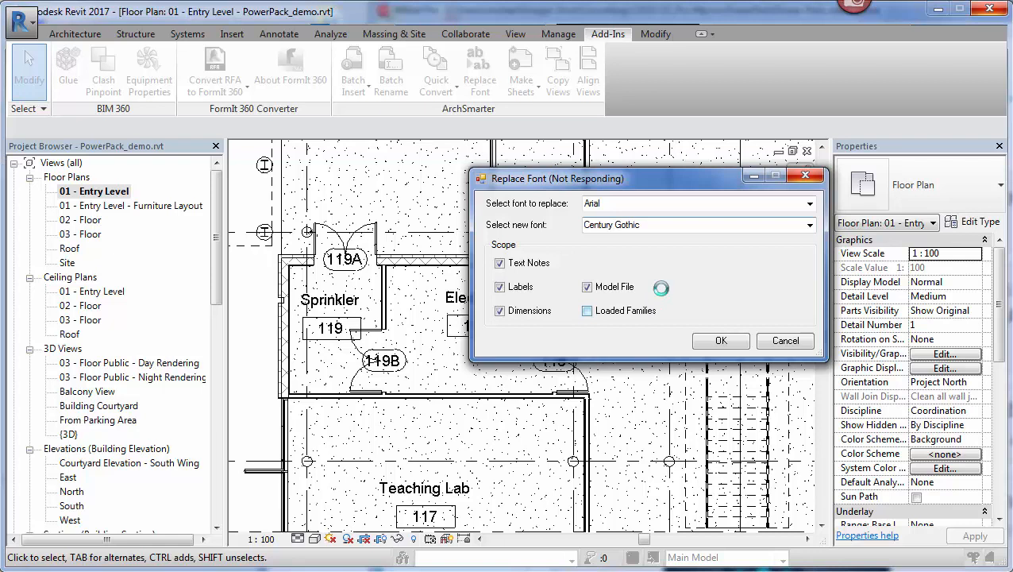
Confirm the Replace Font dialog so the Arial text is replaced with Century Gothic.
click(721, 340)
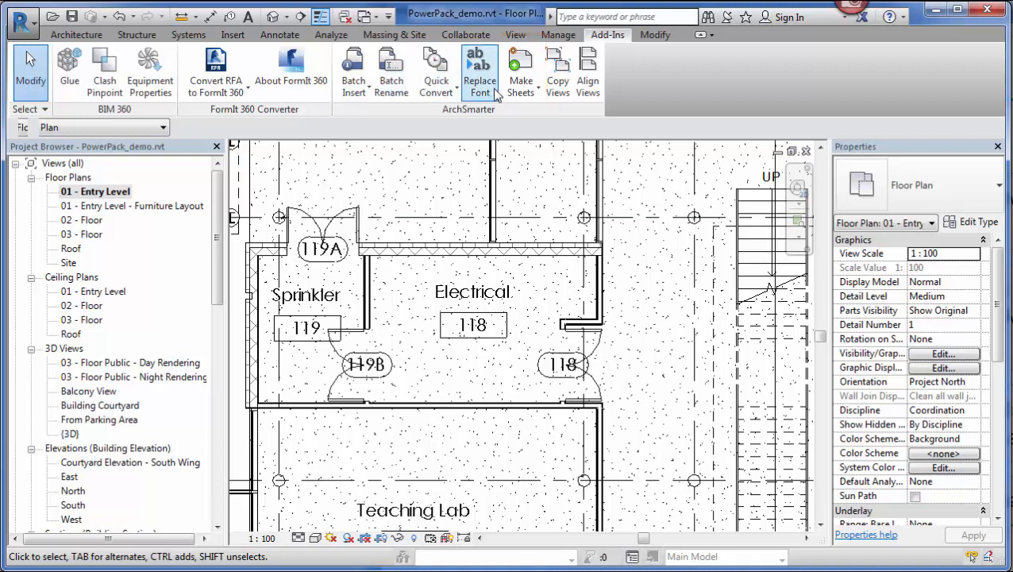
Start Sheet Maker and load test sheets.csv from the Desktop.
click(521, 71)
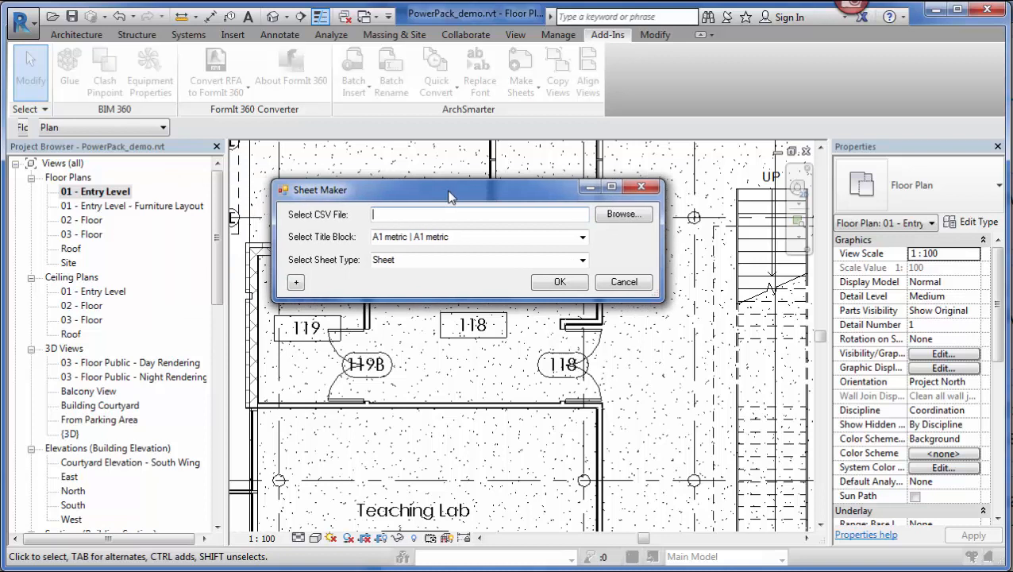
mouse_move(623, 226)
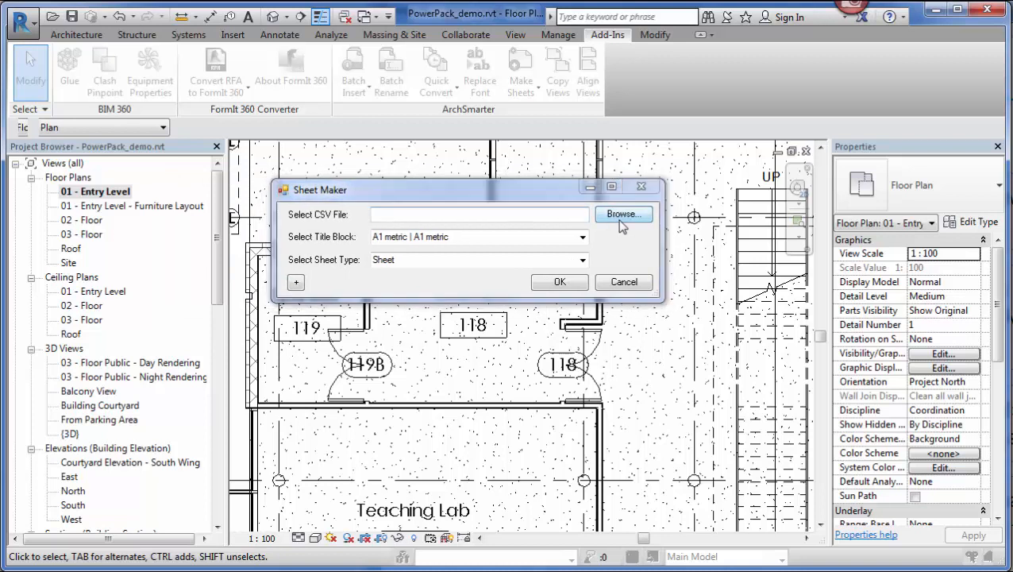
click(622, 213)
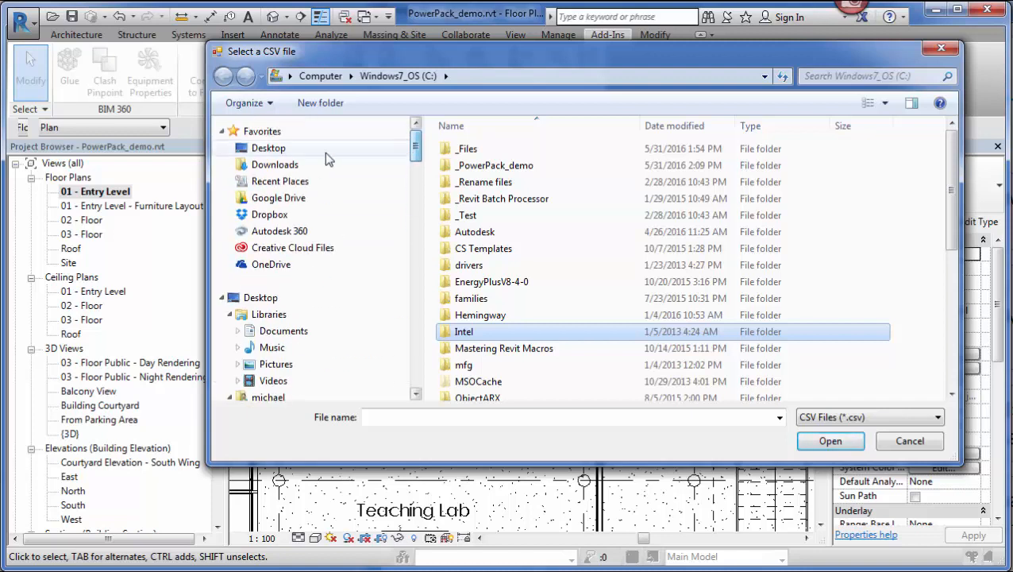
click(269, 148)
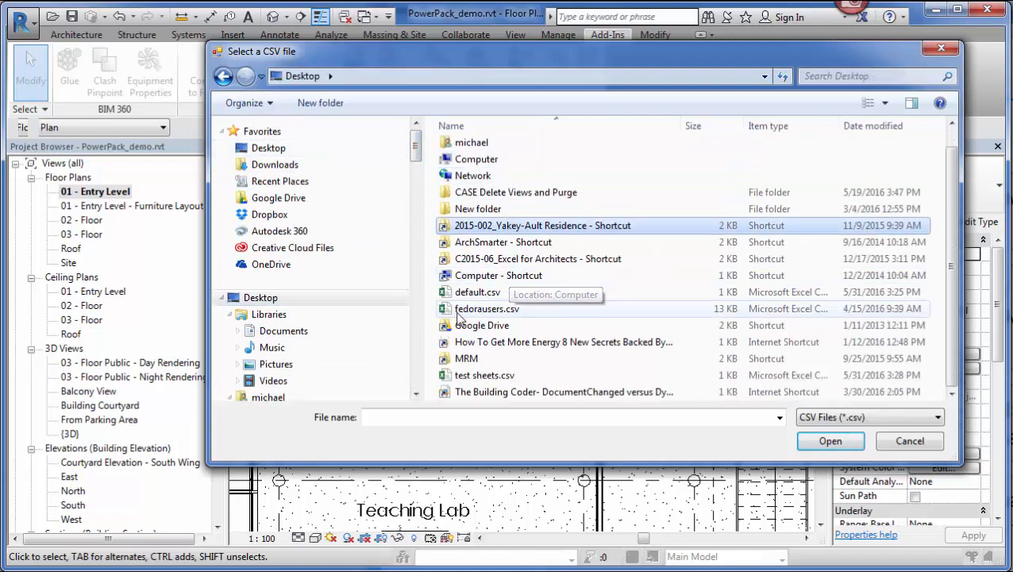
click(486, 374)
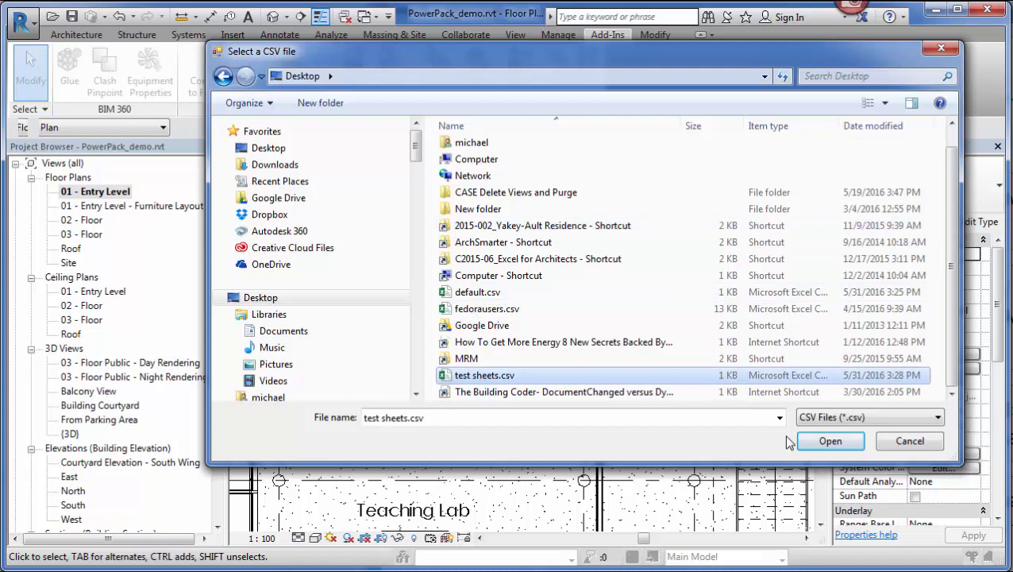
click(829, 442)
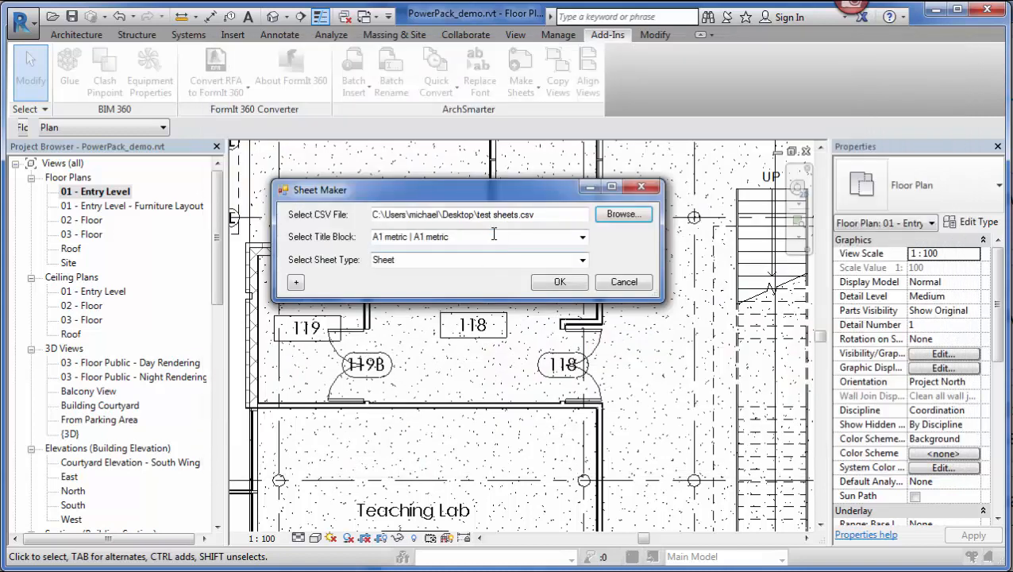
Create sheets A100–A102 with the A0 metric title block and regular Sheet type, dismissing both reports.
click(582, 237)
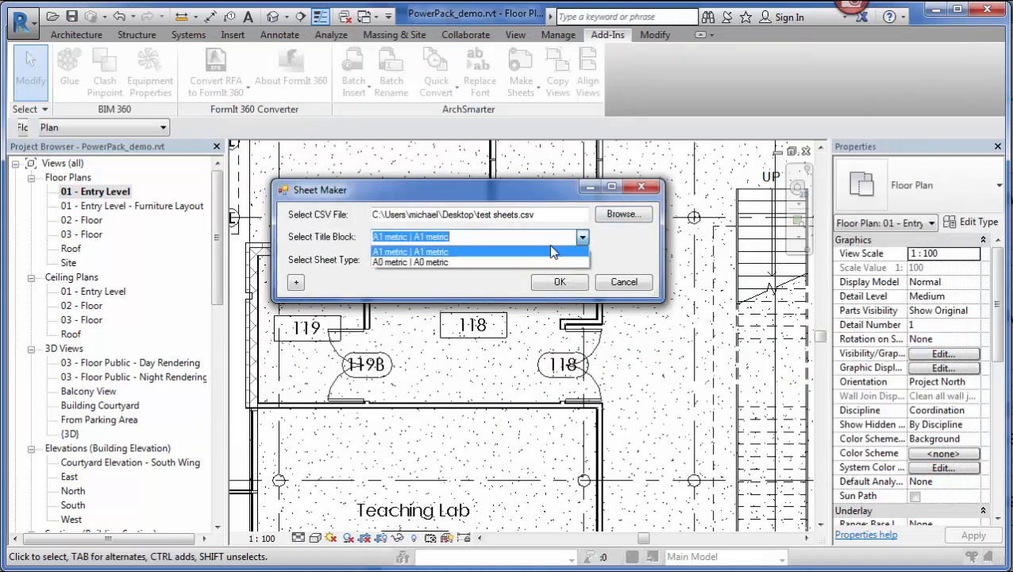
click(410, 262)
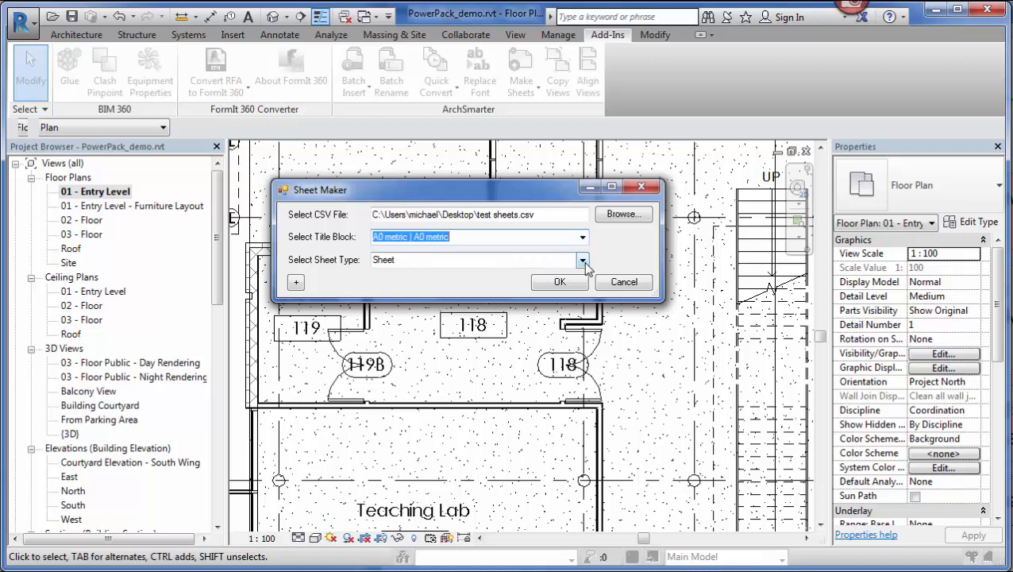
click(581, 261)
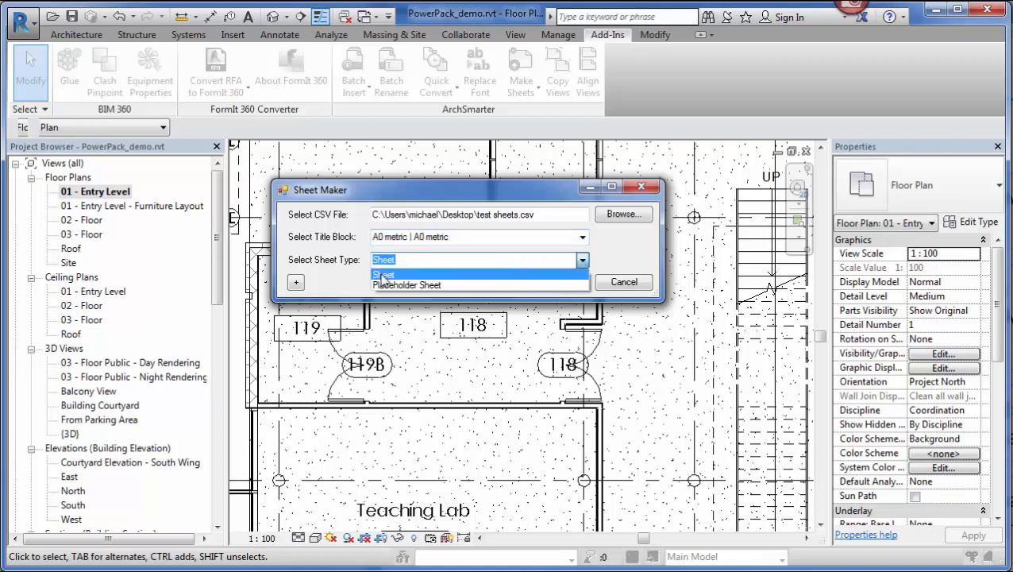
mouse_move(406, 284)
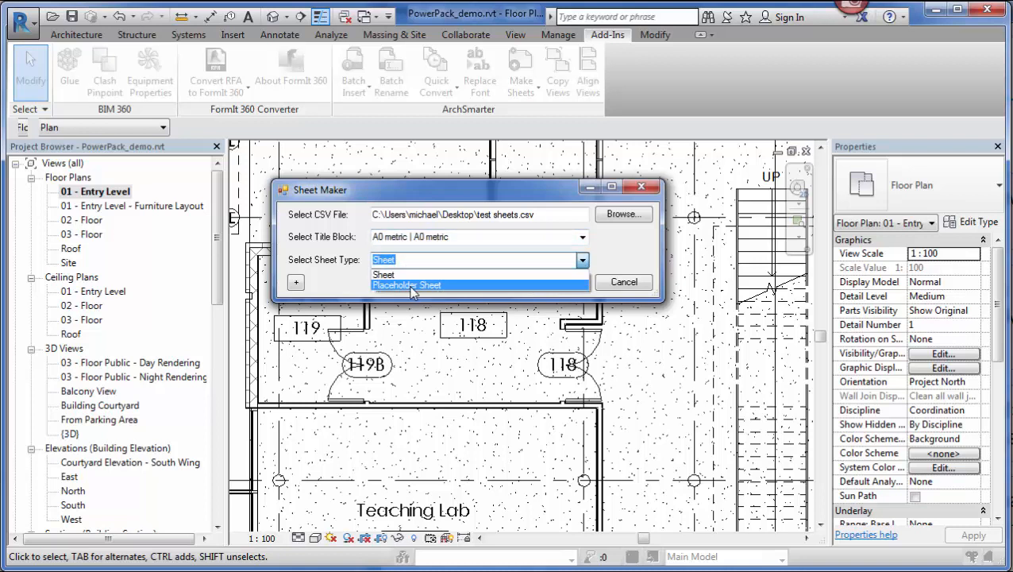
click(384, 273)
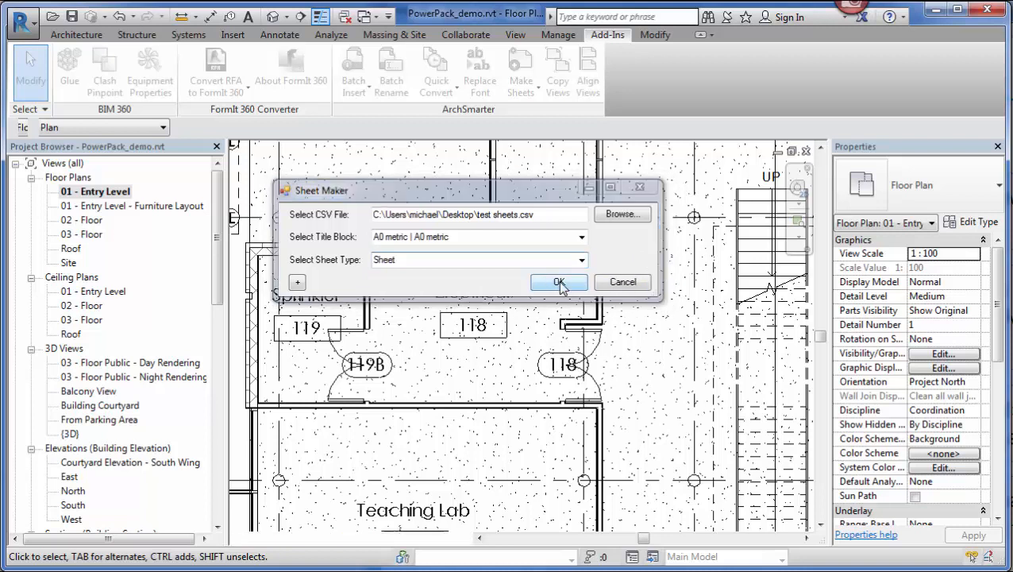
click(559, 282)
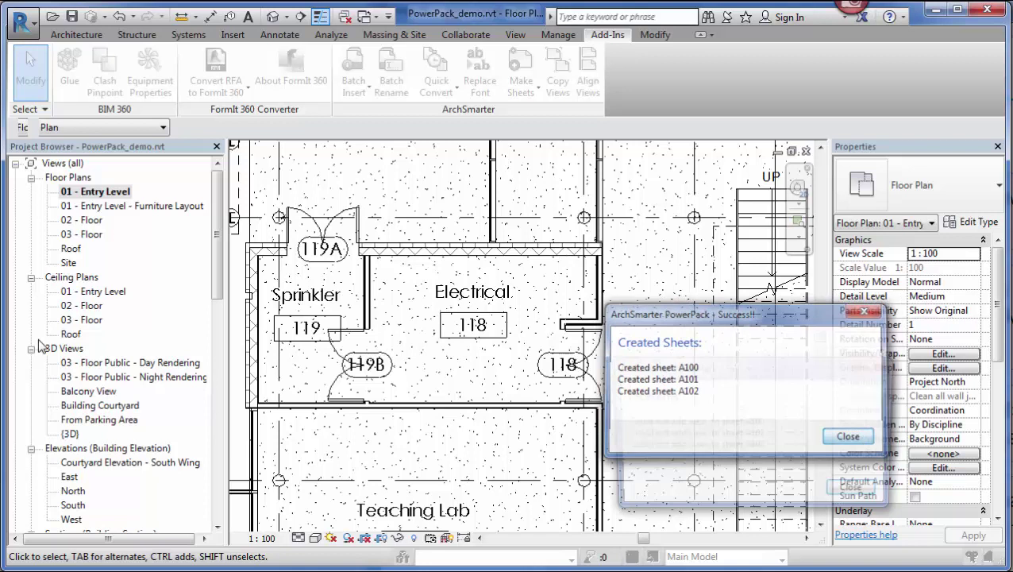
click(848, 435)
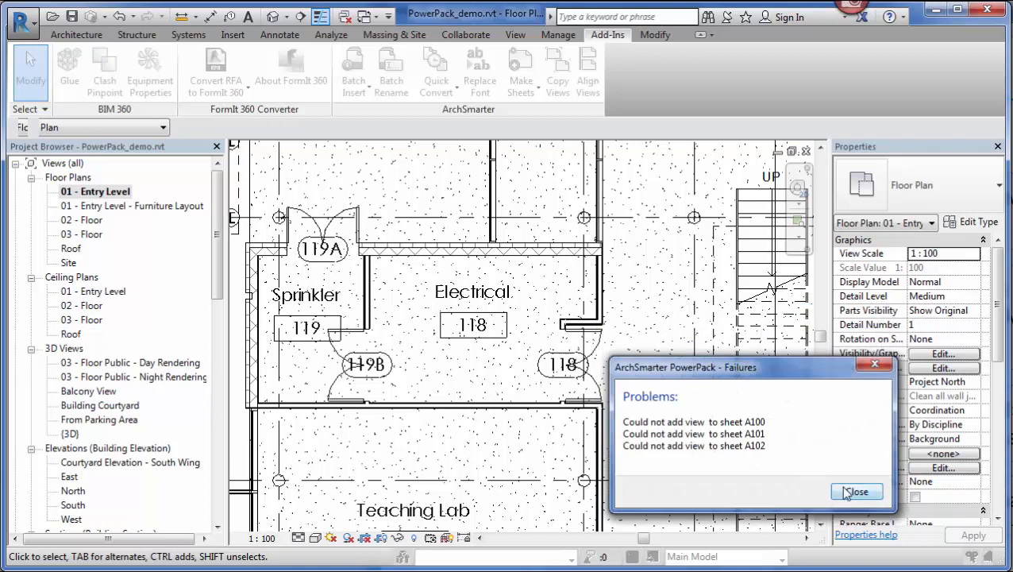
click(857, 490)
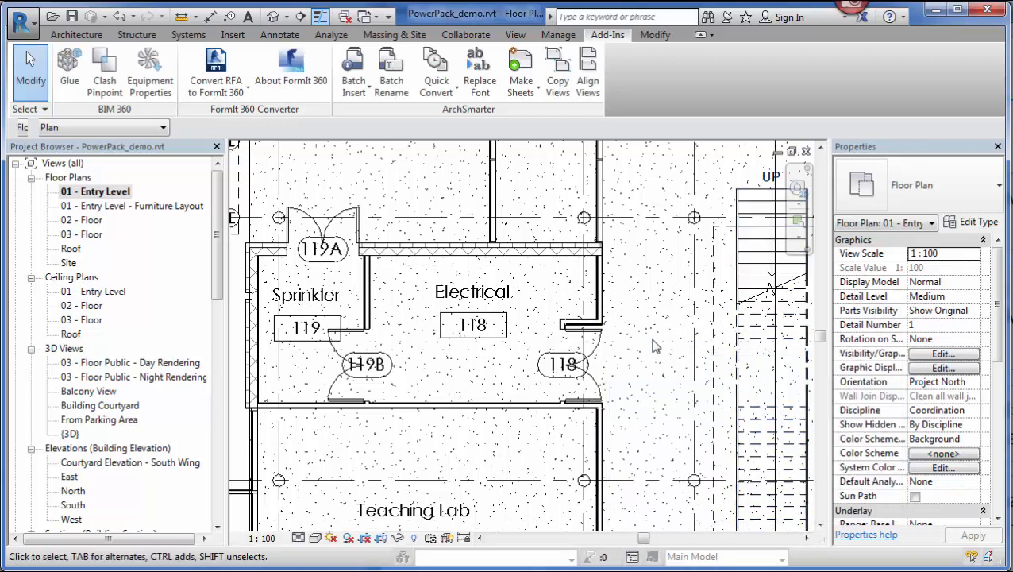
Show the sample sheet-list CSV template from the Sheet Maker dialog in Excel.
click(521, 72)
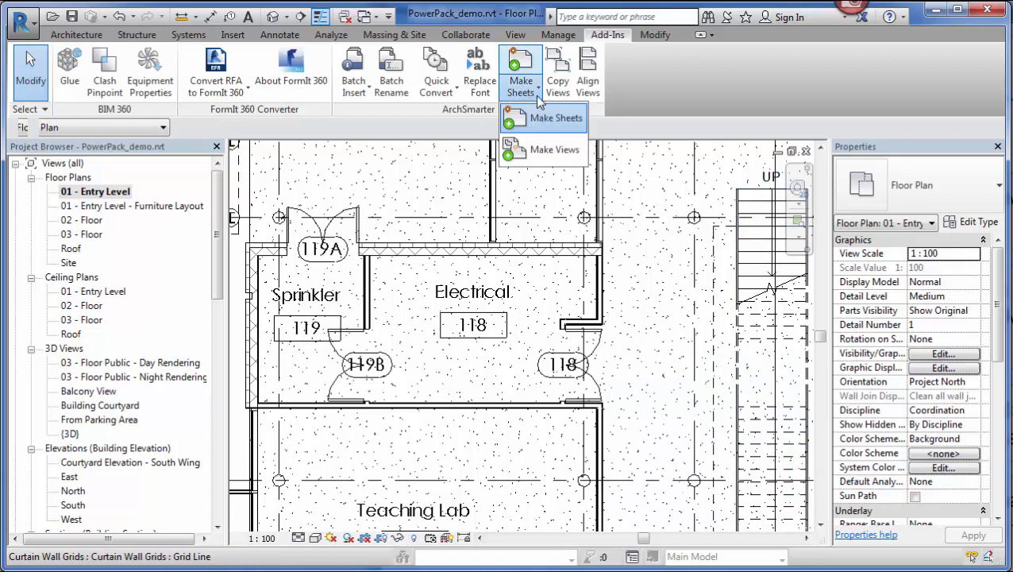
click(554, 118)
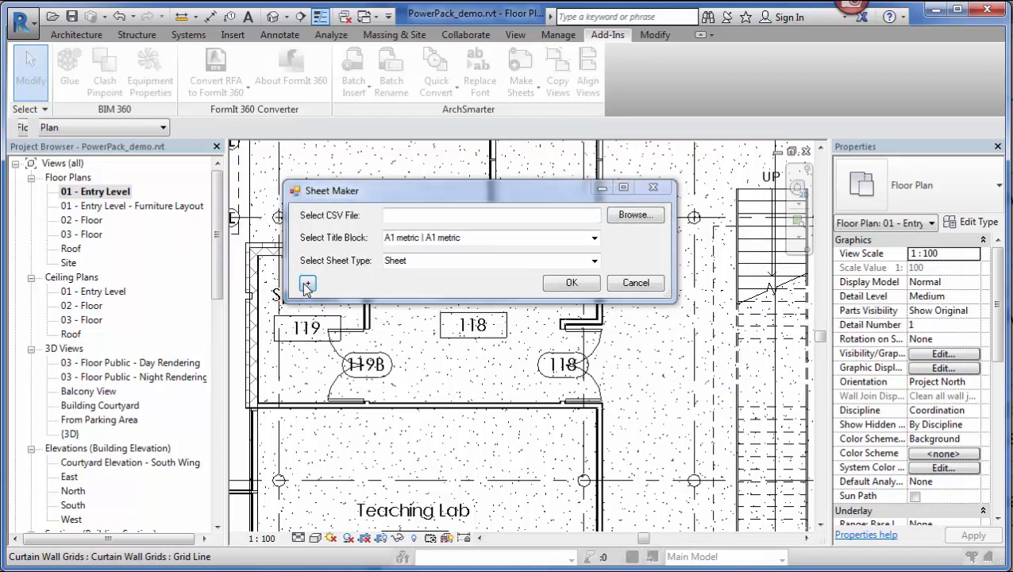
click(635, 215)
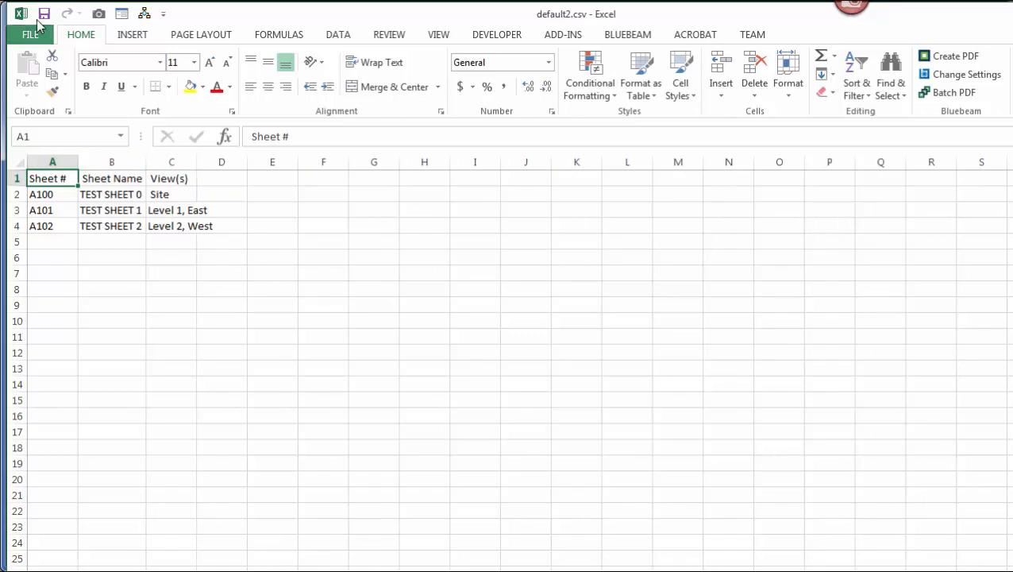
click(30, 33)
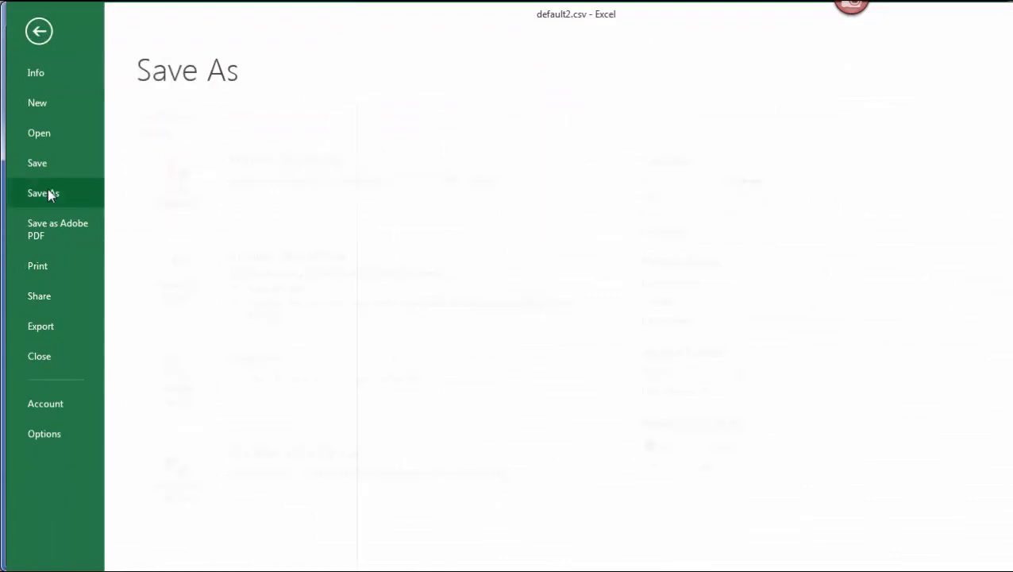
click(43, 194)
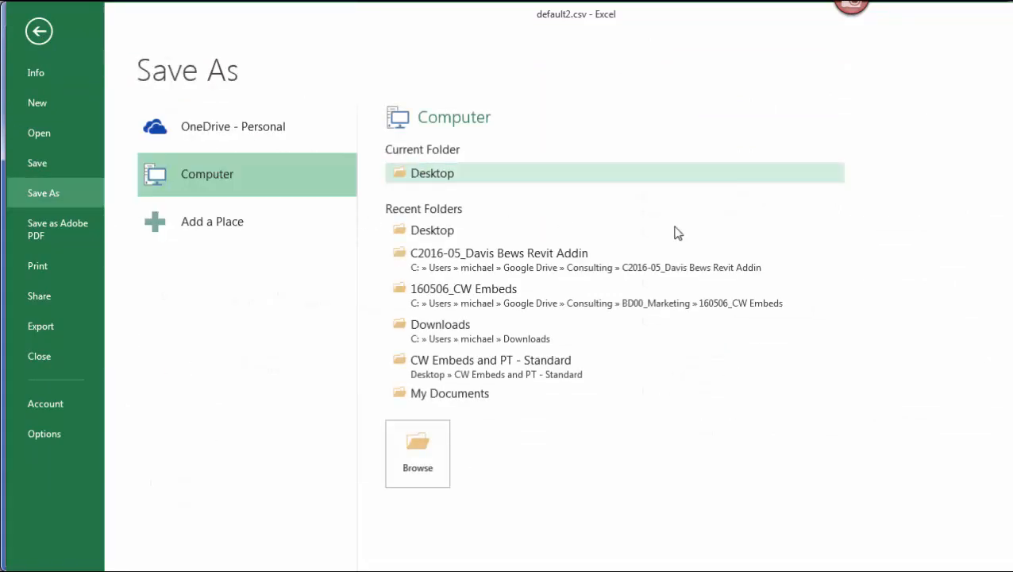
click(416, 452)
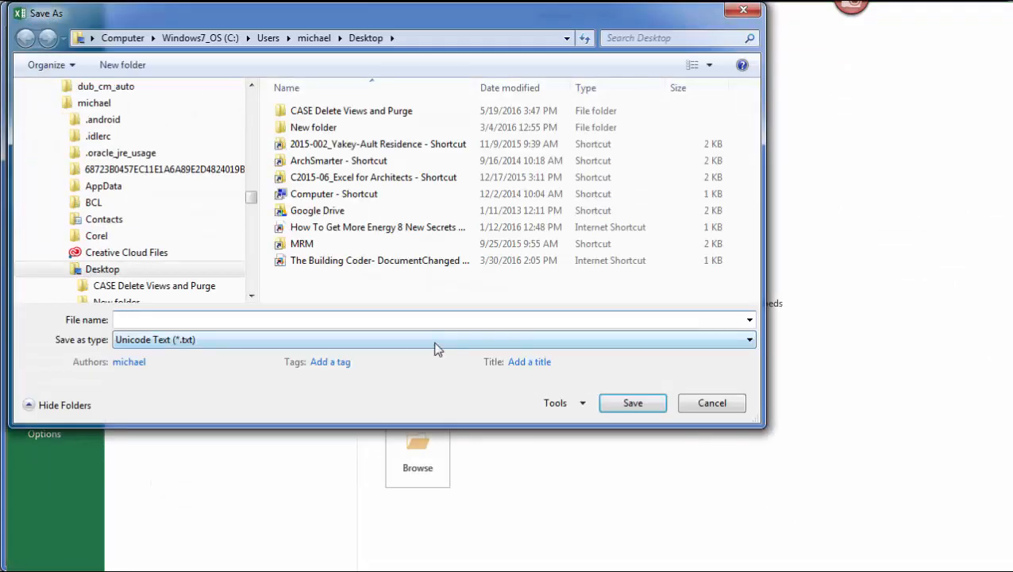
click(746, 340)
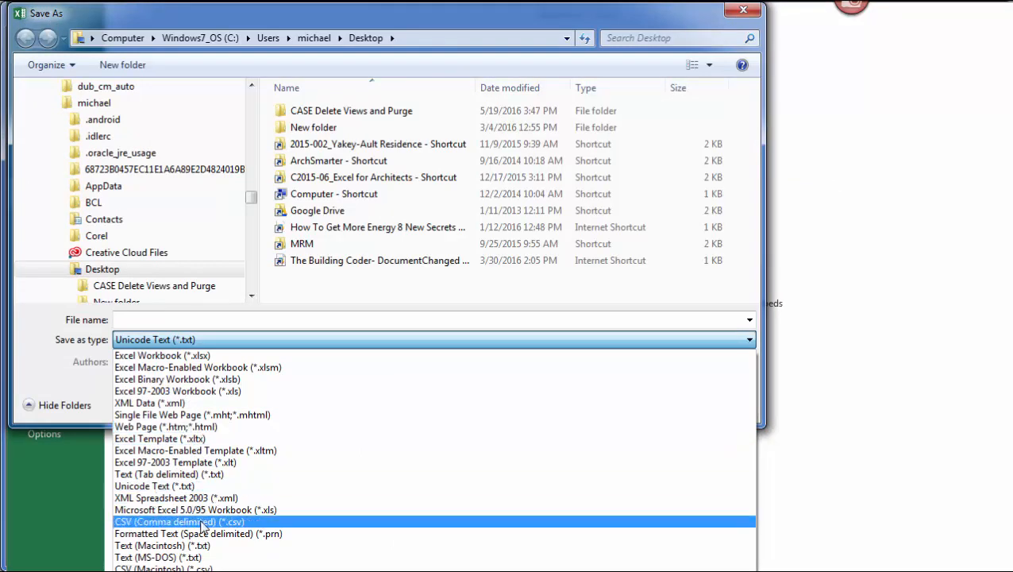
click(181, 521)
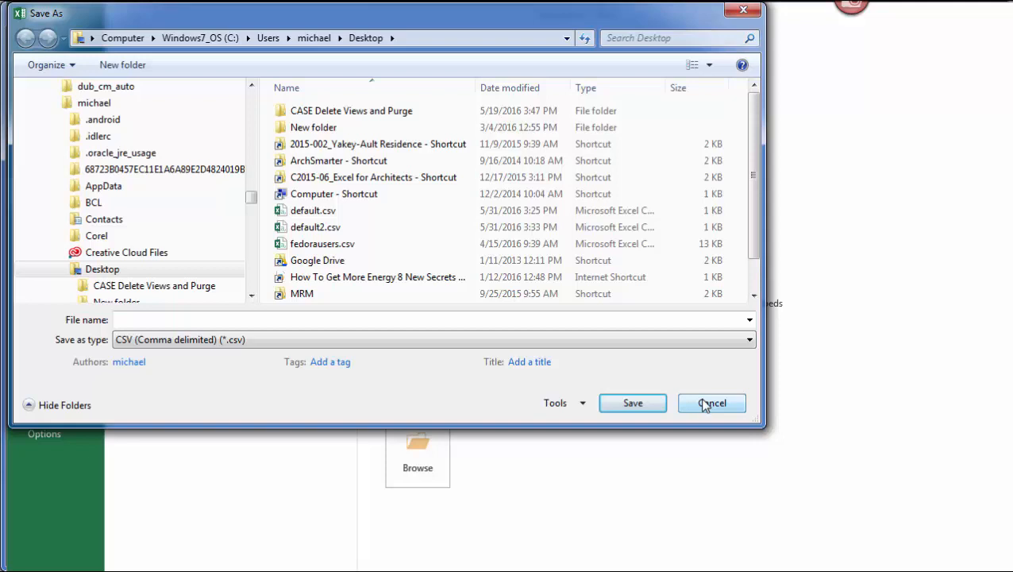
click(712, 404)
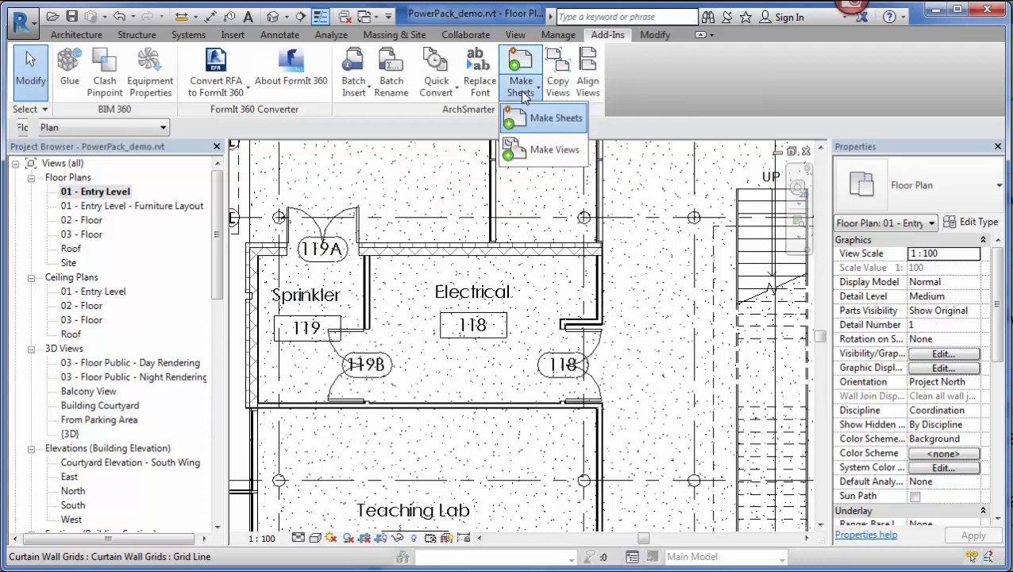
Start Plan View Maker with StructuralPlan as the view type and all five levels selected.
click(562, 150)
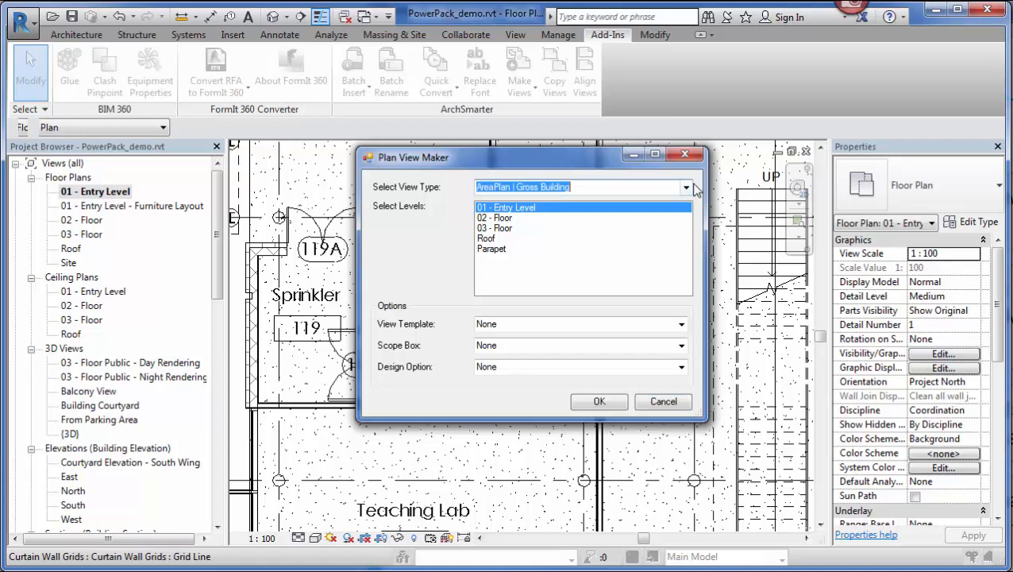
click(686, 187)
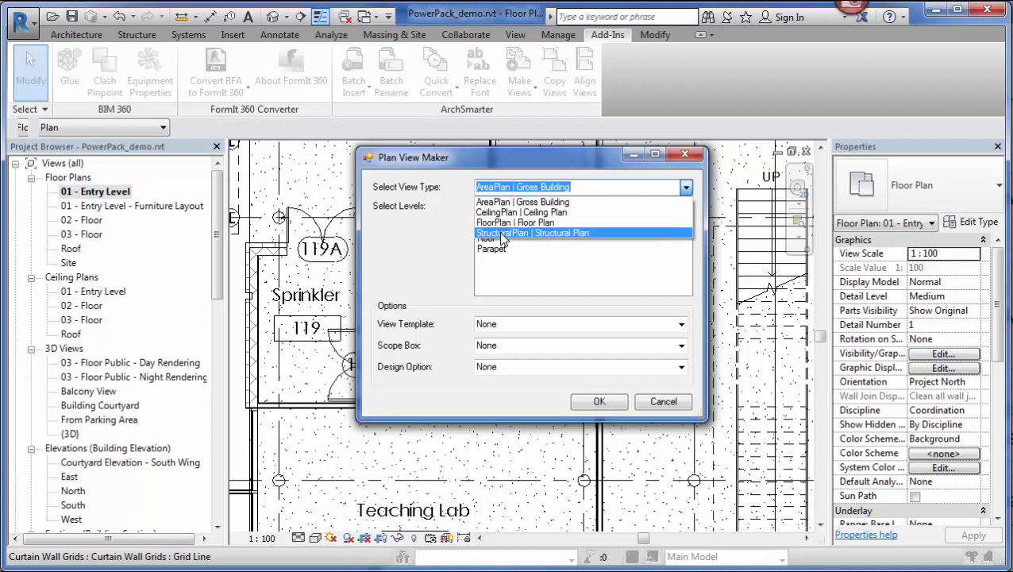
click(532, 232)
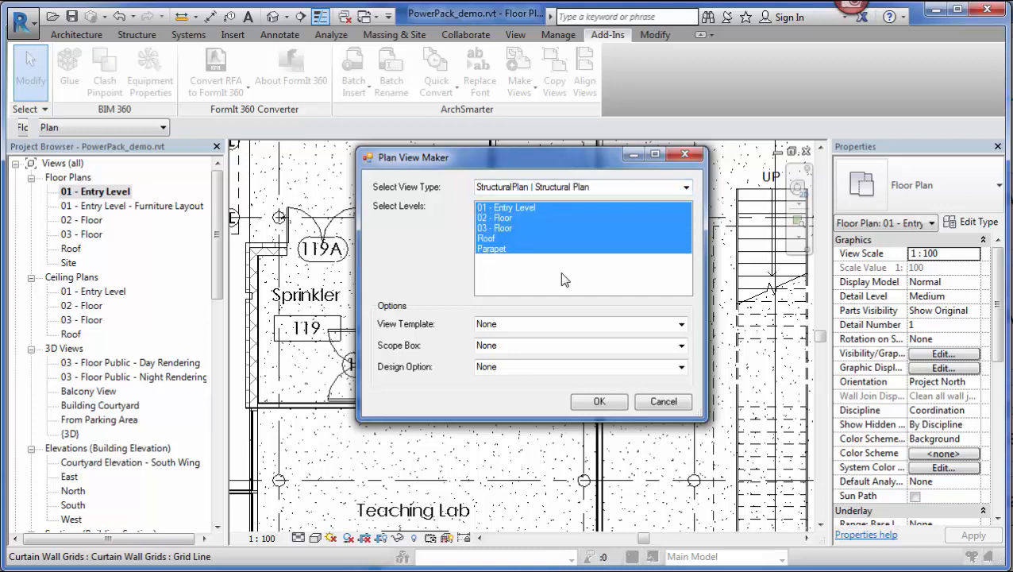
click(580, 324)
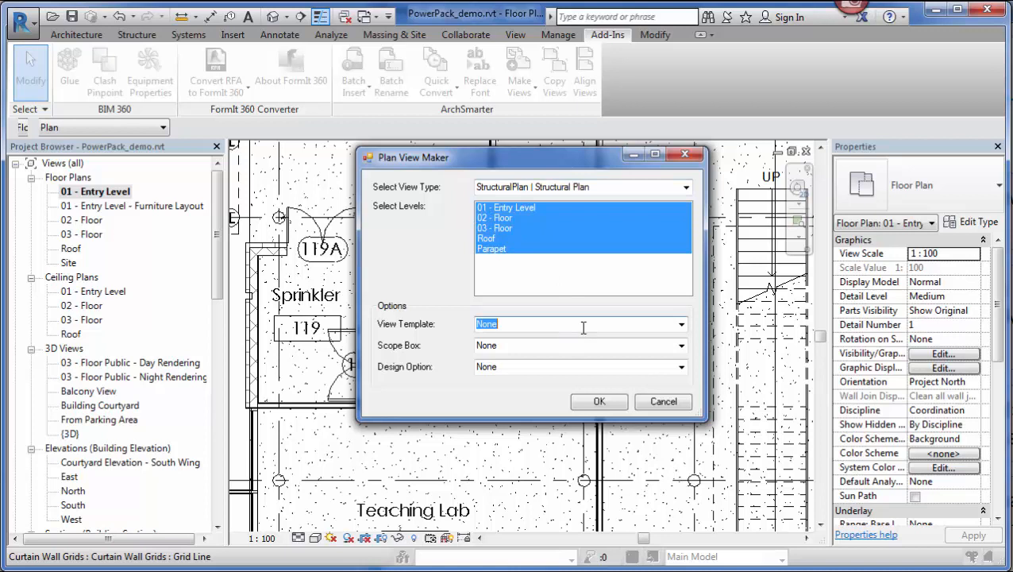
Apply the Architectural Plan template and create the structural plan views, dismissing the report.
click(680, 324)
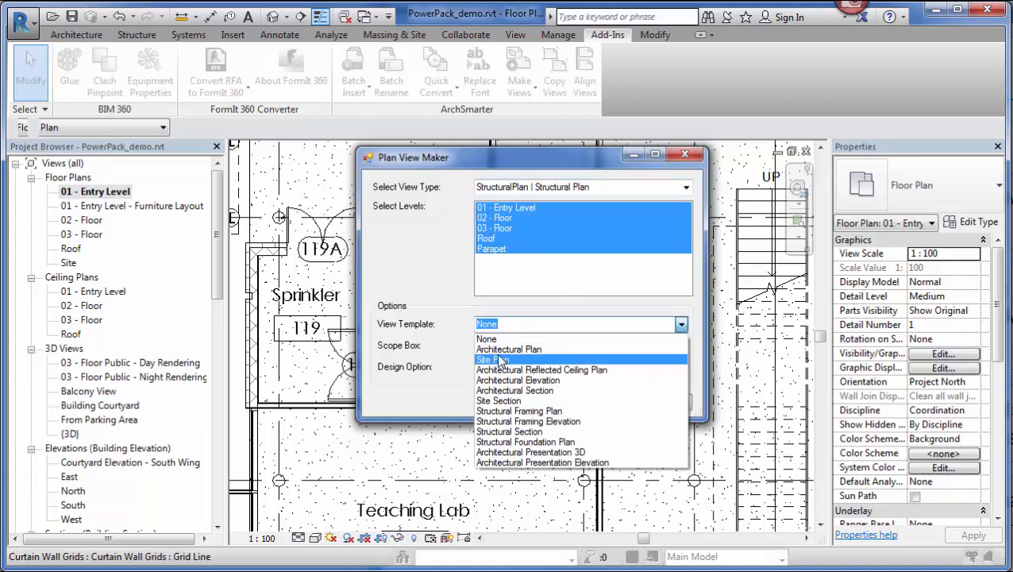
click(508, 349)
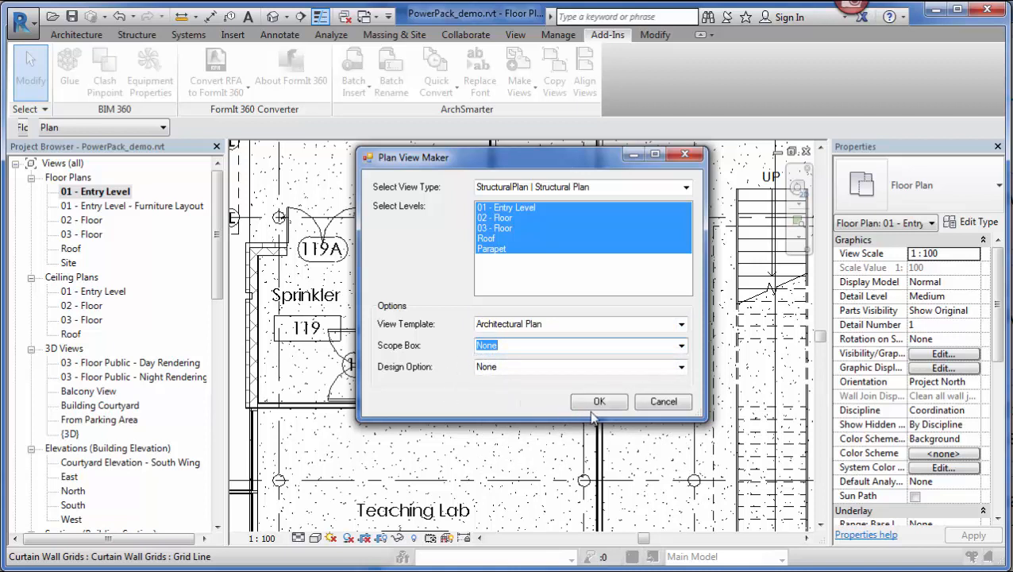
click(599, 400)
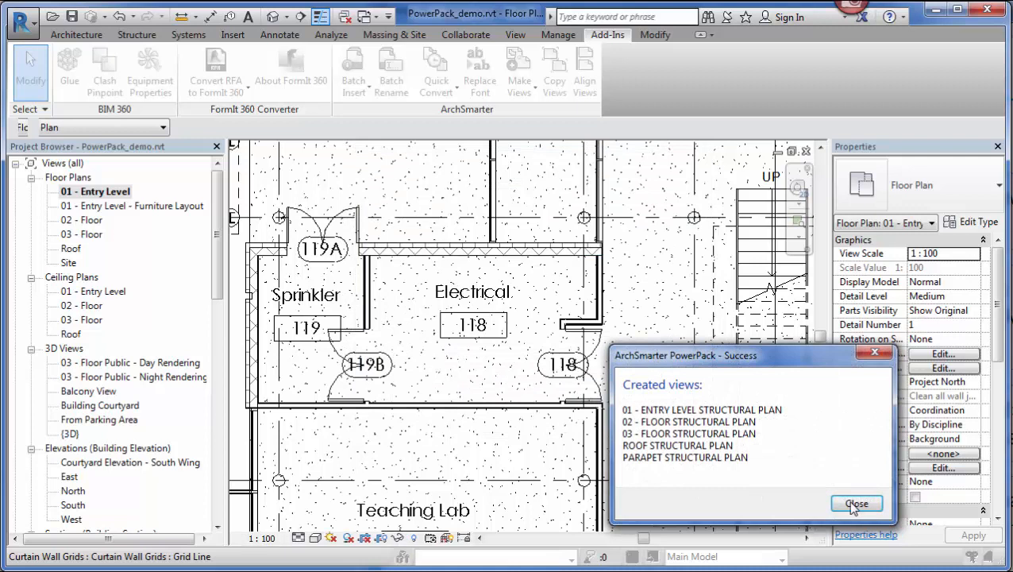
click(857, 502)
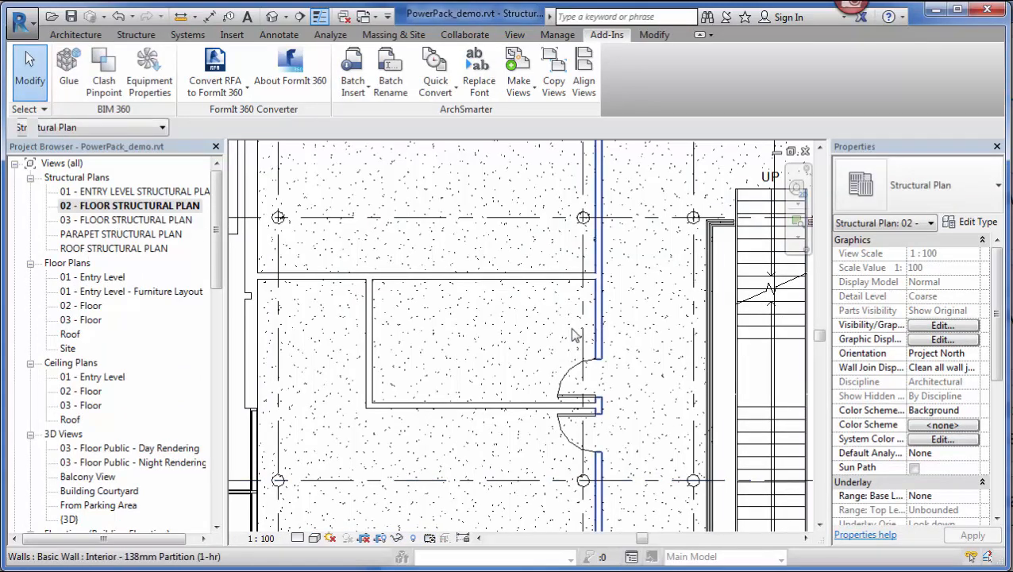
Batch-duplicate the ticked views with Copy Views, producing five duplicates, and dismiss the report.
click(554, 67)
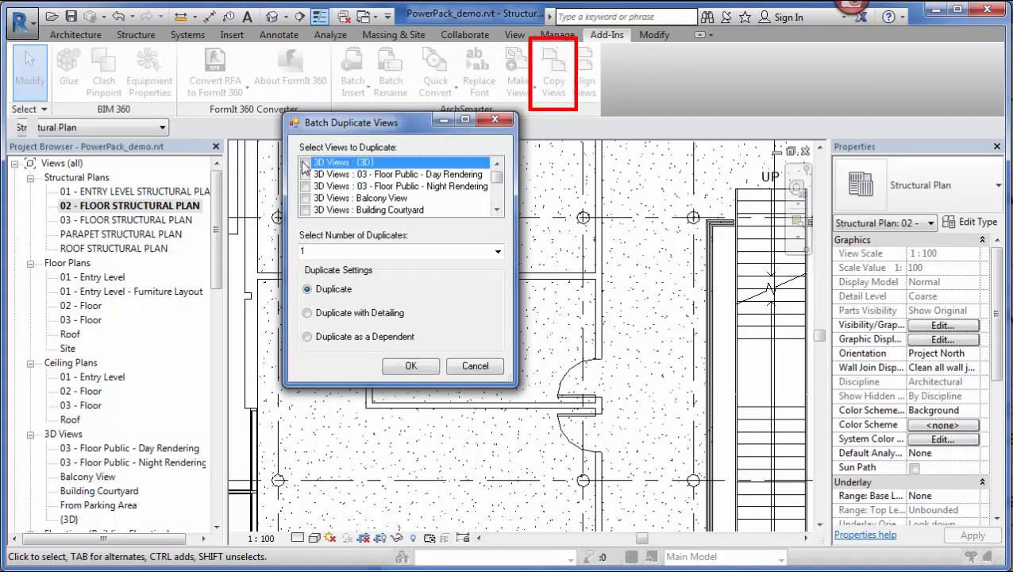
click(304, 162)
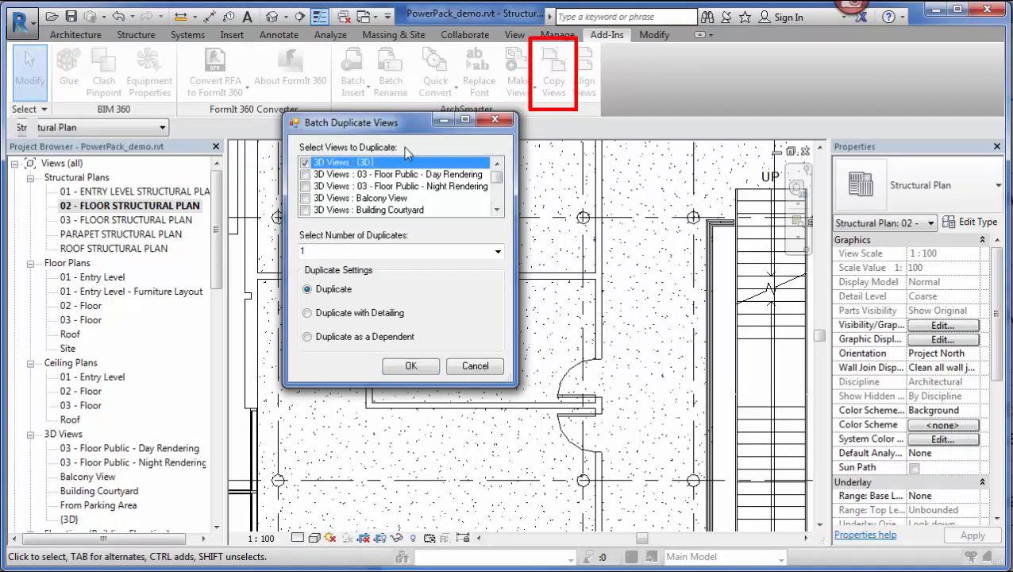
click(497, 251)
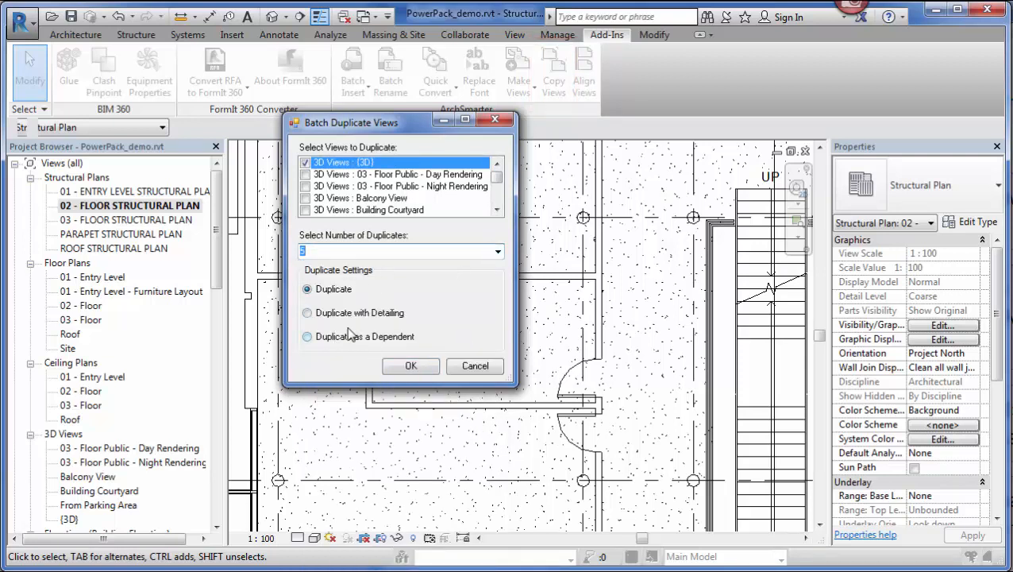
mouse_move(406, 340)
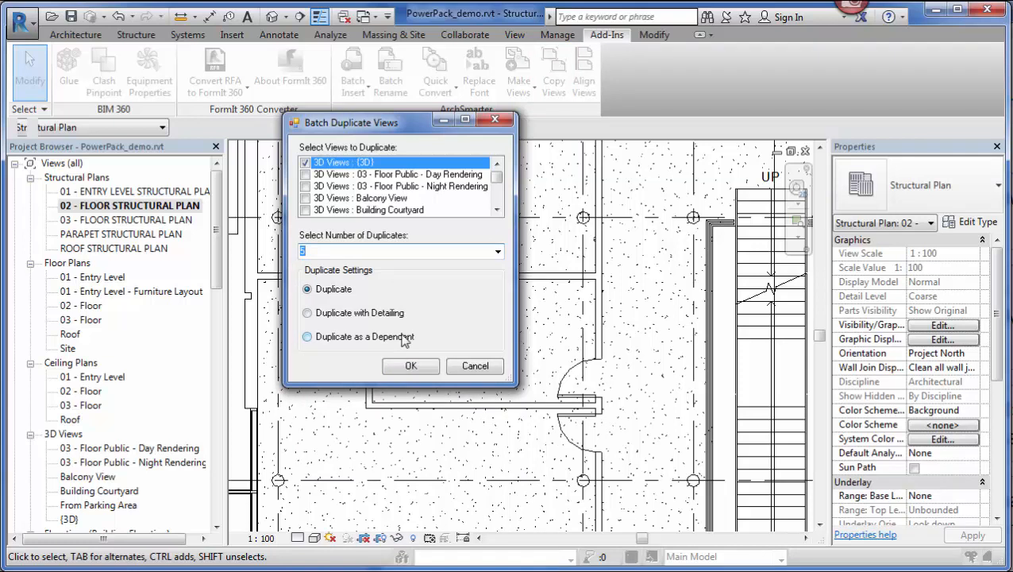
click(409, 366)
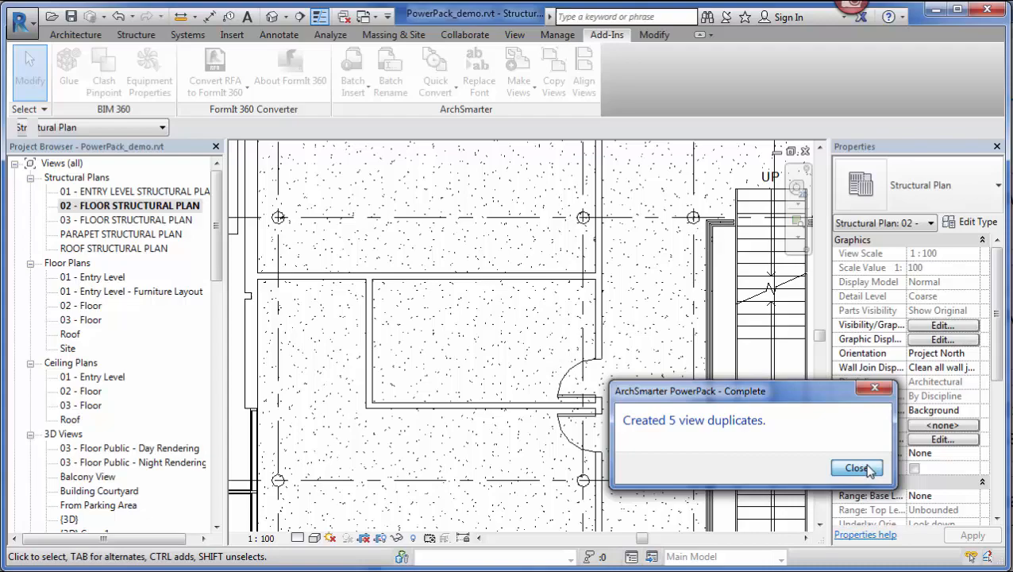
click(857, 469)
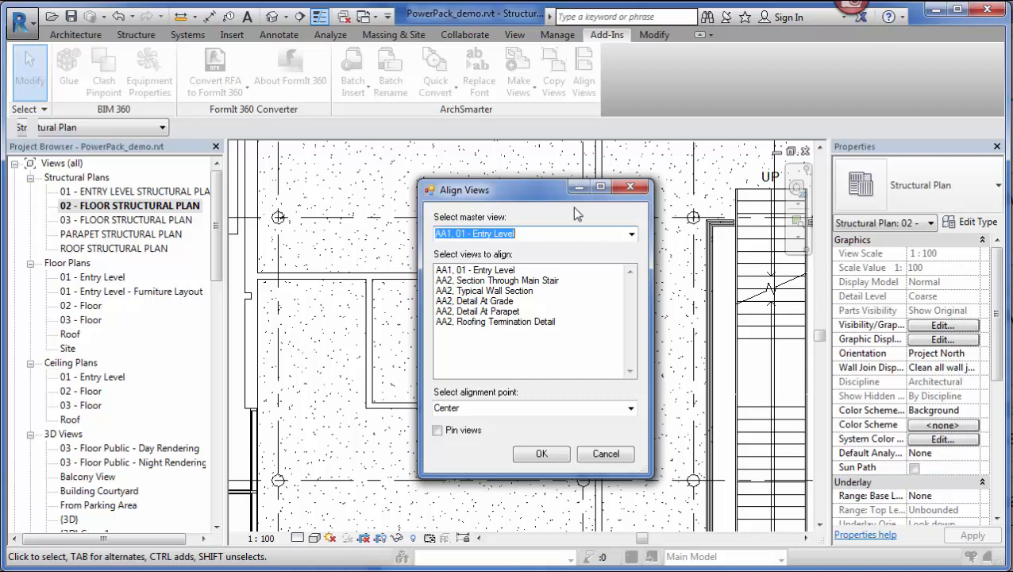
Set AA1 01 - Entry Level as master and align the AA2 views at Center.
click(631, 232)
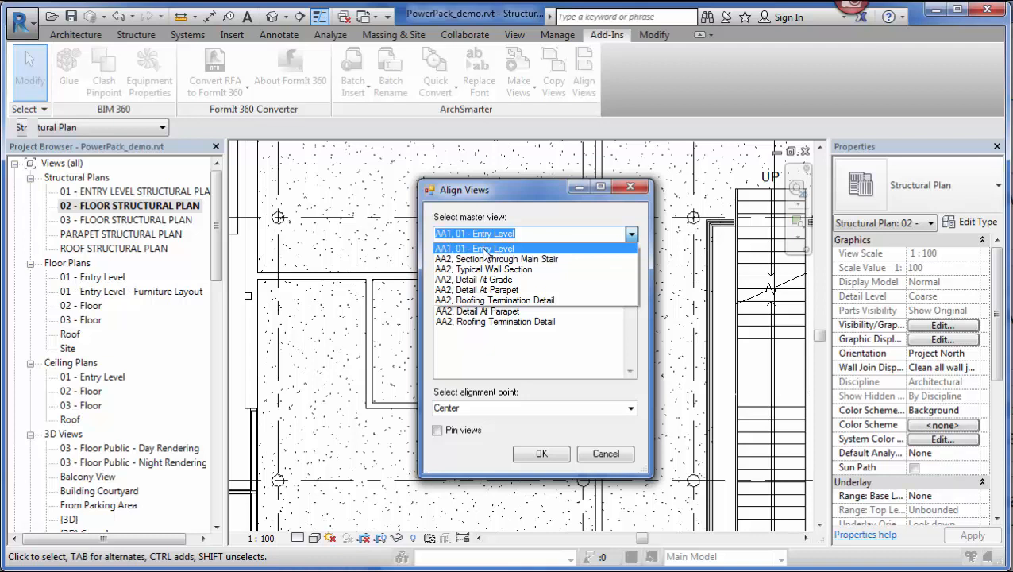
click(473, 247)
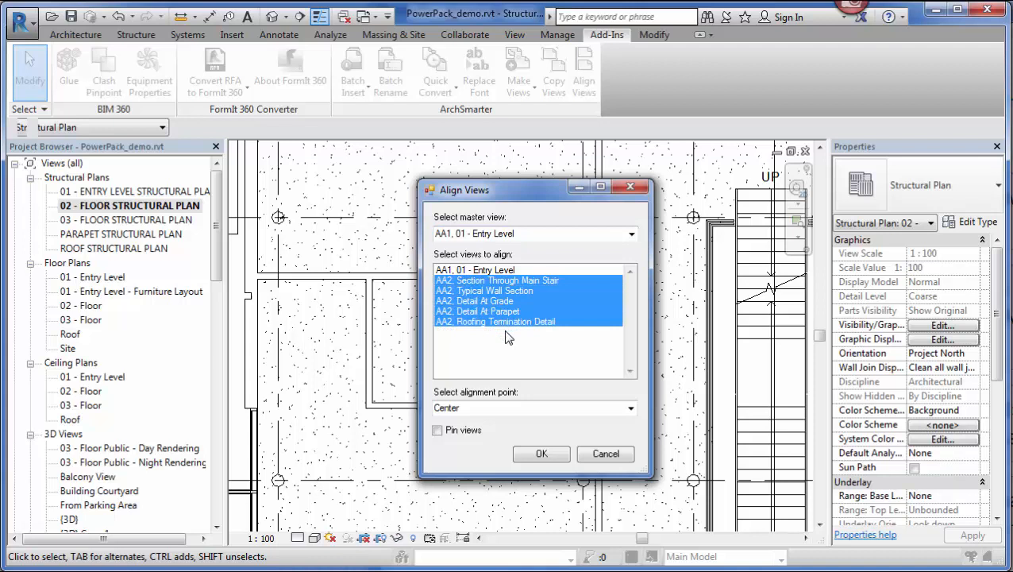
mouse_move(631, 408)
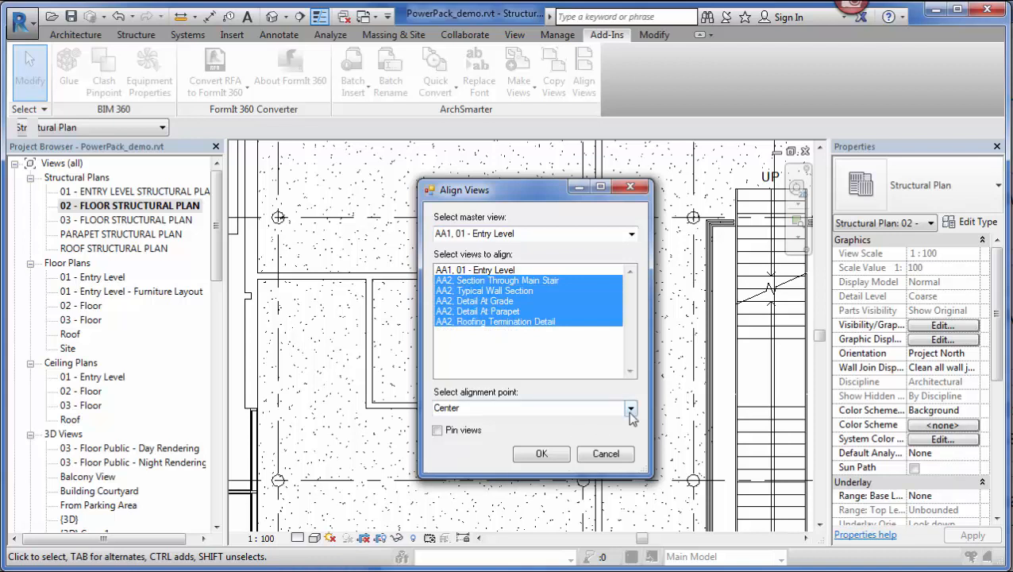
click(629, 408)
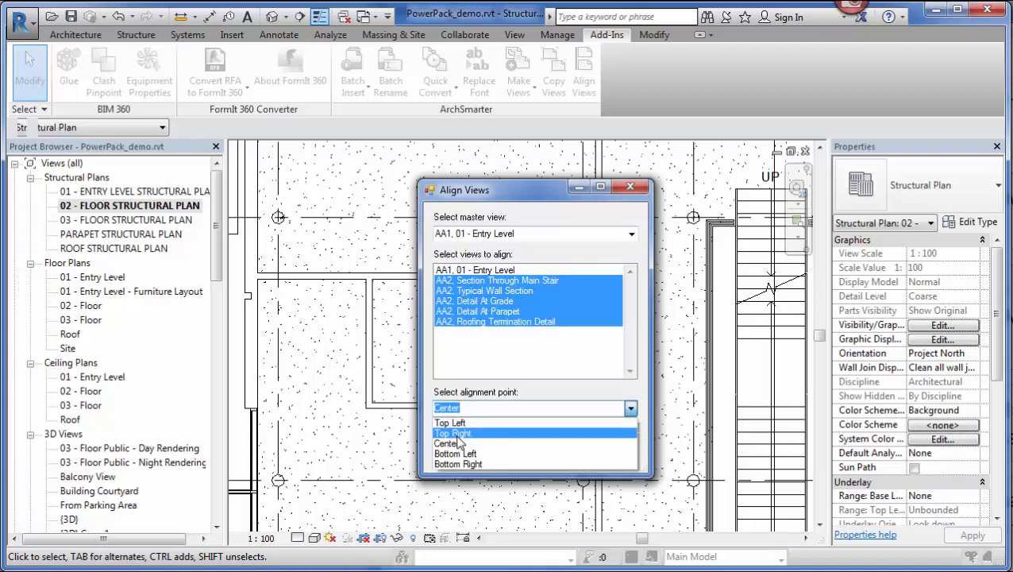
mouse_move(451, 423)
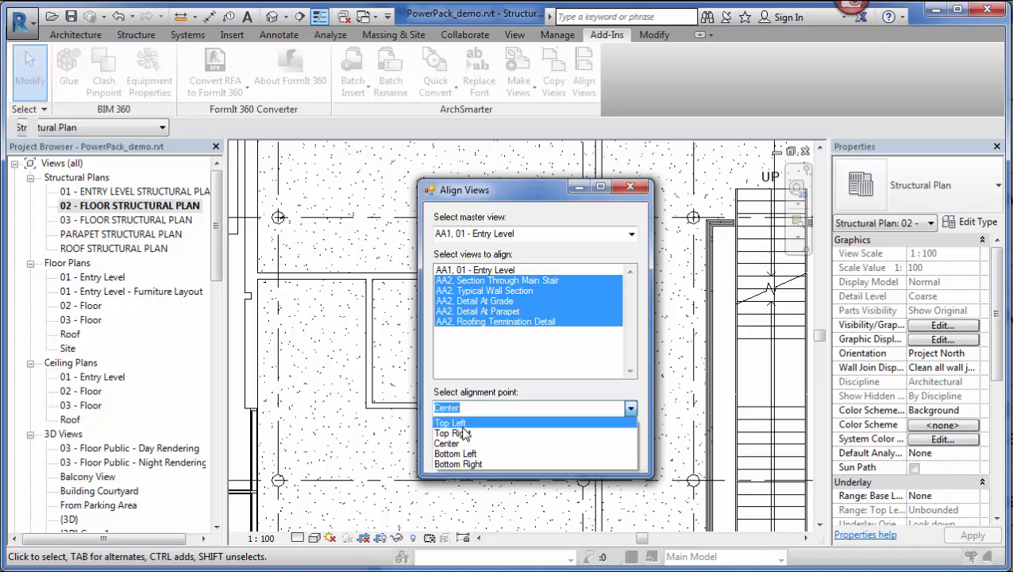
click(446, 443)
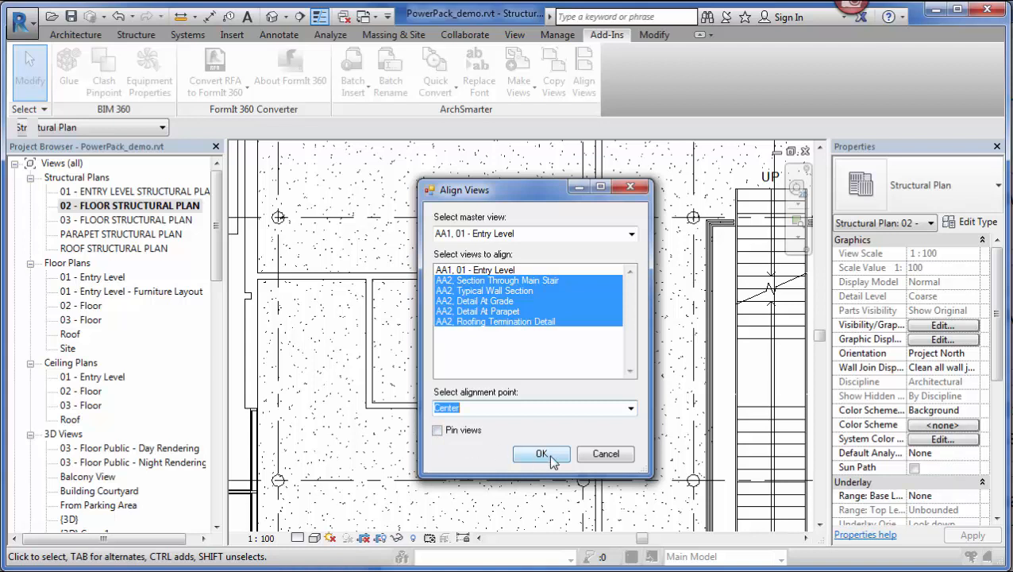
click(541, 454)
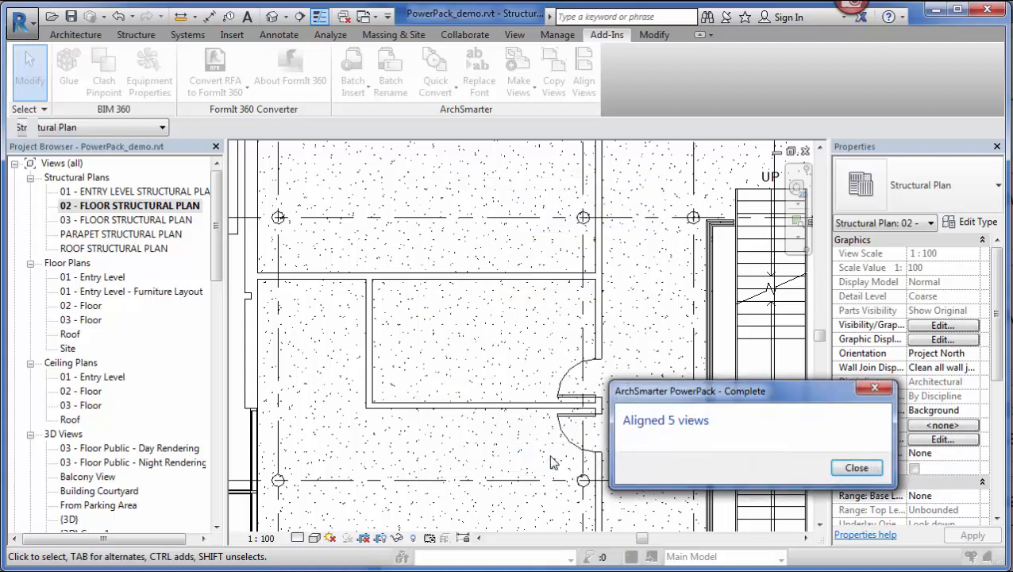